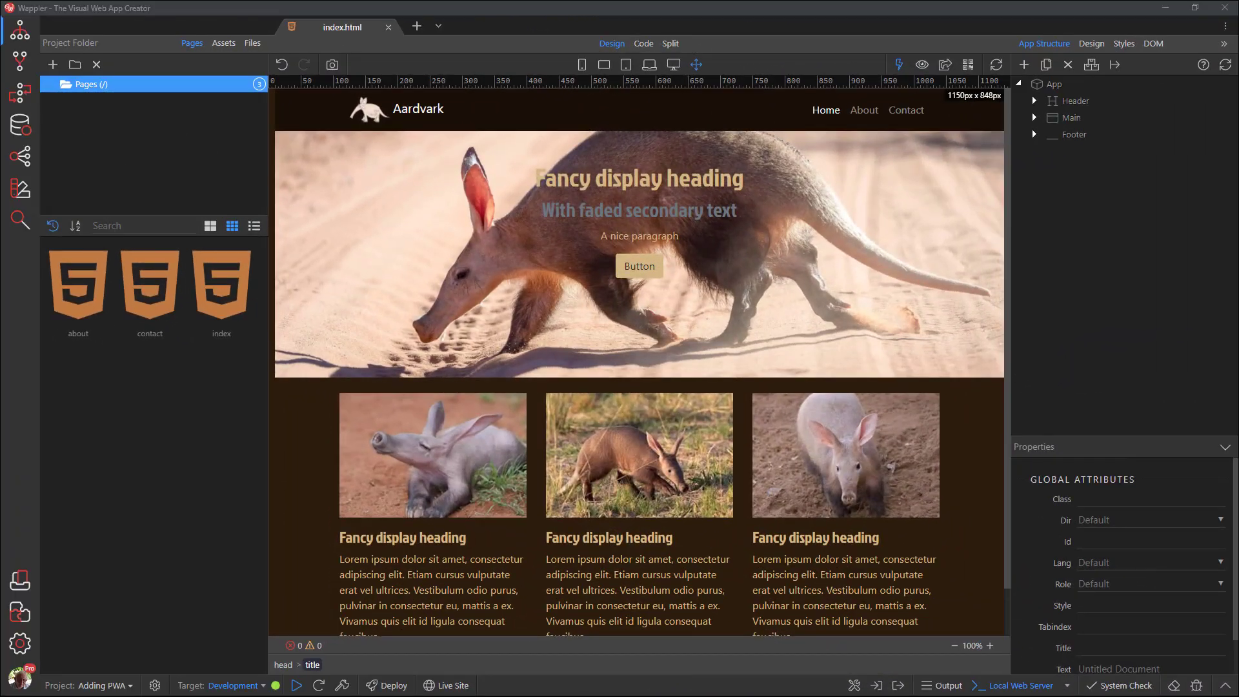
mouse_move(945, 64)
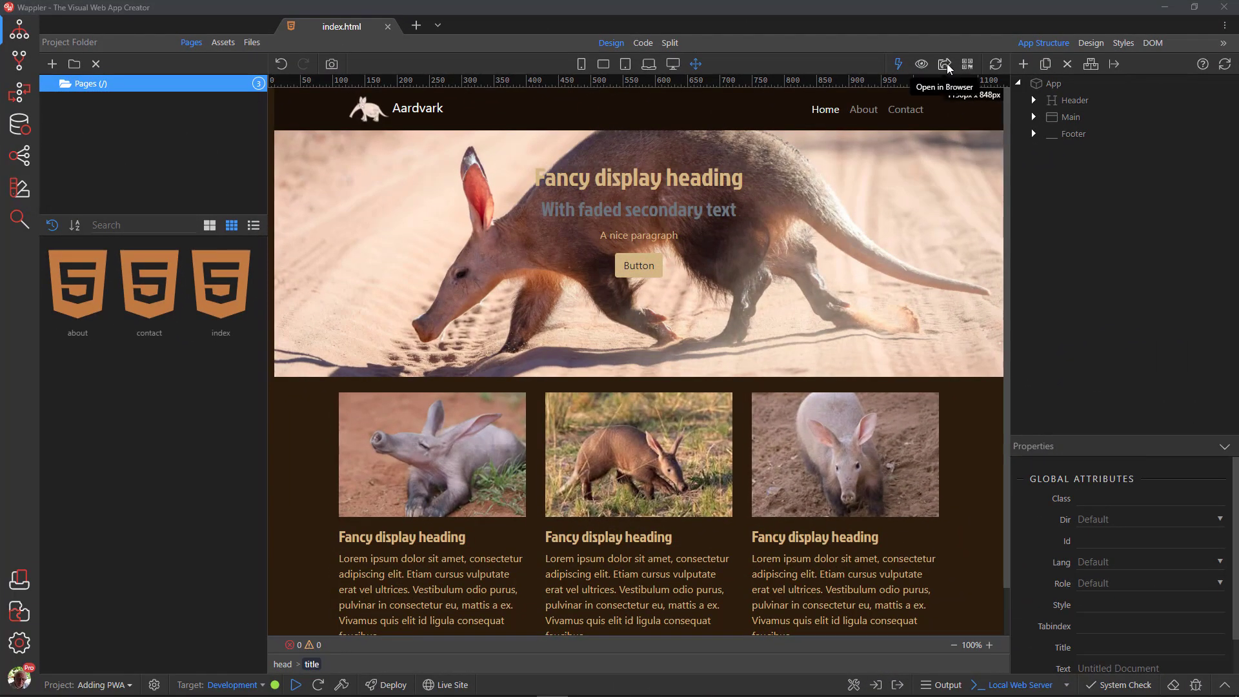
- Preview the Aardvark index page in the browser from the local web server
left_click(945, 63)
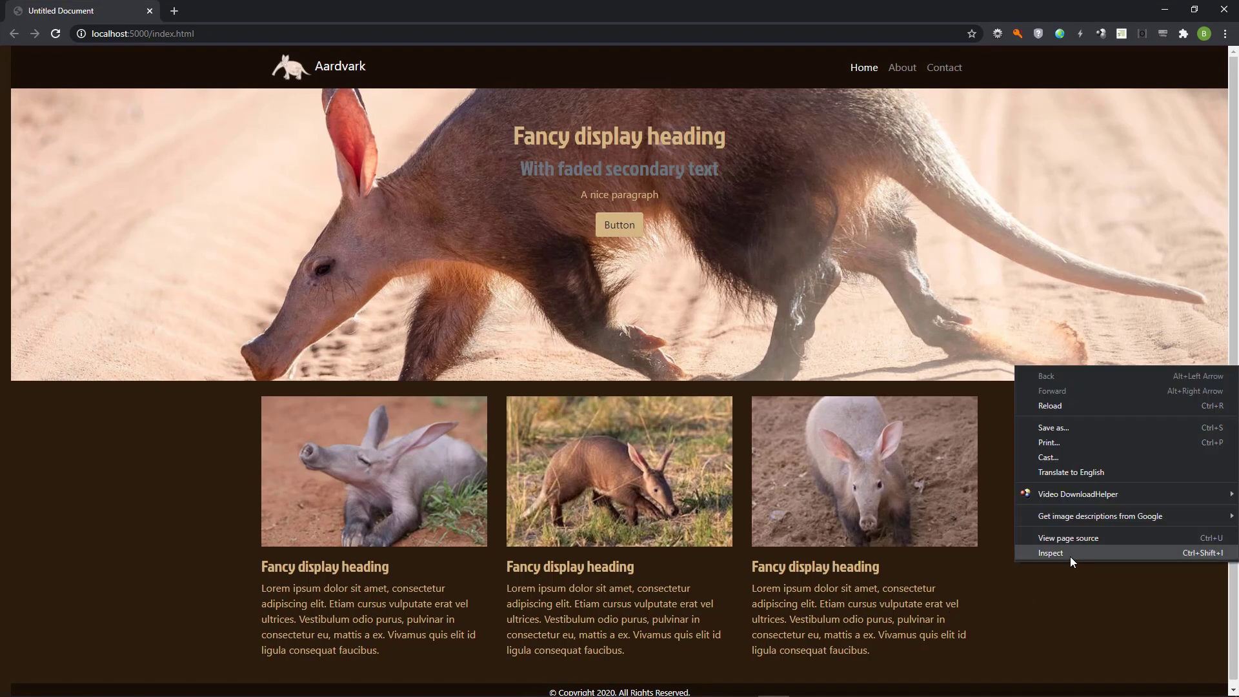
- Generate a Lighthouse report with the Progressive Web App category included via DevTools
left_click(1051, 553)
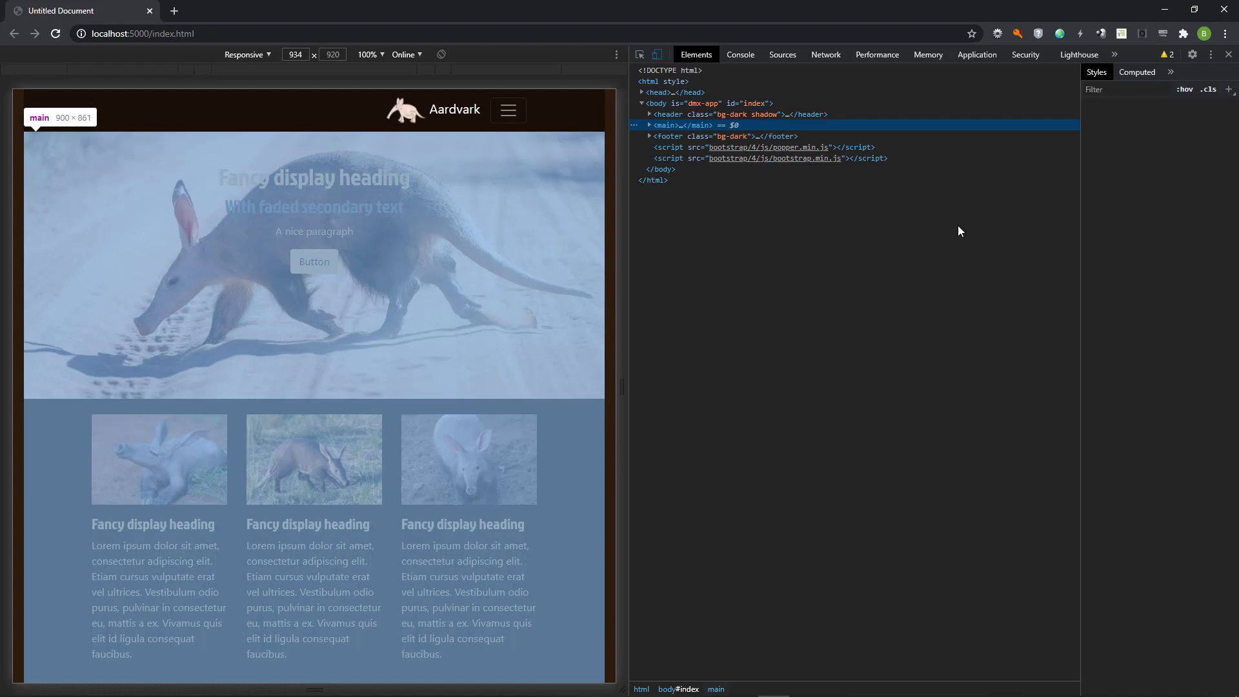
left_click(1079, 54)
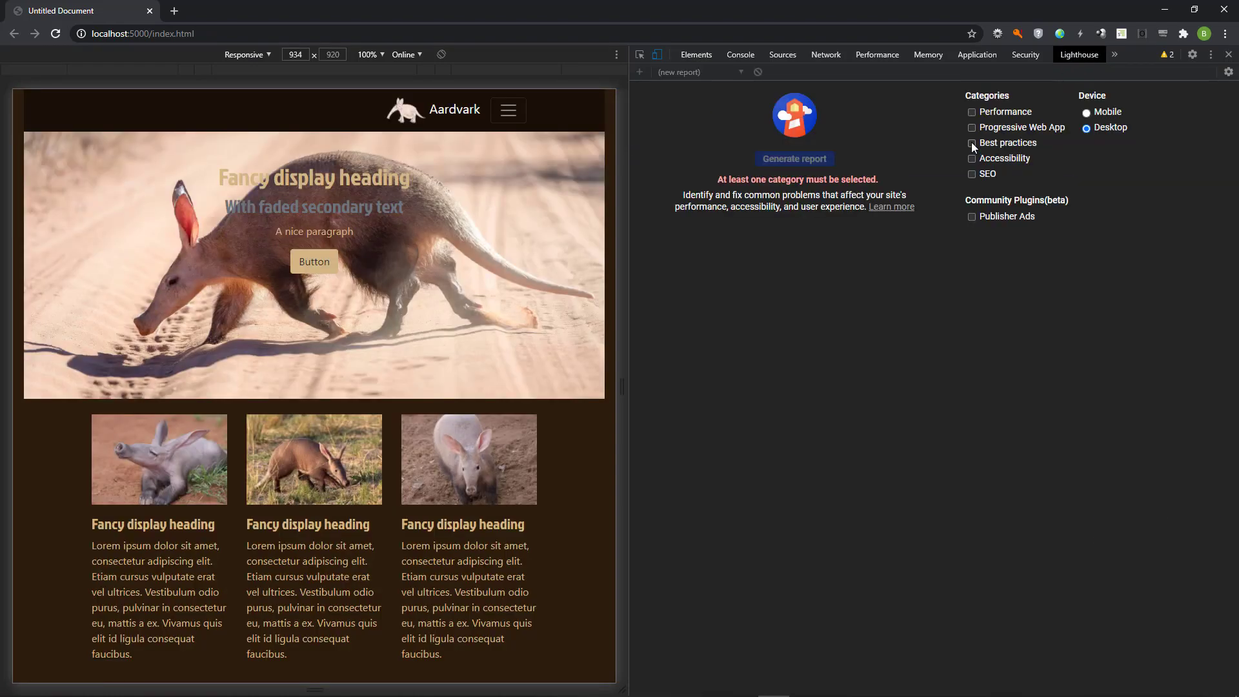
left_click(972, 126)
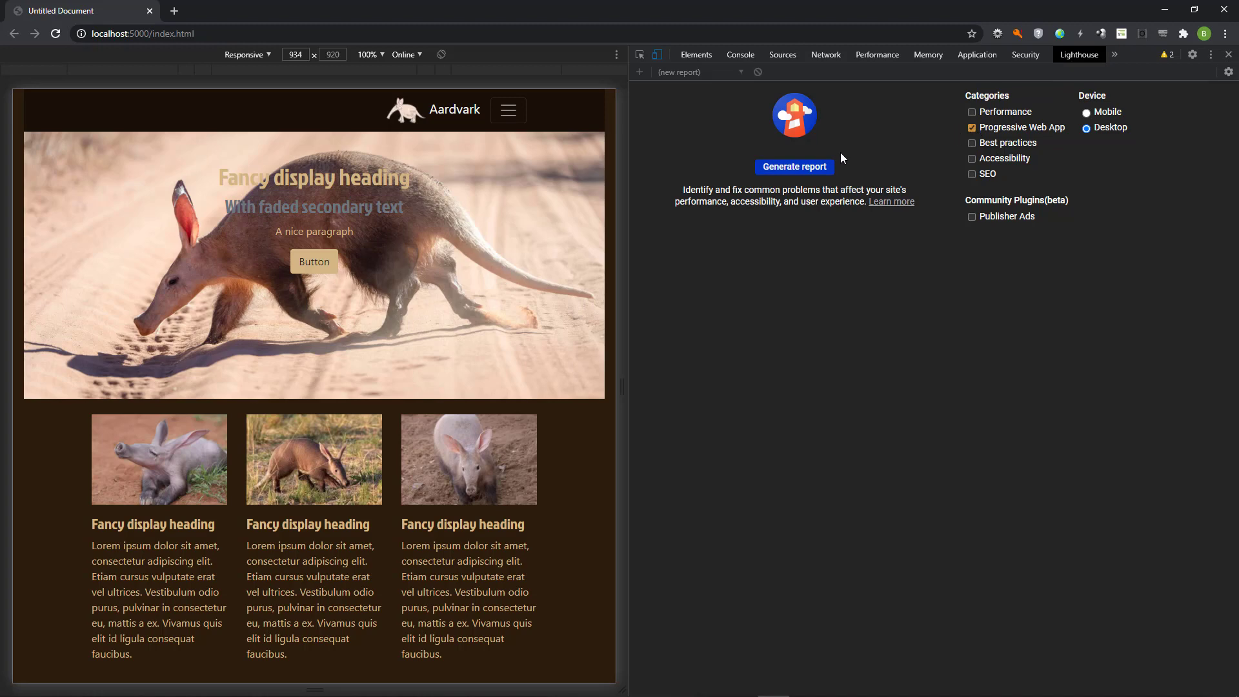
left_click(795, 167)
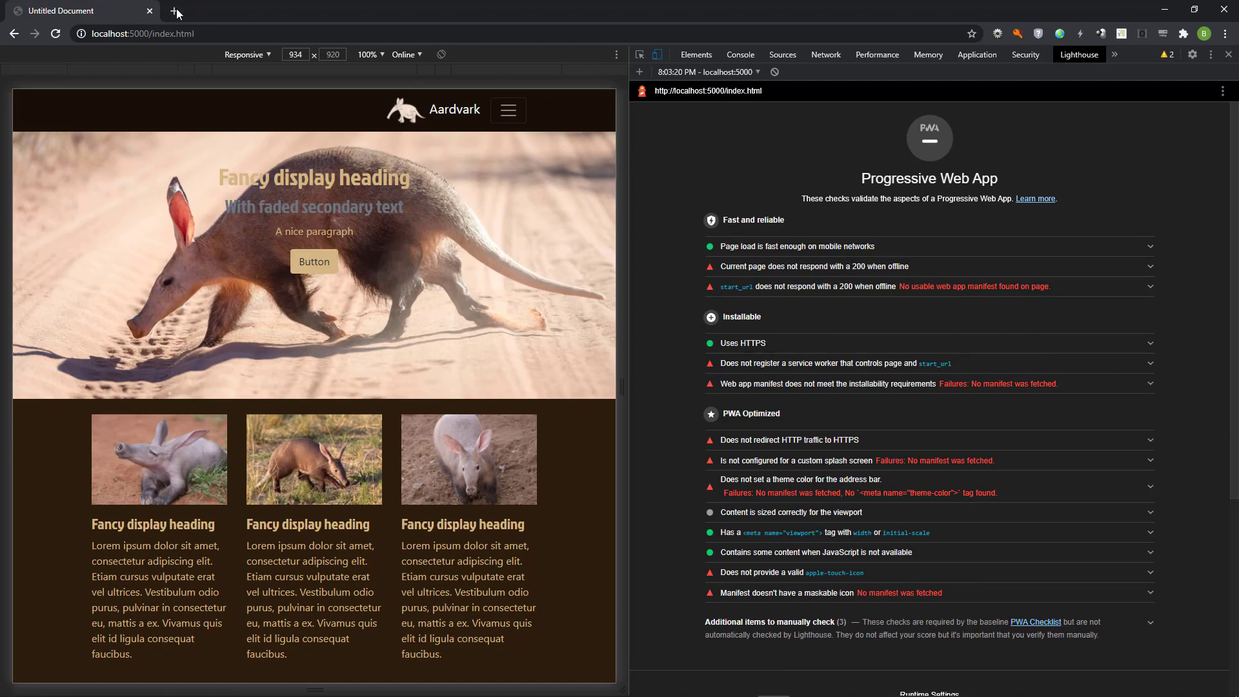
- Go to dunplab.it in a new tab and reach the Web App Manifest generator form
left_click(171, 12)
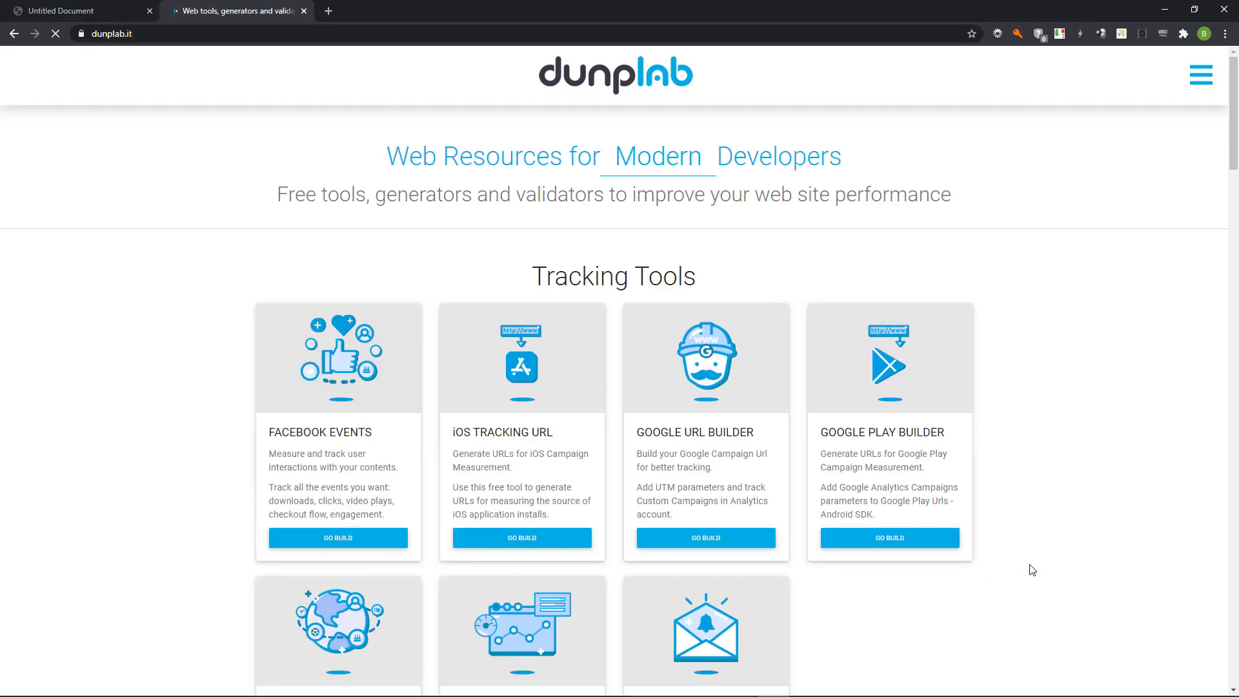
scroll("down", 3)
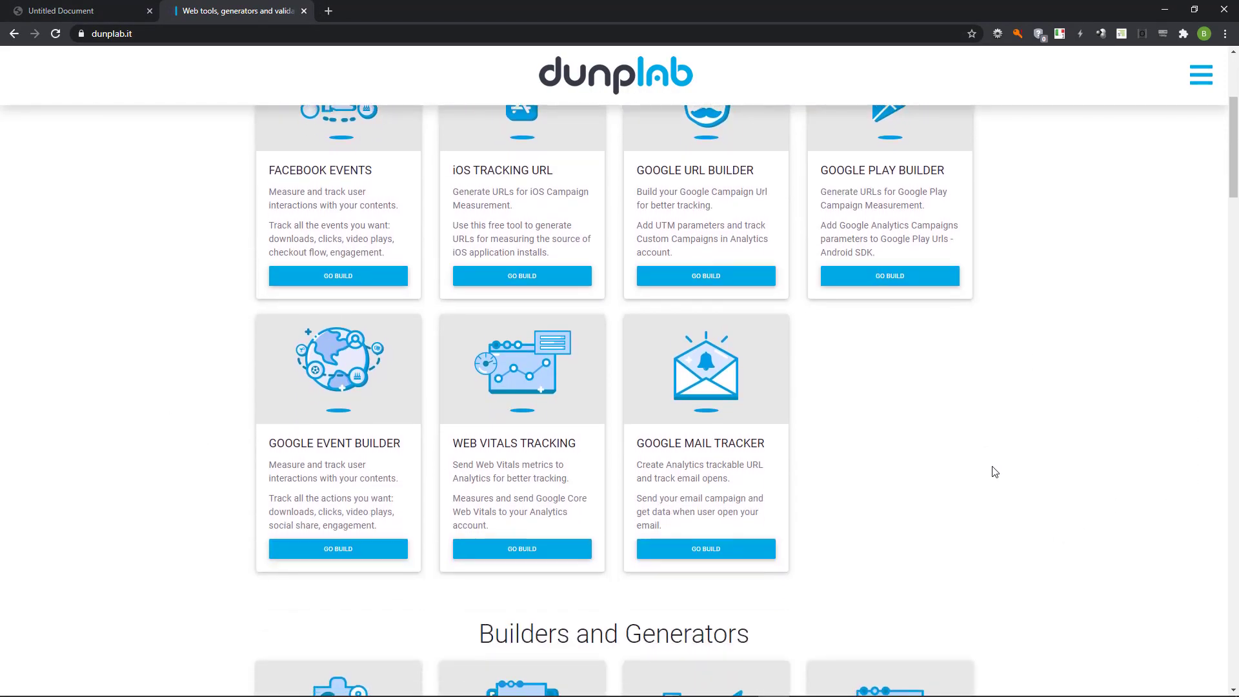
scroll("down", 3)
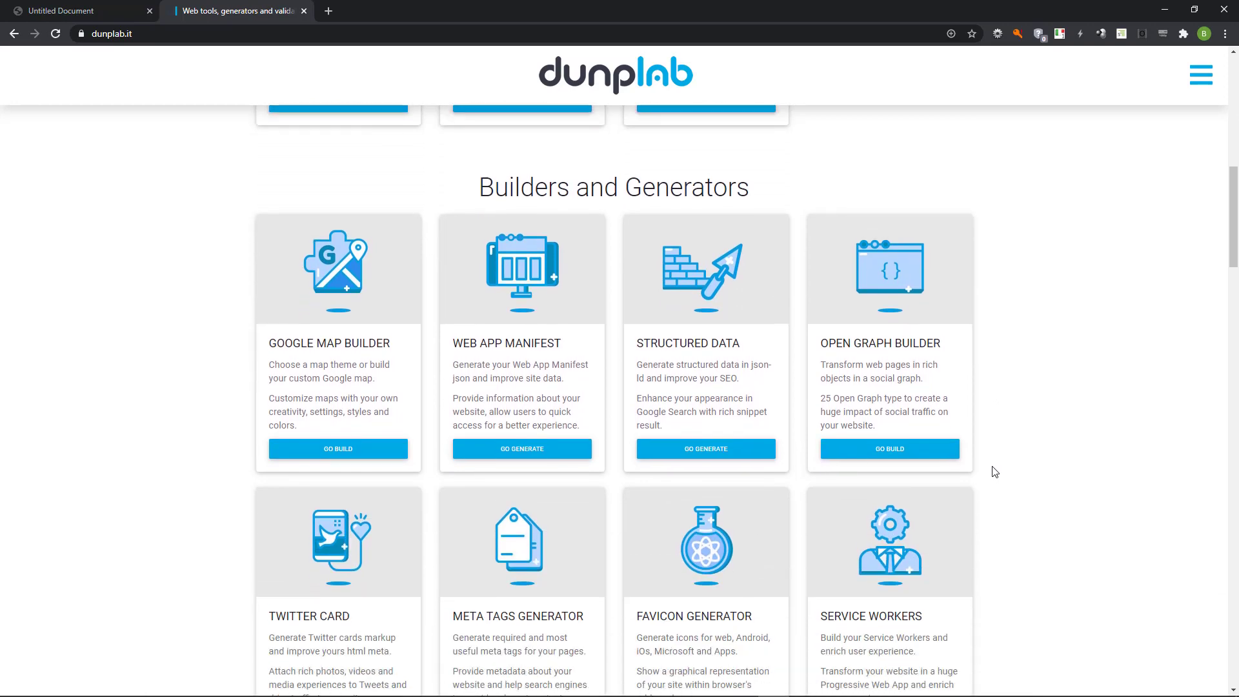
scroll("down", 3)
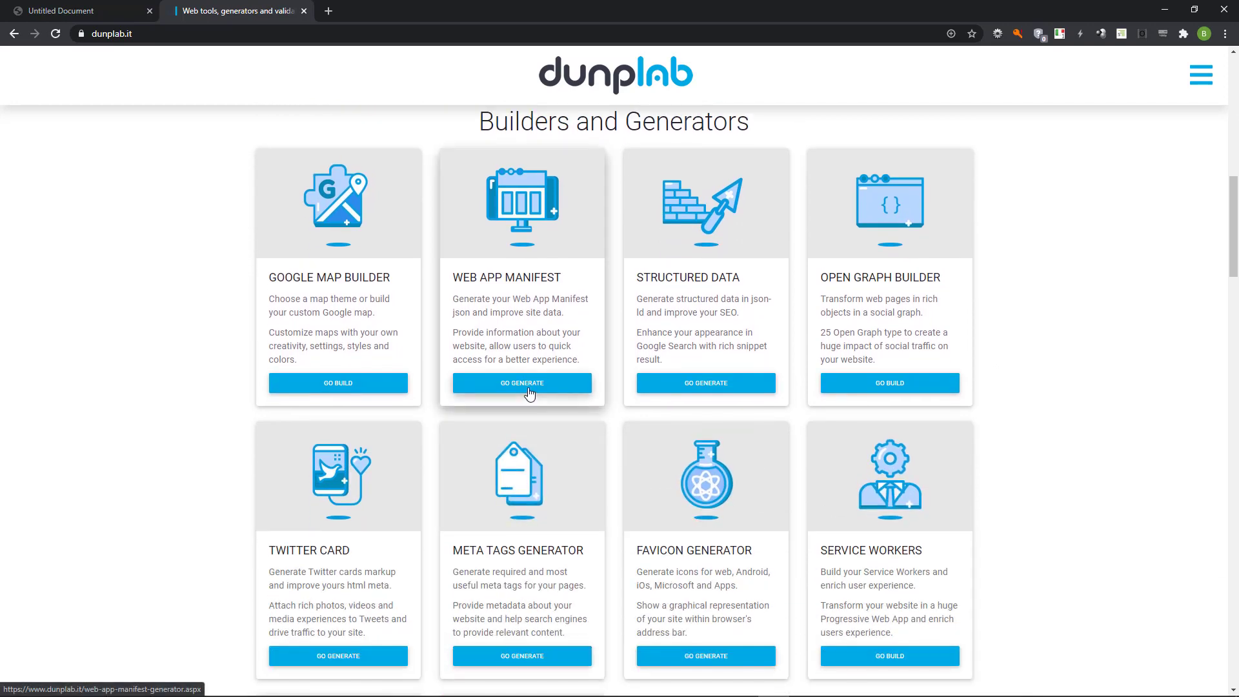
left_click(522, 382)
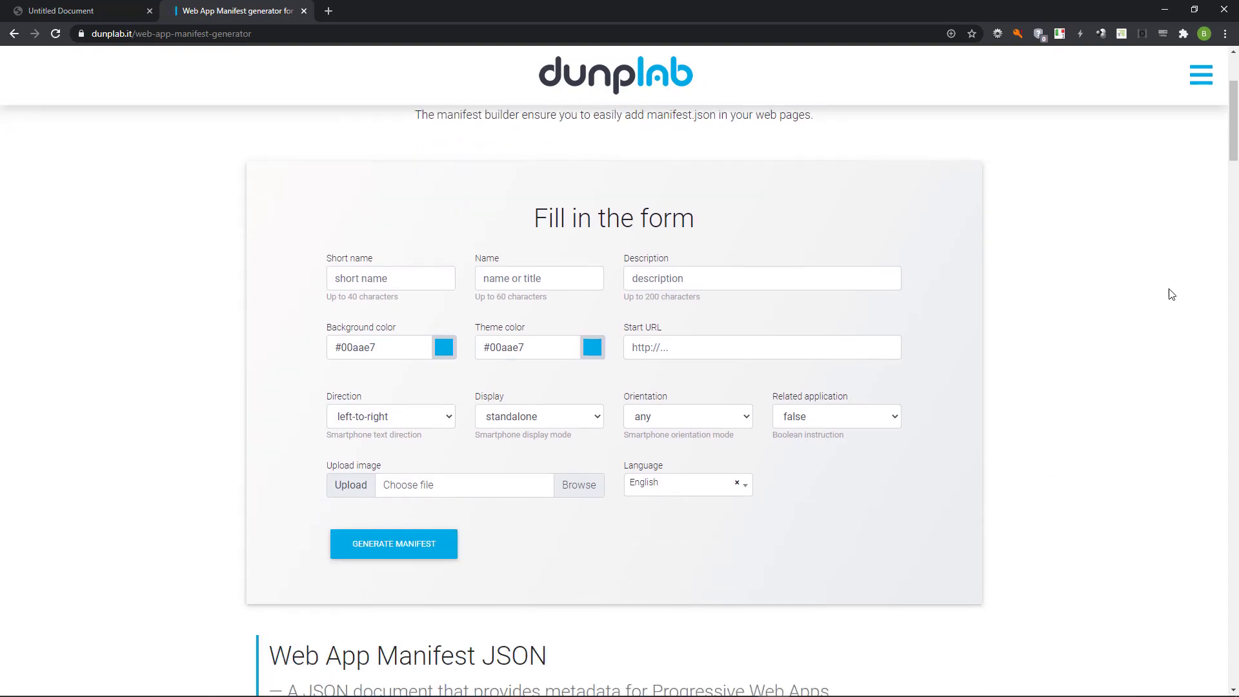
scroll("down", 3)
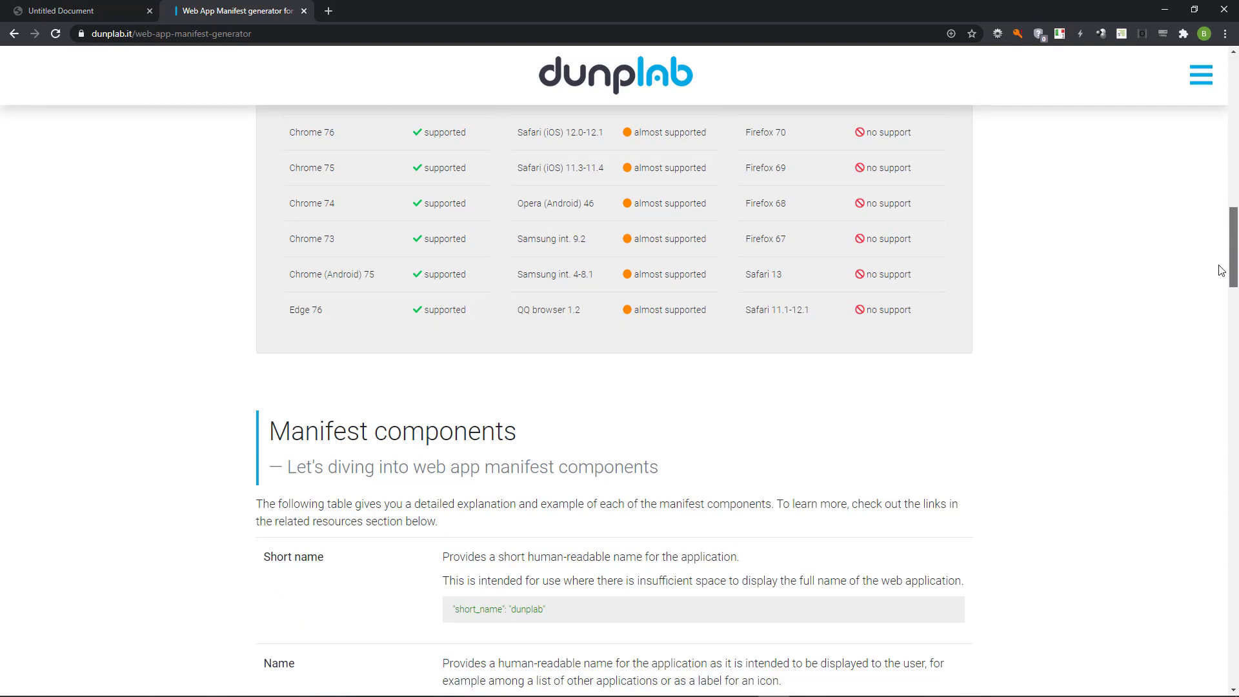
scroll("down", 3)
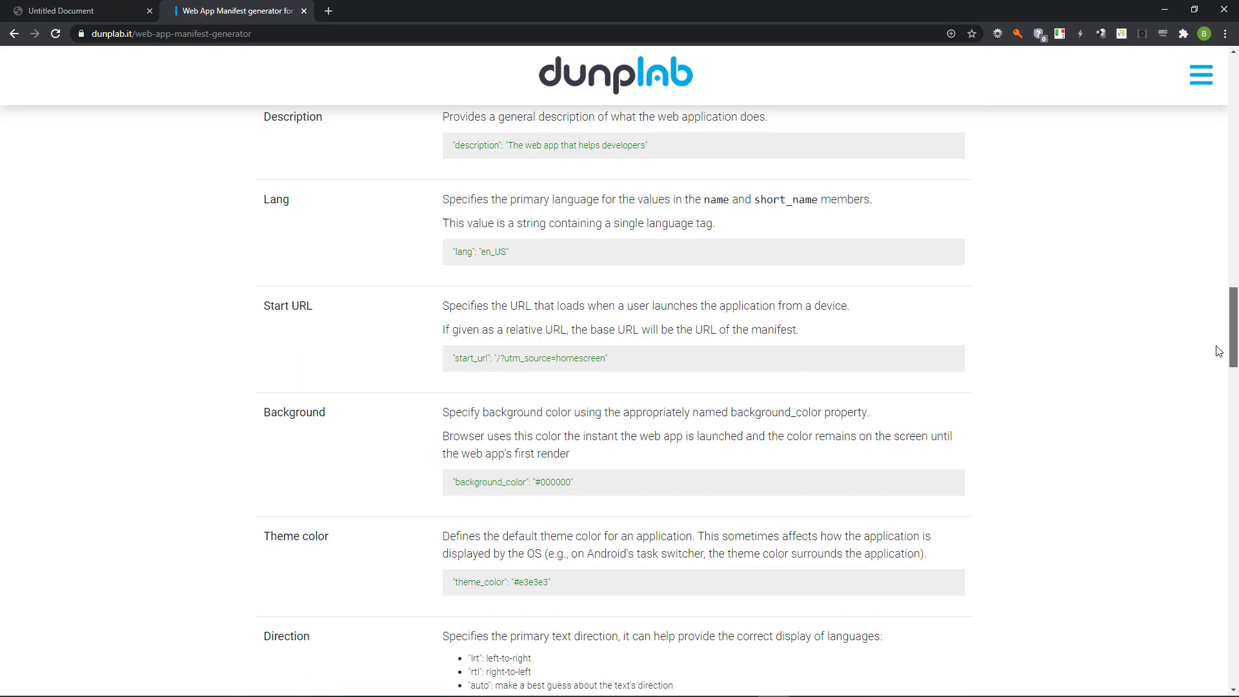
scroll("down", 3)
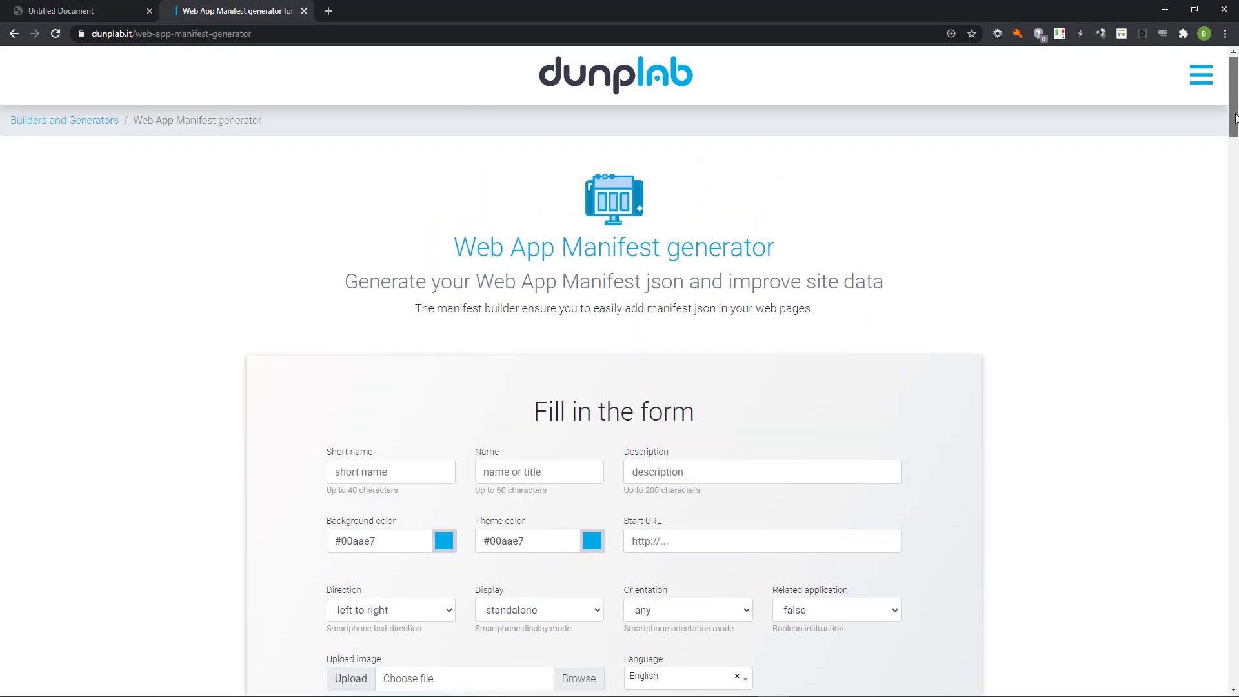
- Enter short name Aardvark, name Aardvark anteater, description 'The African anteater called the aardvark' and start URL /
scroll("down", 3)
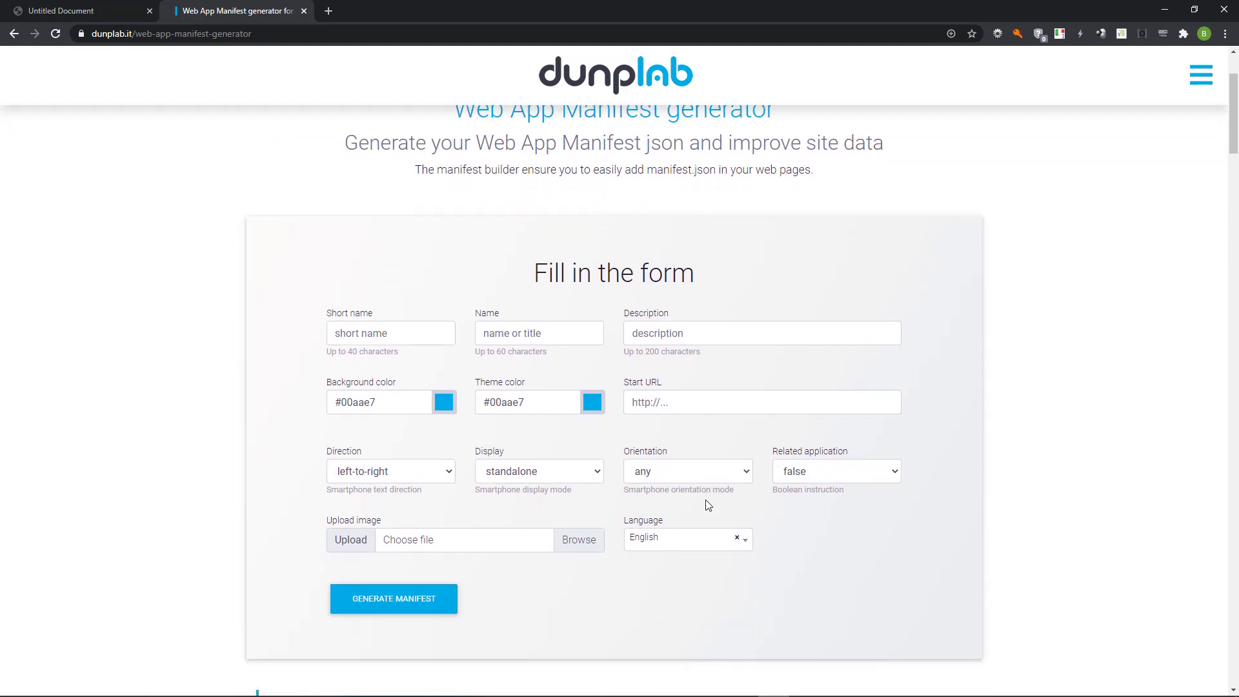
type("Aardvark")
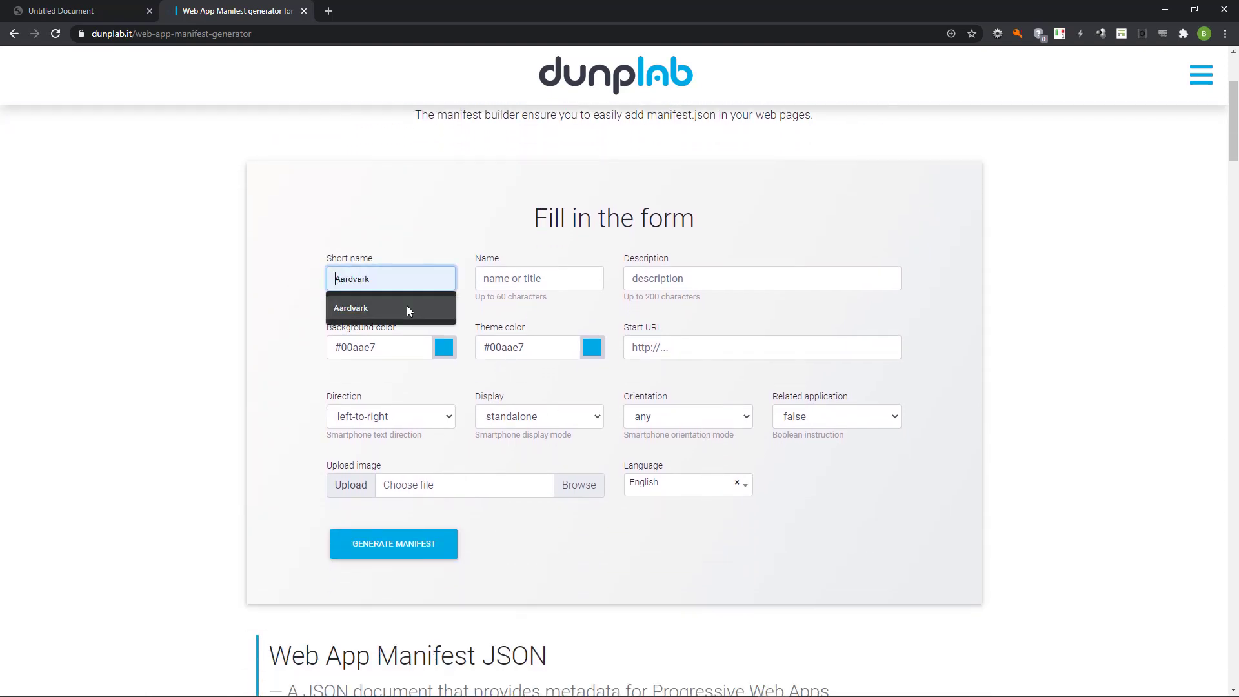
type("Aardvark anteater")
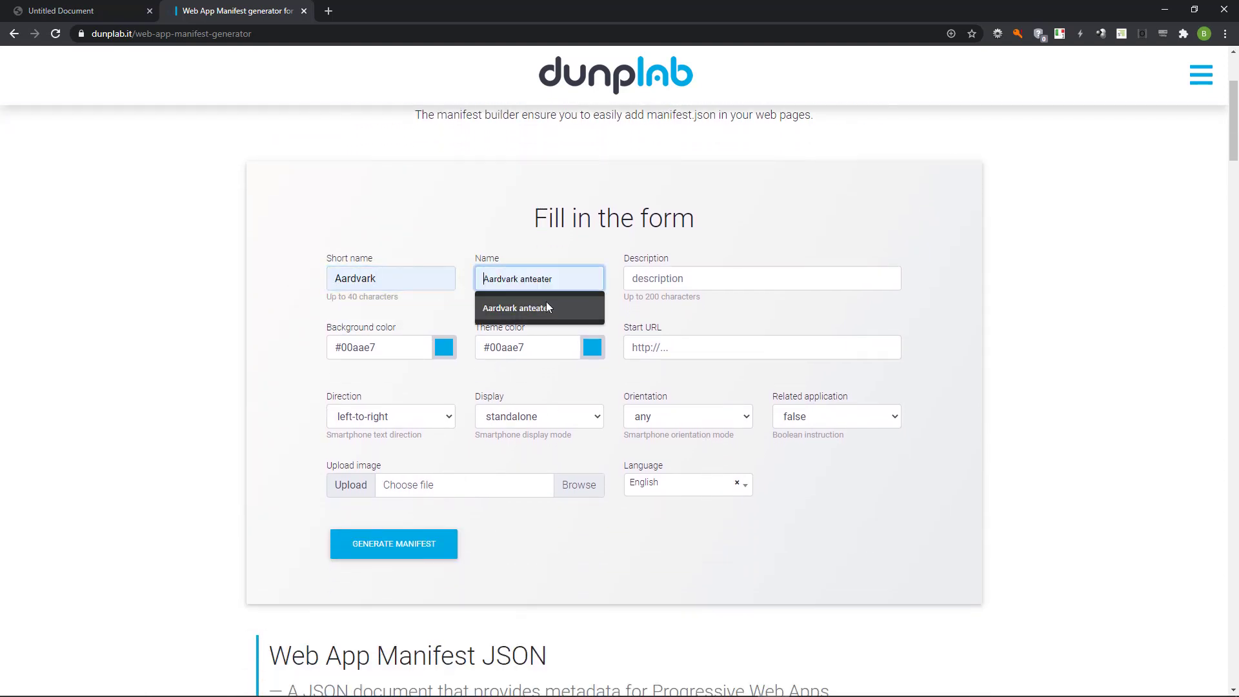
type("The African anteater called the aardvark")
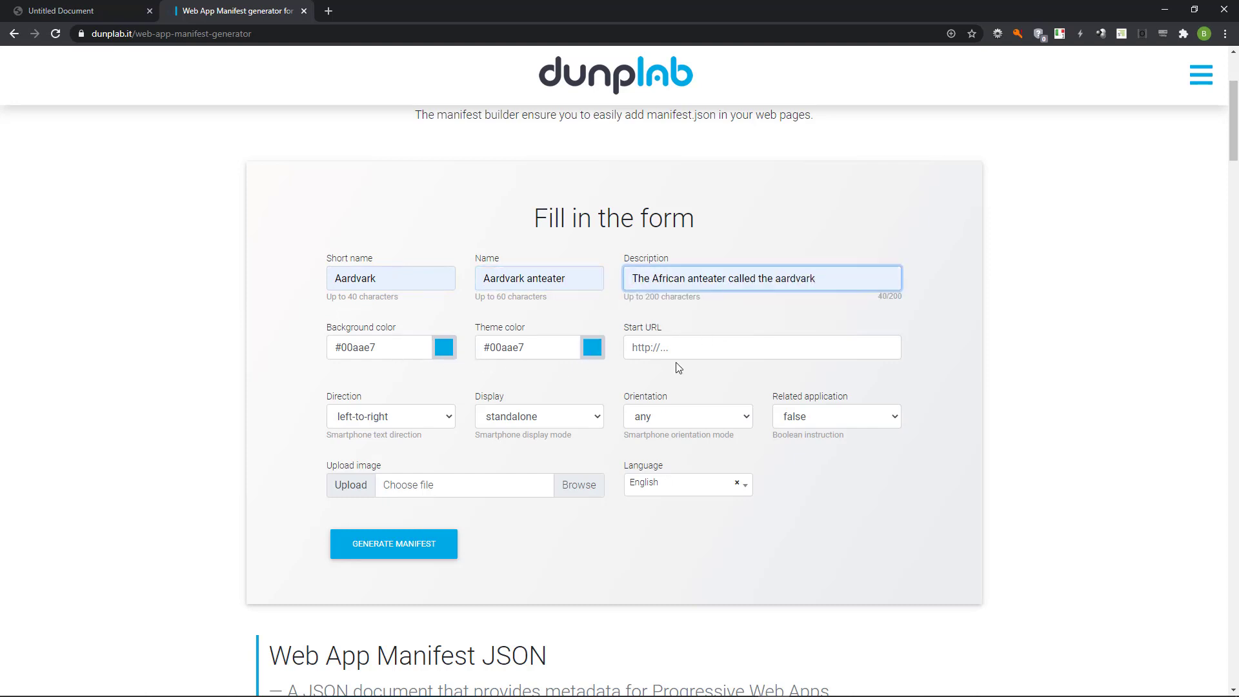
type("/")
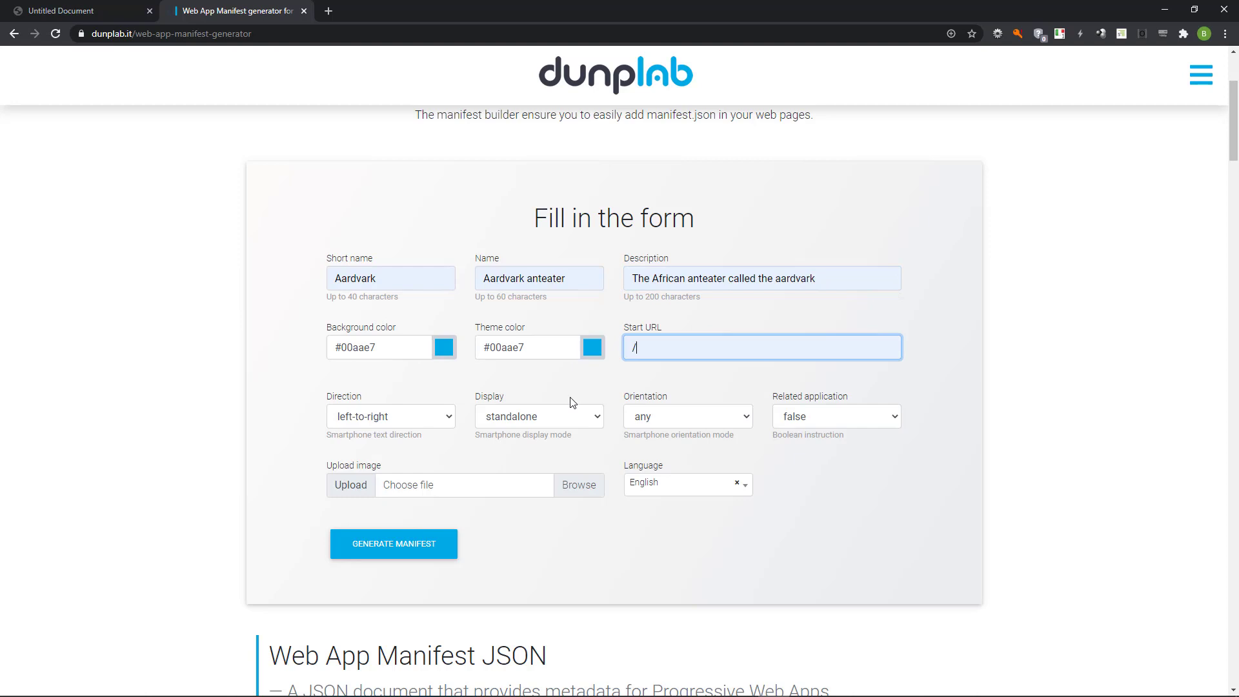
- Skip the icon image upload and generate the manifest from the form
left_click(579, 484)
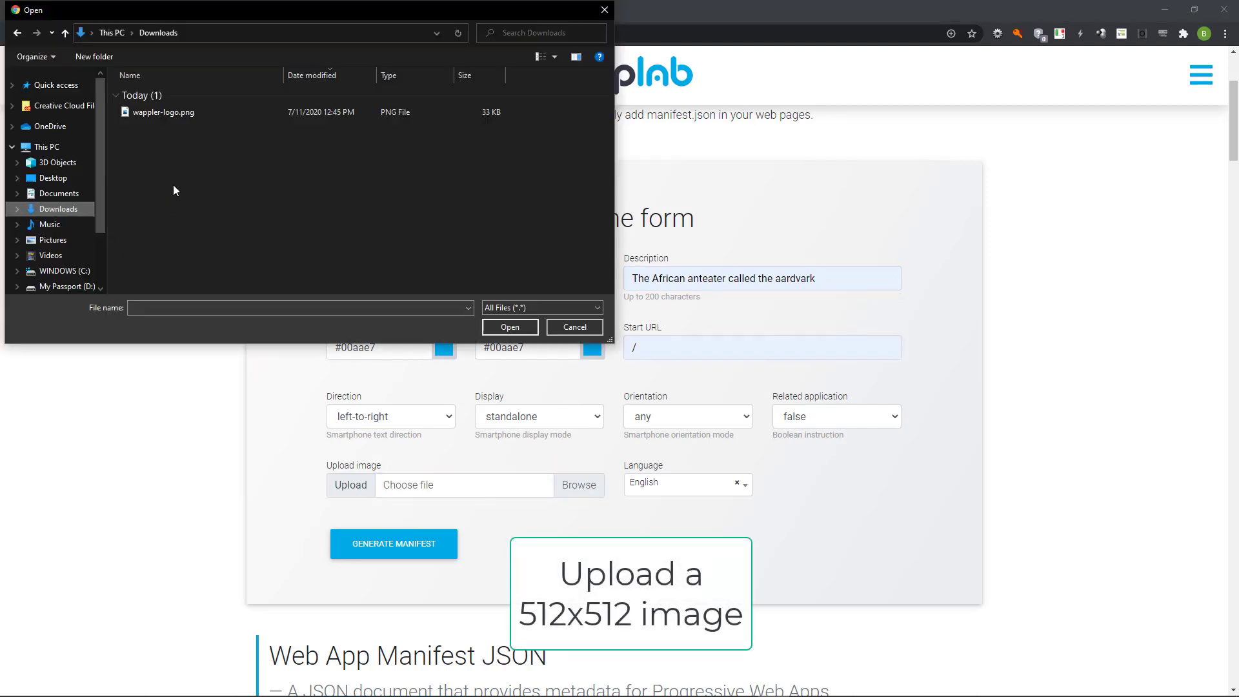
left_click(574, 327)
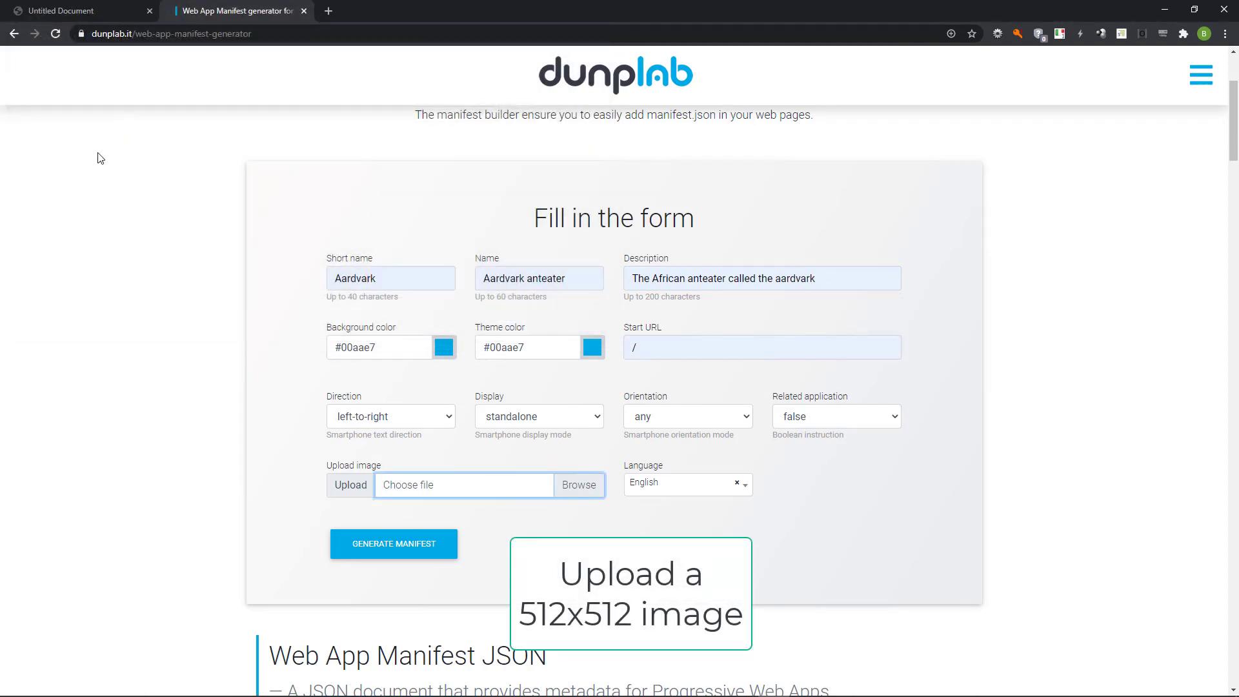
left_click(394, 544)
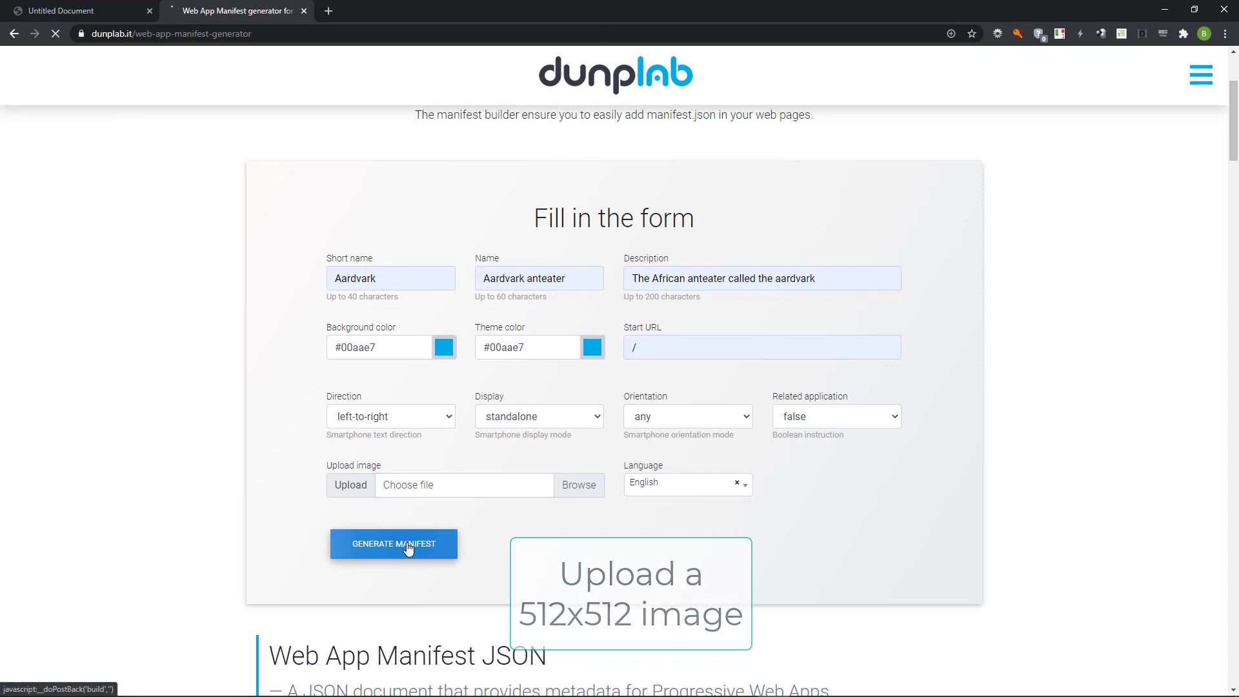
left_click(394, 543)
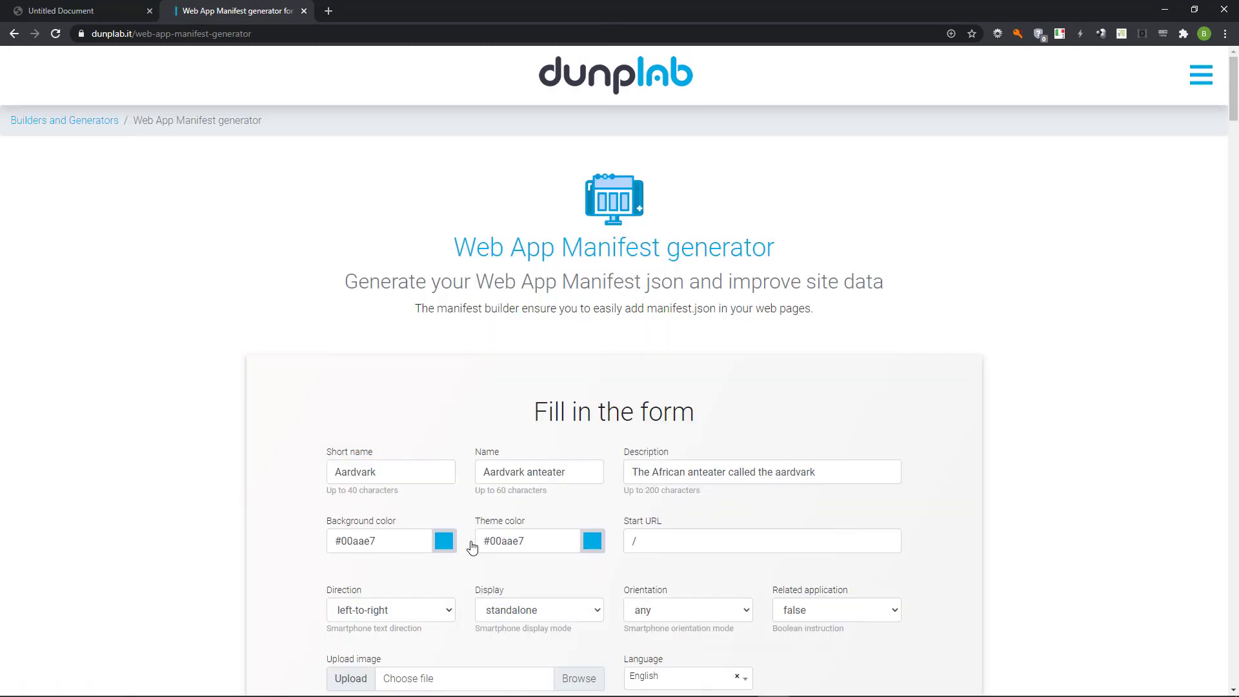
- Copy the generated manifest JSON and download the All Icons file
left_click(394, 312)
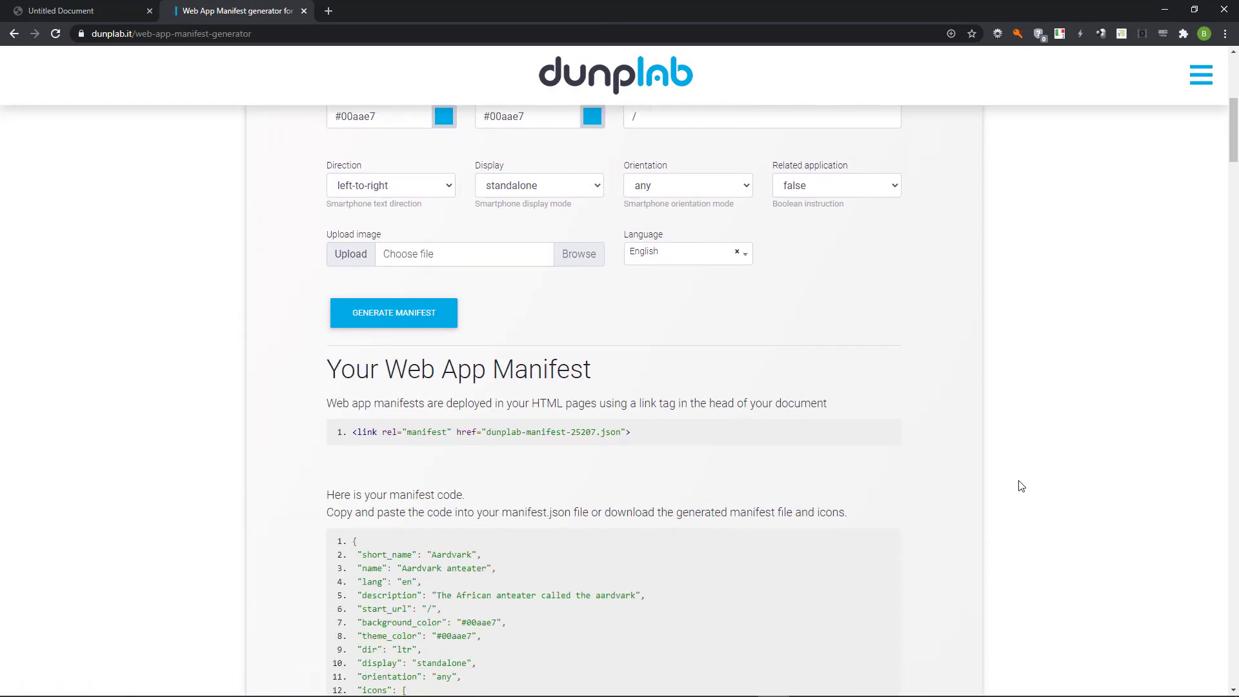
scroll("down", 3)
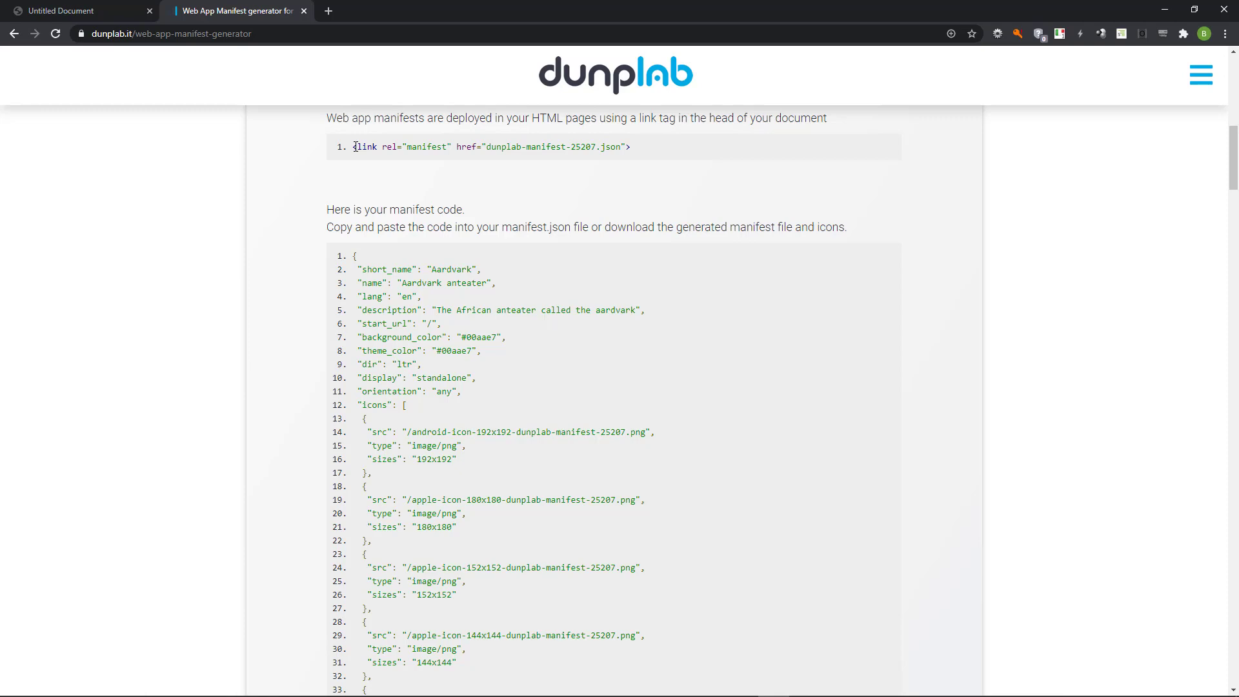
left_click_drag(354, 255, 457, 459)
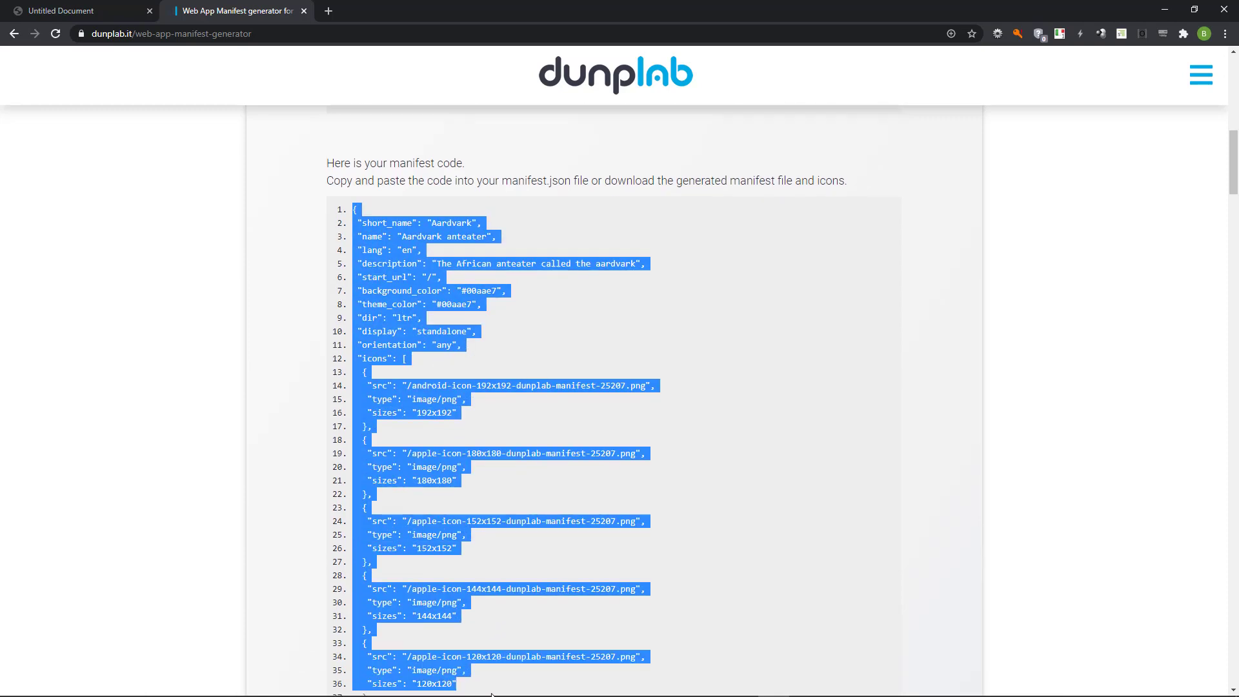
scroll("down", 3)
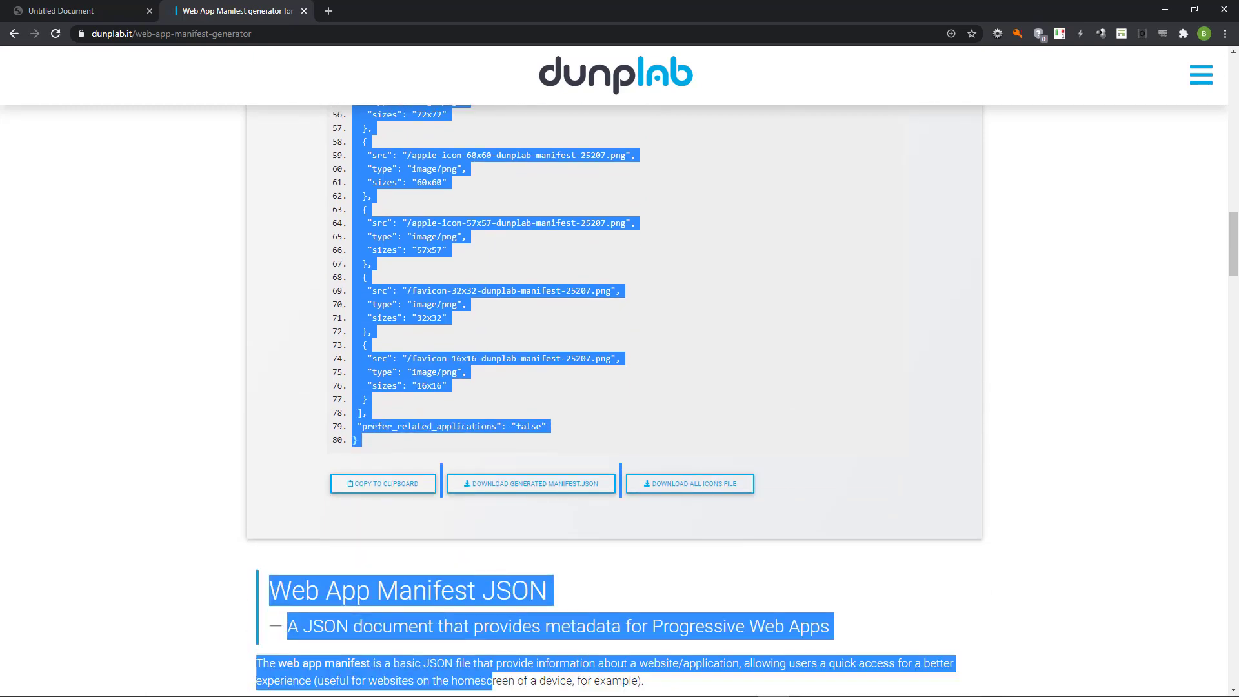
scroll("down", 3)
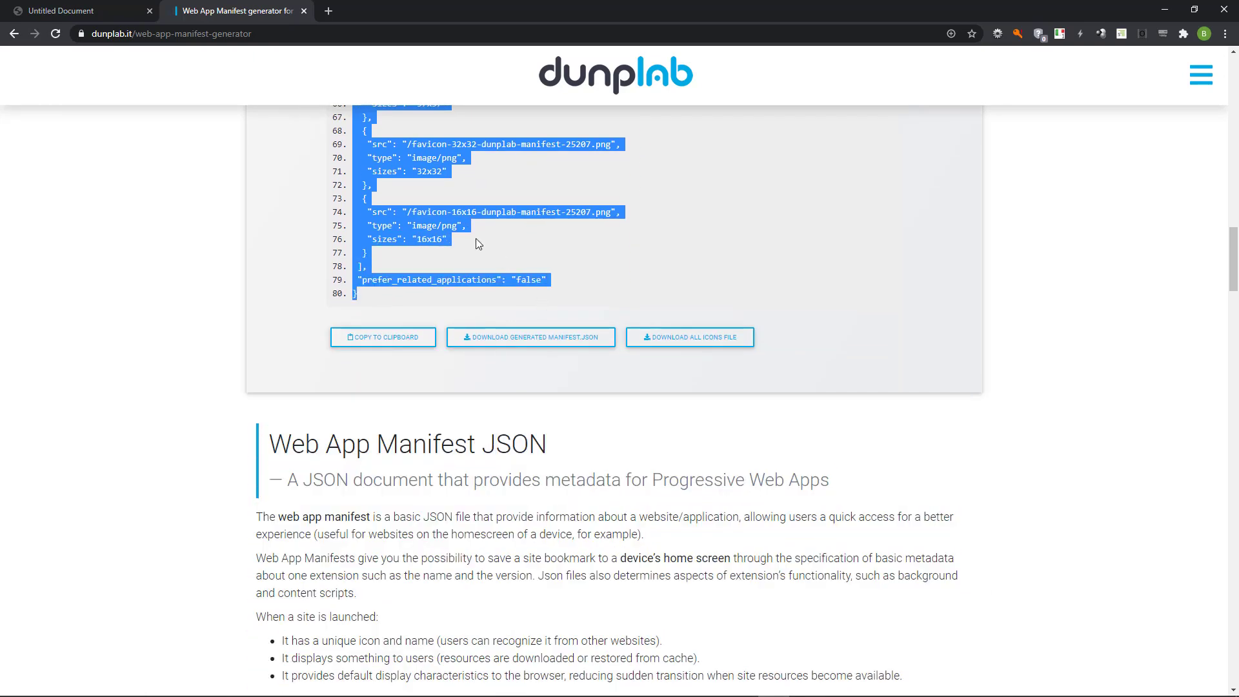
right_click(479, 243)
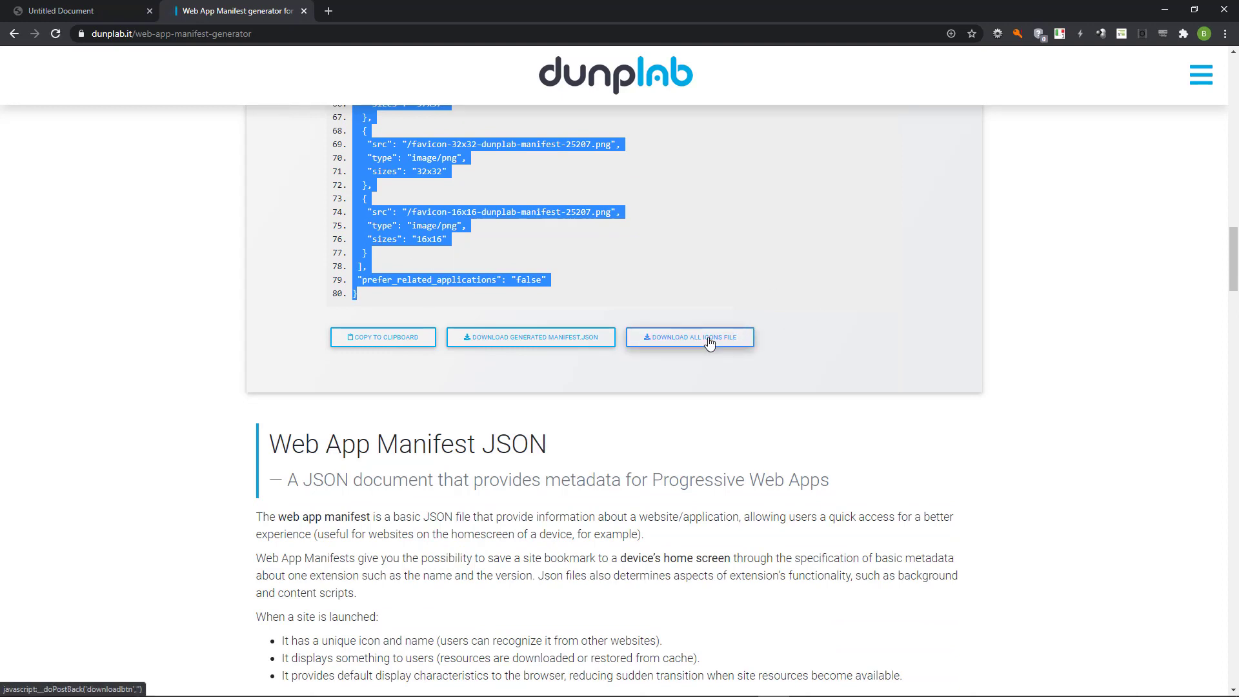
left_click(707, 337)
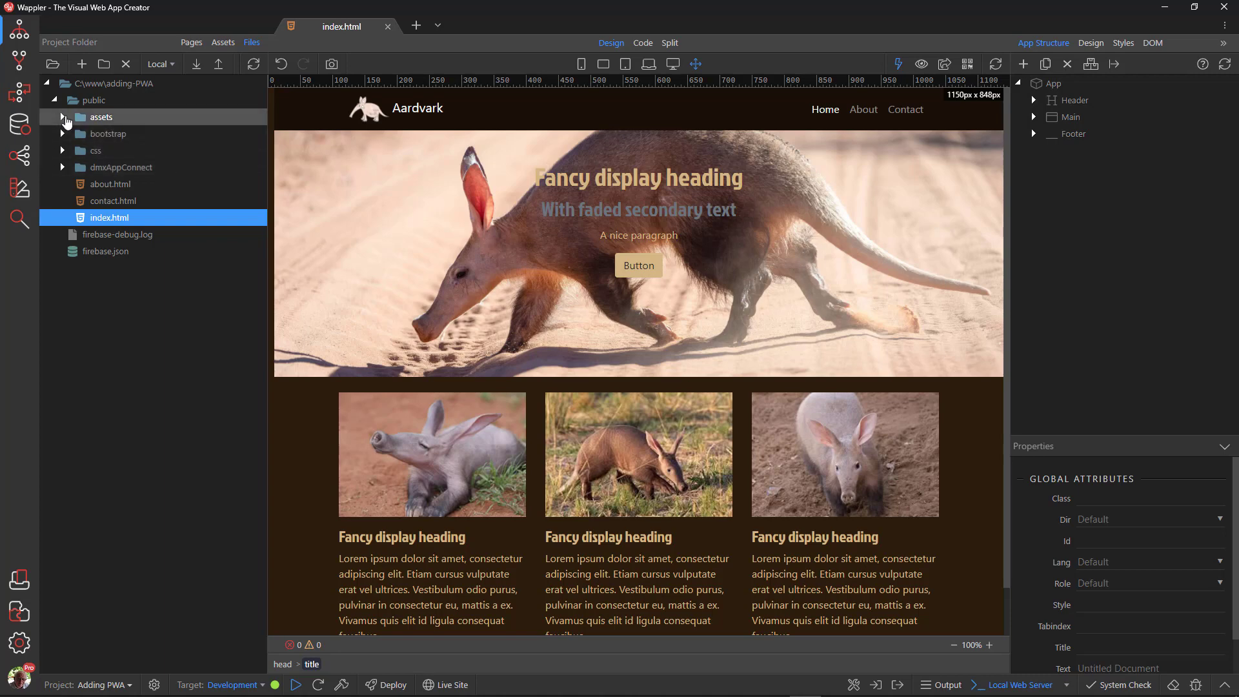
- Create a new file named manifest.json in the public folder via the Files panel
left_click(93, 101)
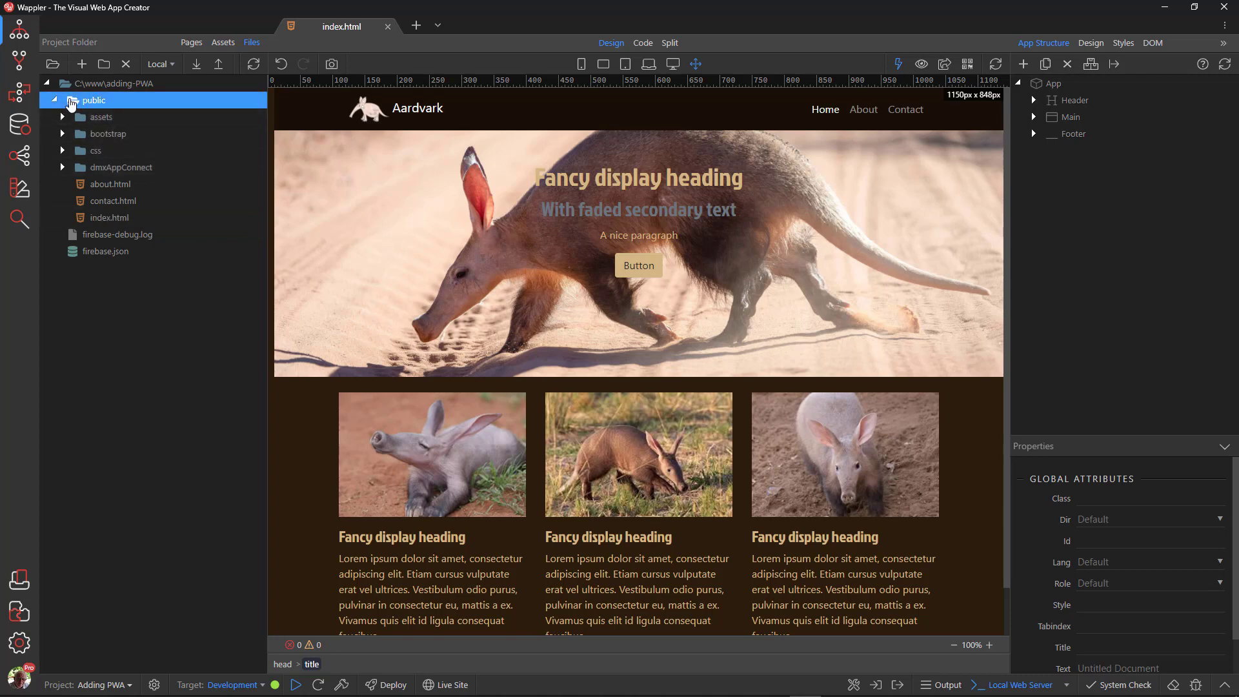
right_click(93, 101)
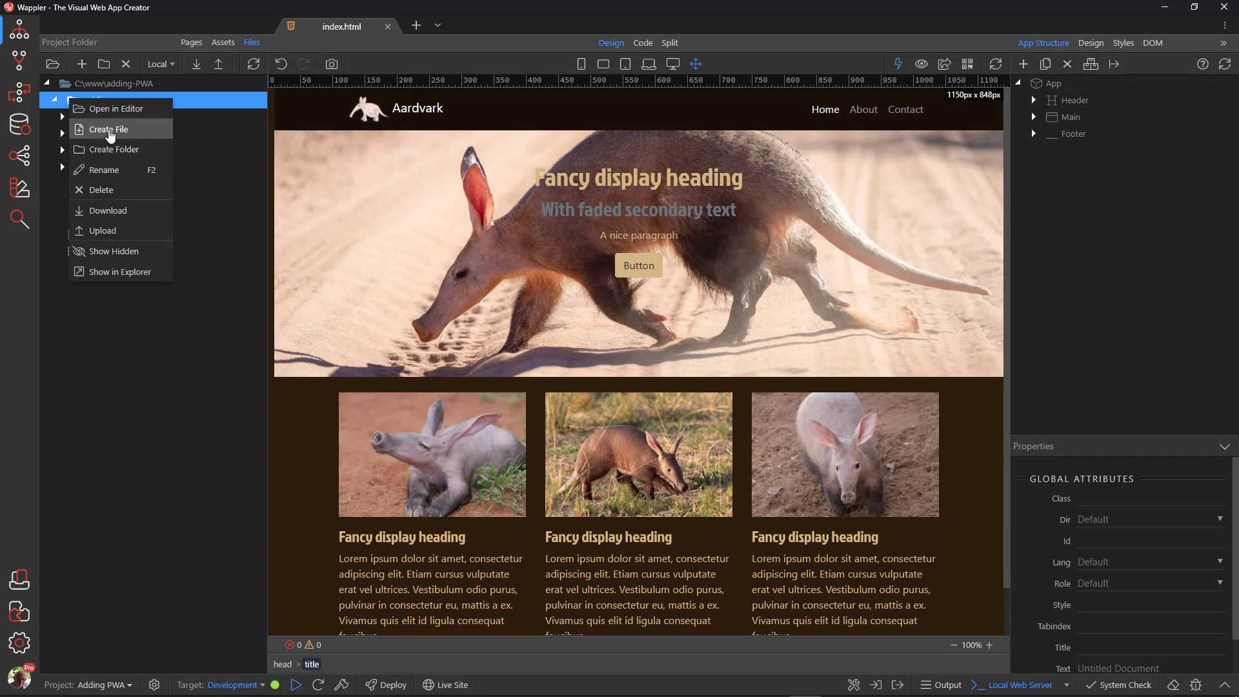
left_click(109, 129)
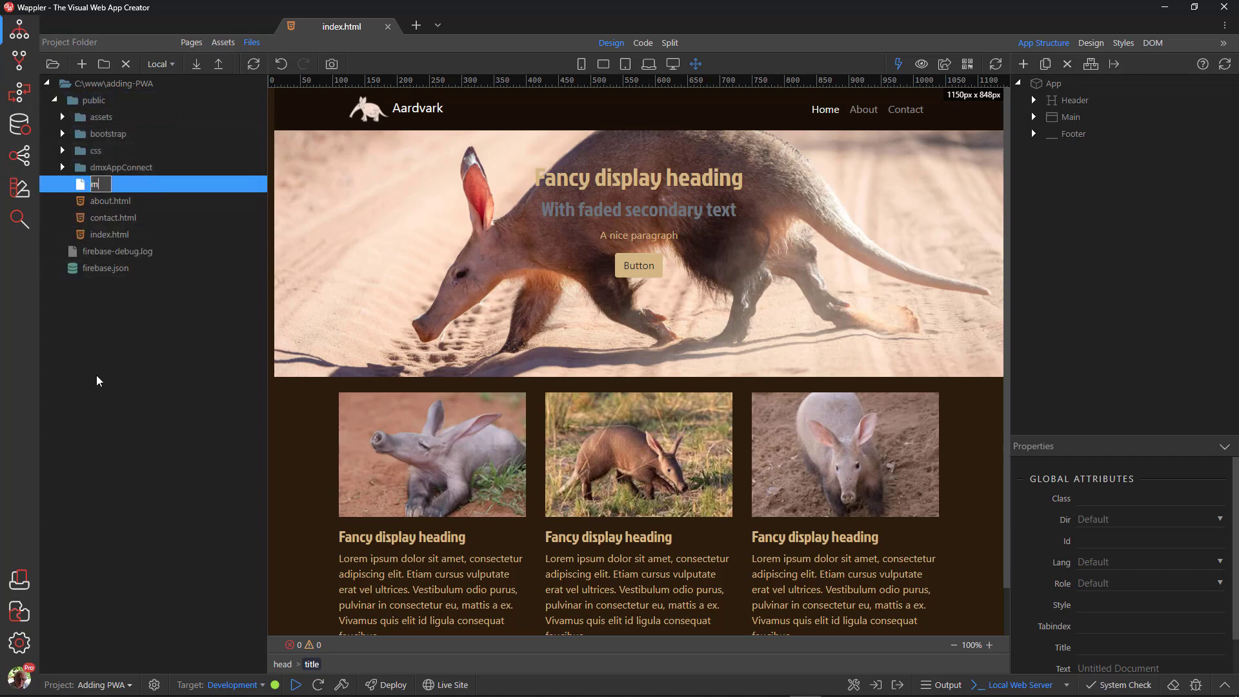
type("anifest.json")
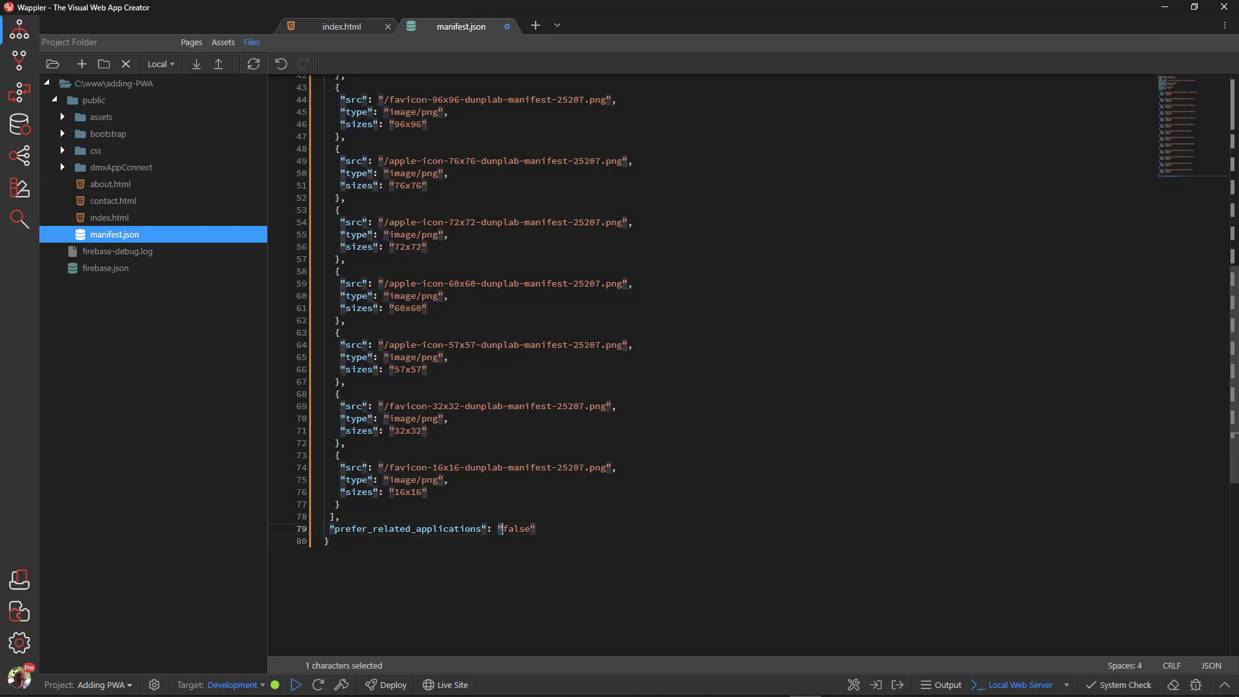
- Remove the quotes around false so prefer_related_applications is a boolean
left_click(501, 529)
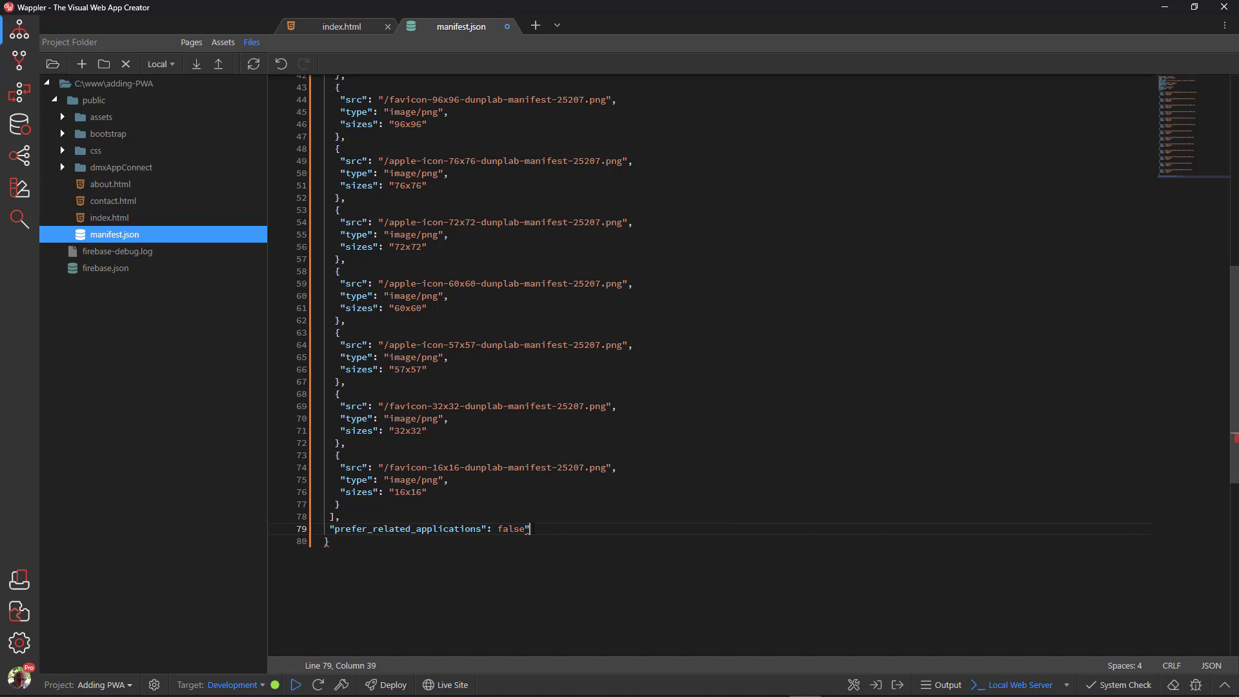
key("Backspace")
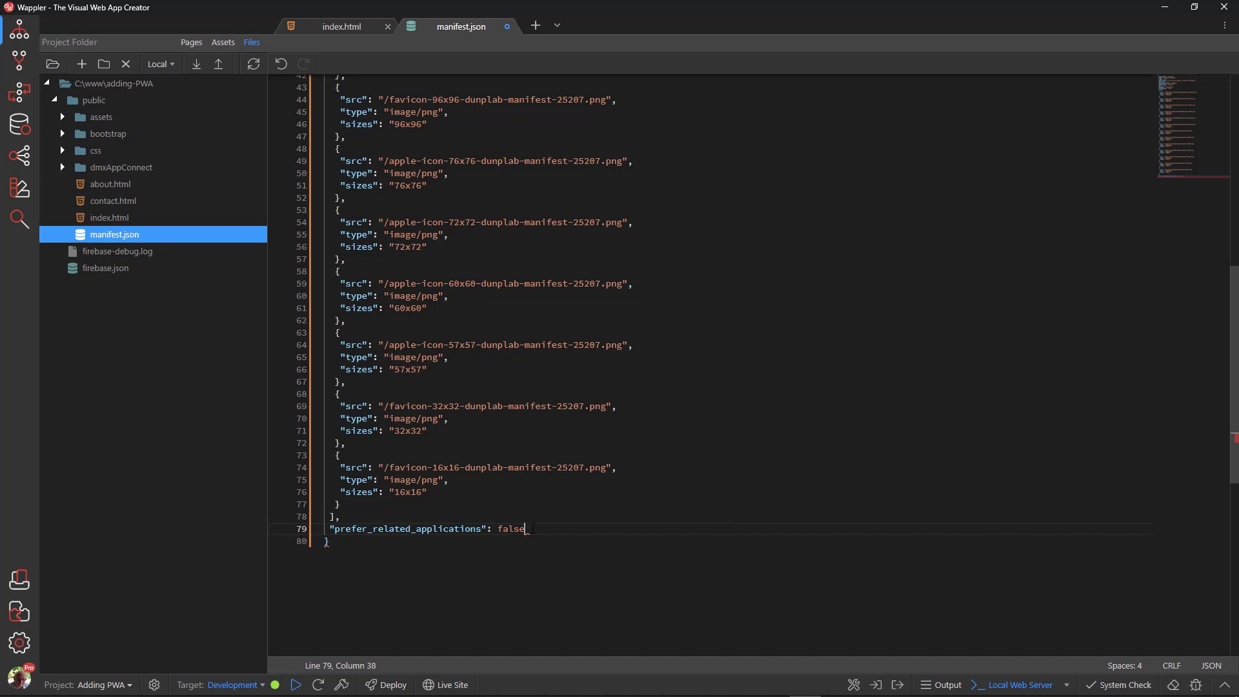
left_click(326, 541)
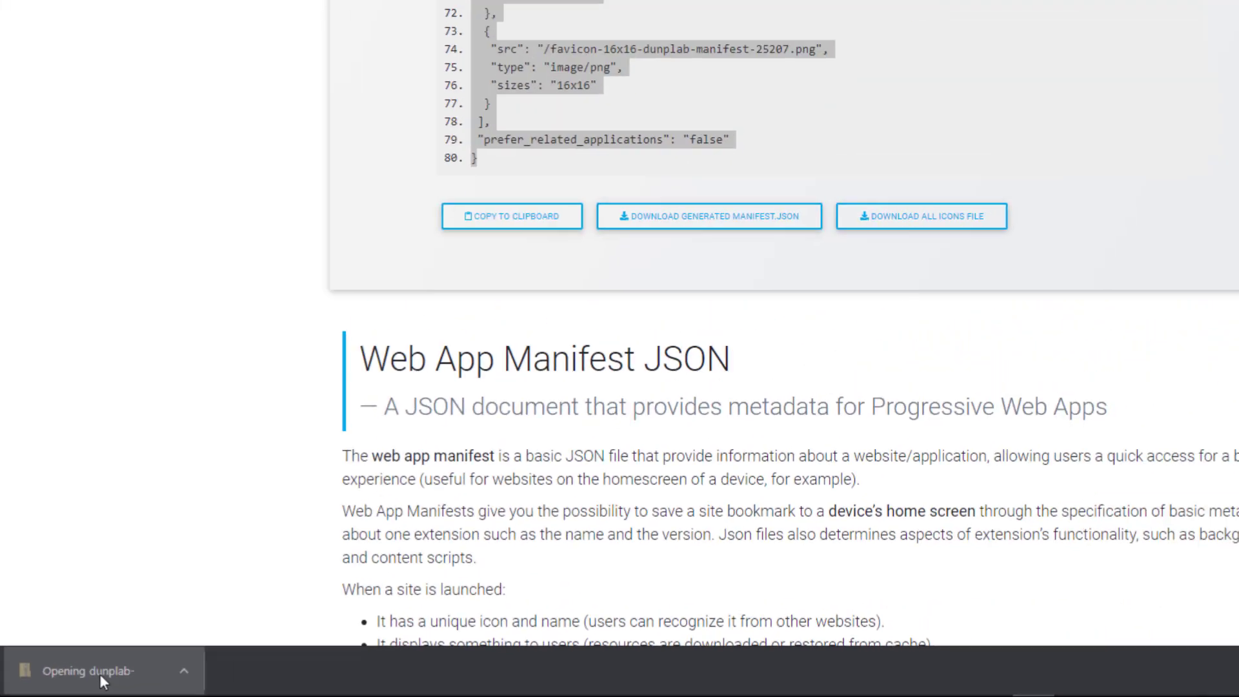
- Copy the icon folder from the downloaded zip into adding-PWA > public > assets and view its 13 icons
left_click(98, 672)
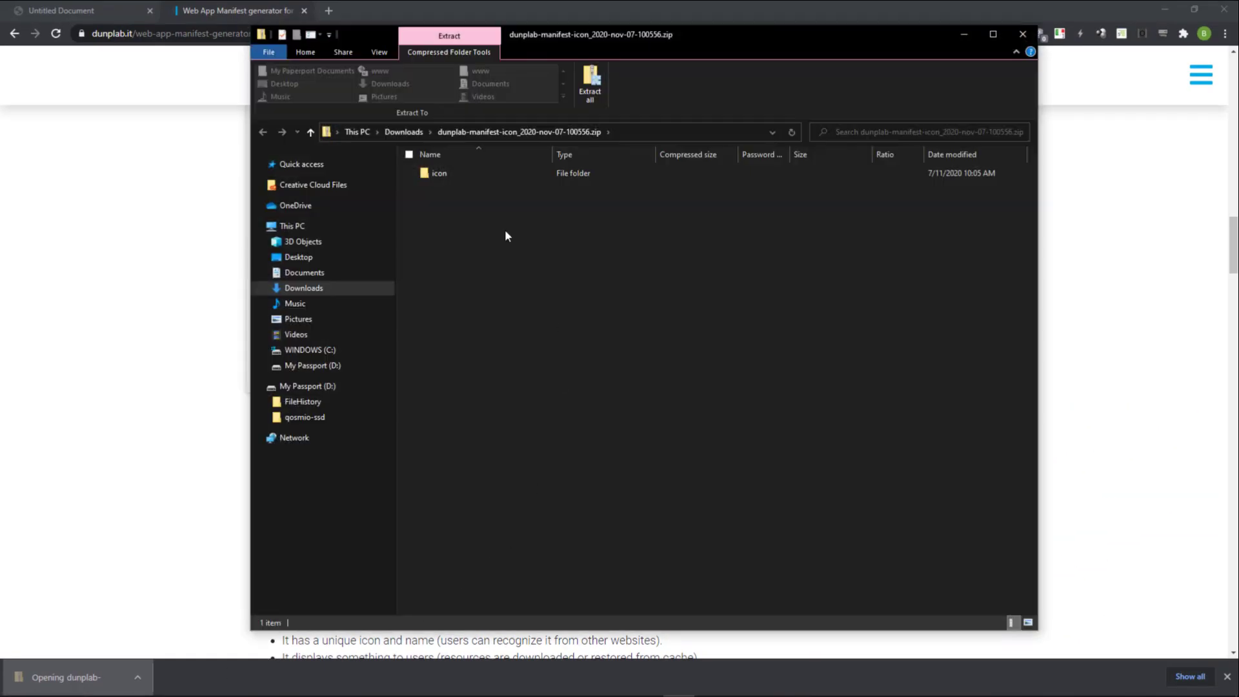
left_click(439, 173)
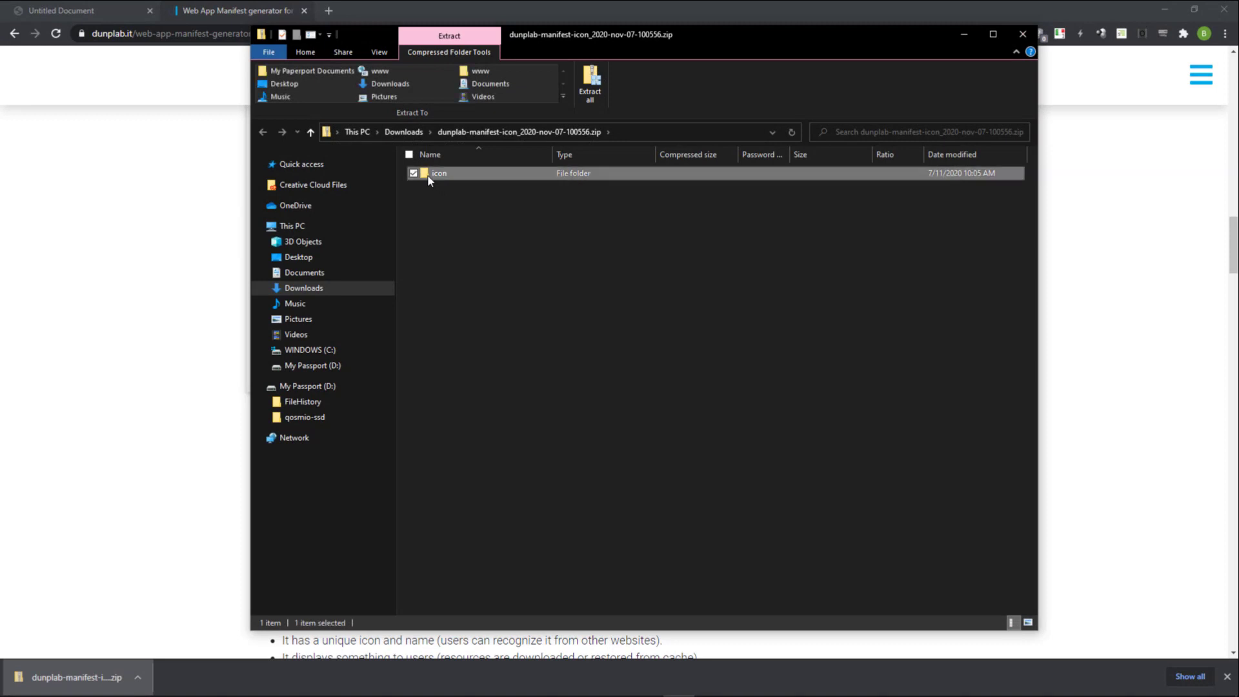
right_click(439, 173)
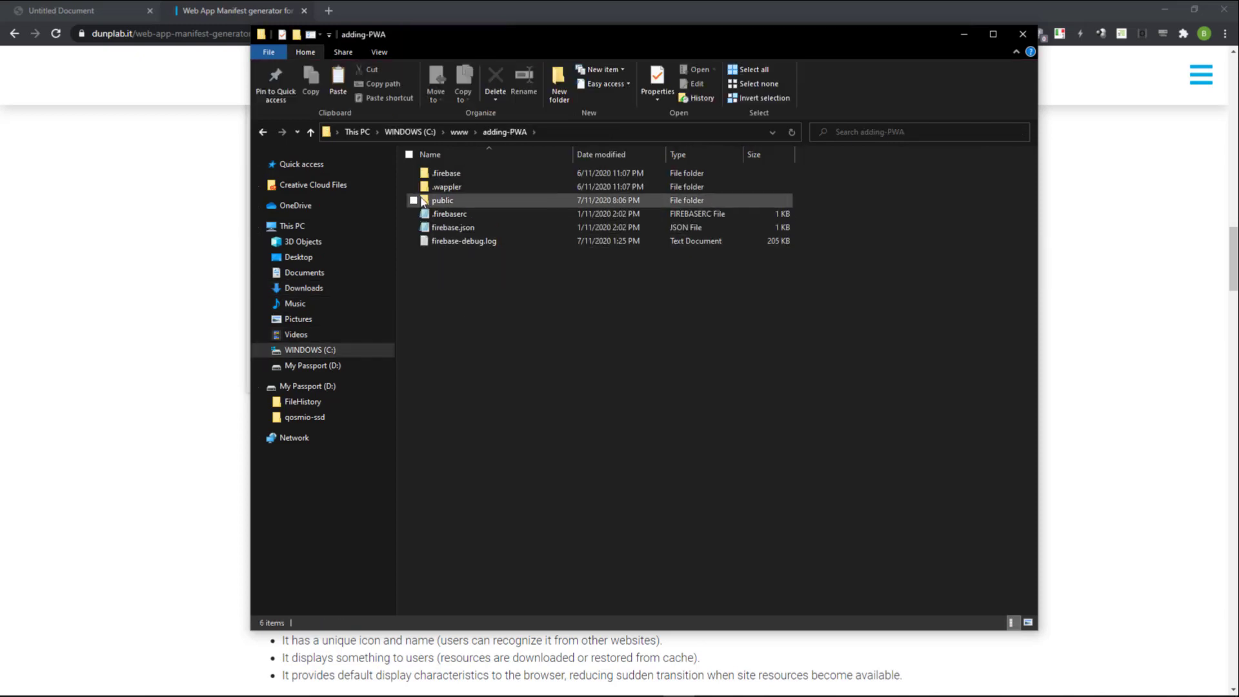
double_click(441, 200)
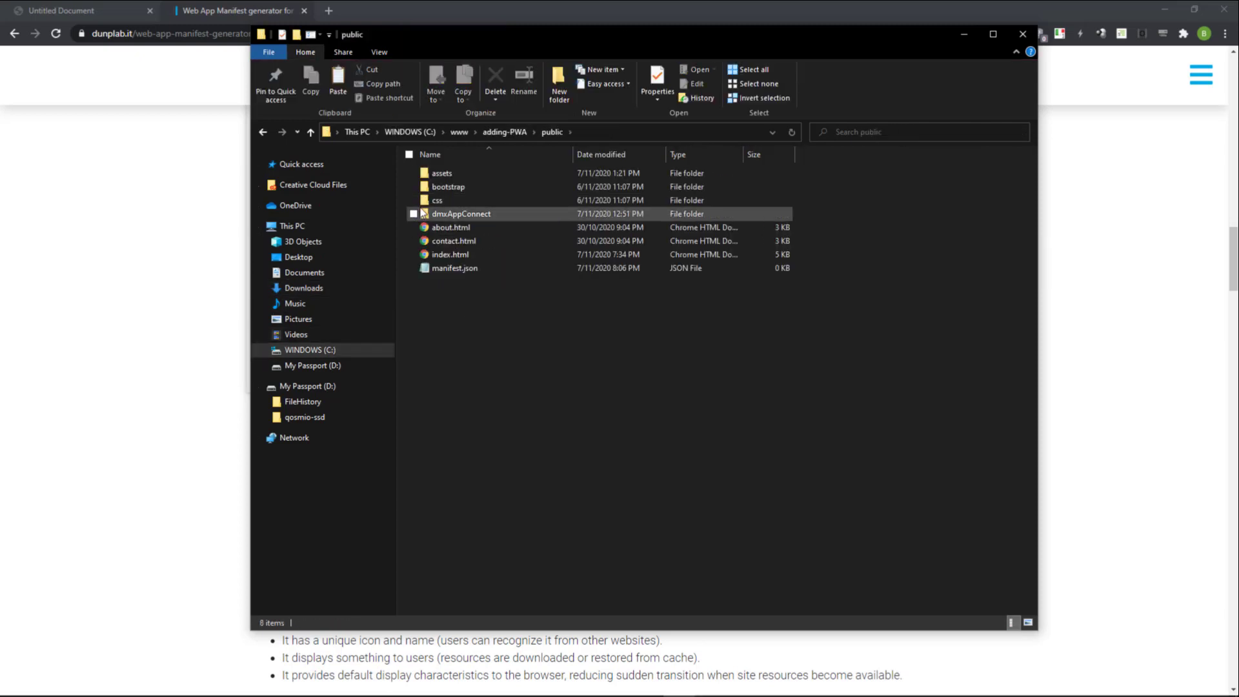
double_click(443, 173)
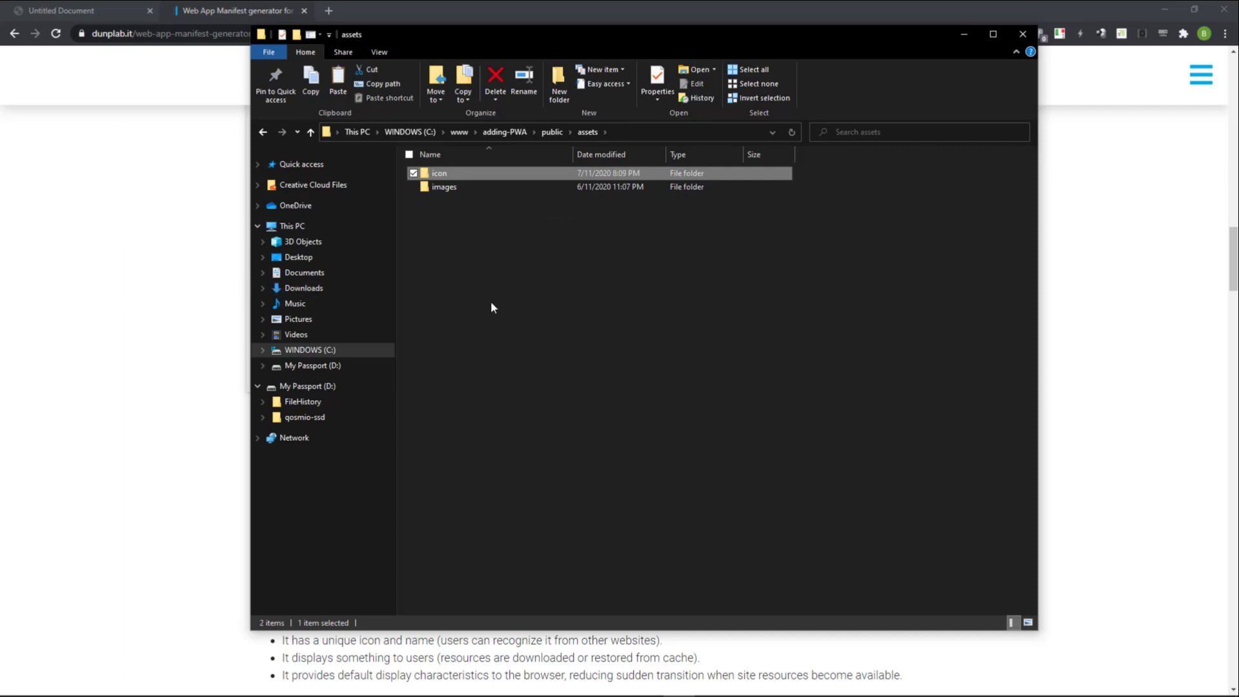
double_click(439, 173)
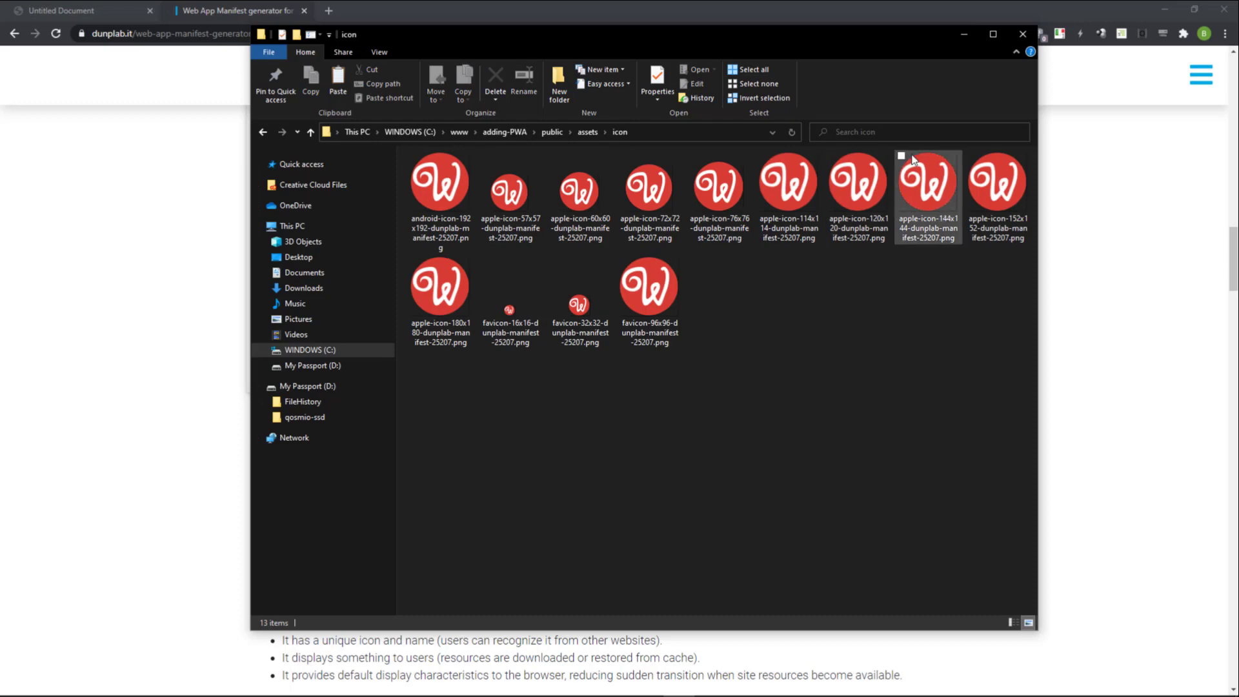
left_click(1023, 33)
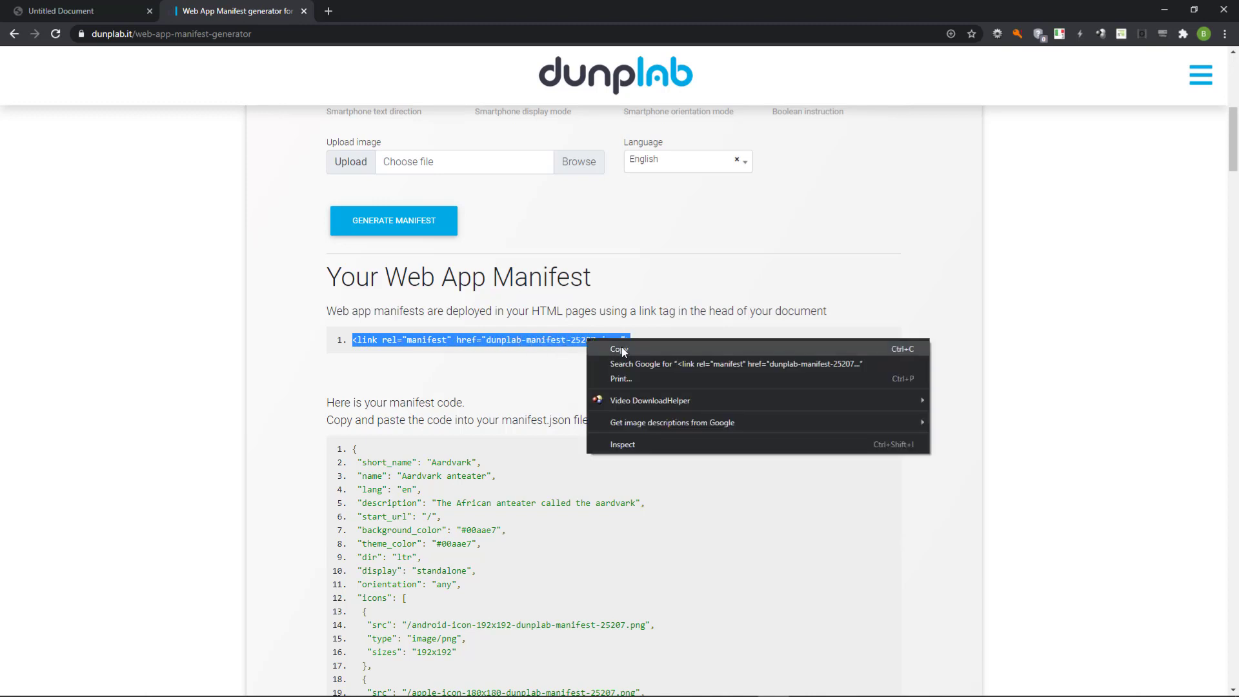
- Copy the manifest link tag shown under Your Web App Manifest
left_click(619, 349)
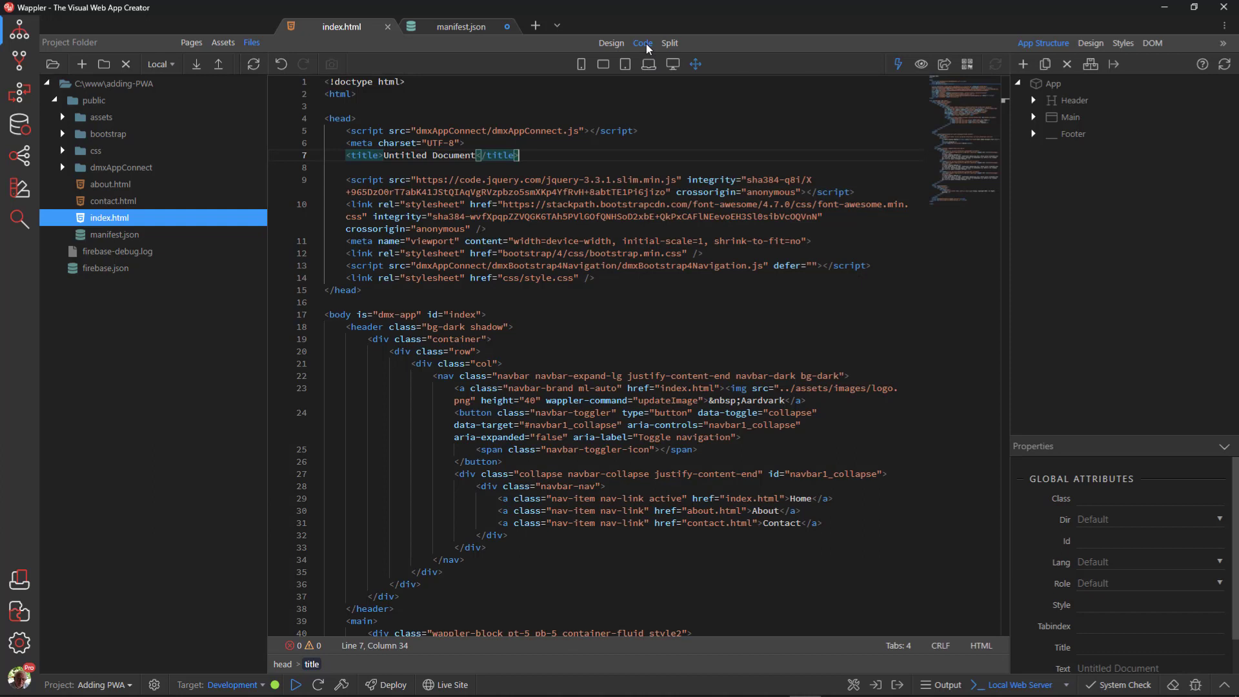
mouse_move(605, 278)
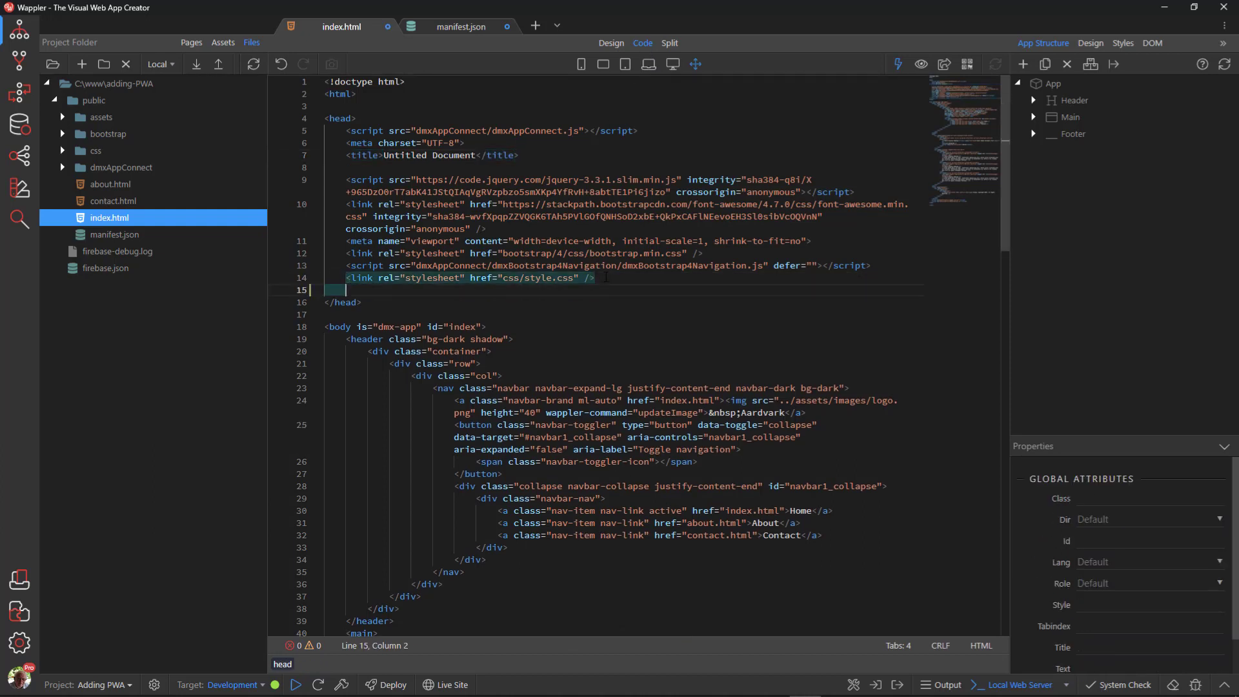
- Add <link rel="manifest" href="manifest.json"> to the index.html head and save the page
type("<link rel=\"manifest\" href=\"dunplab-manifest-25207.json\">")
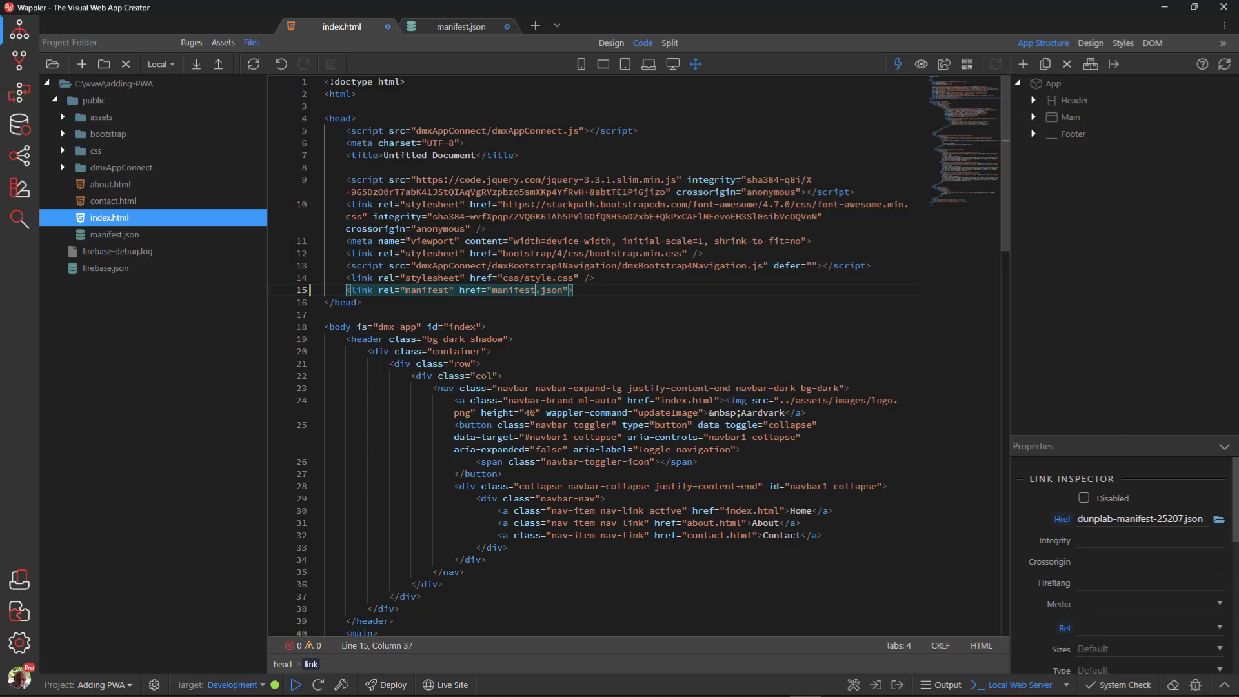
key("Ctrl+s")
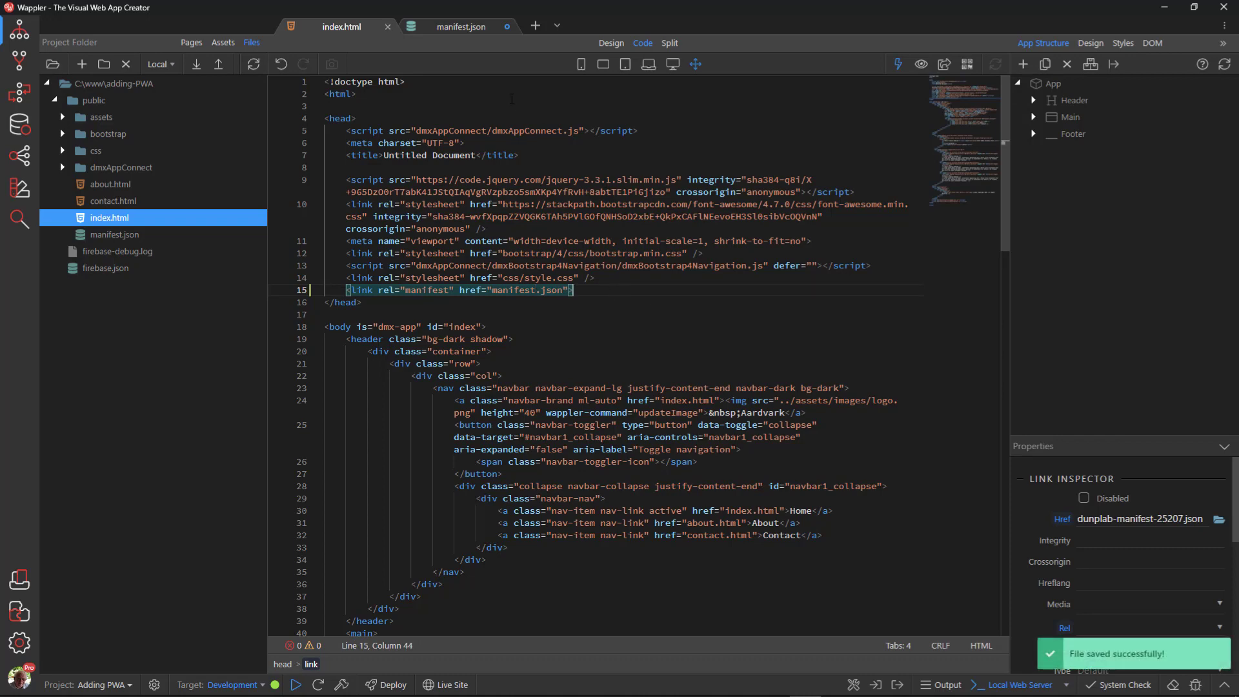
left_click(460, 26)
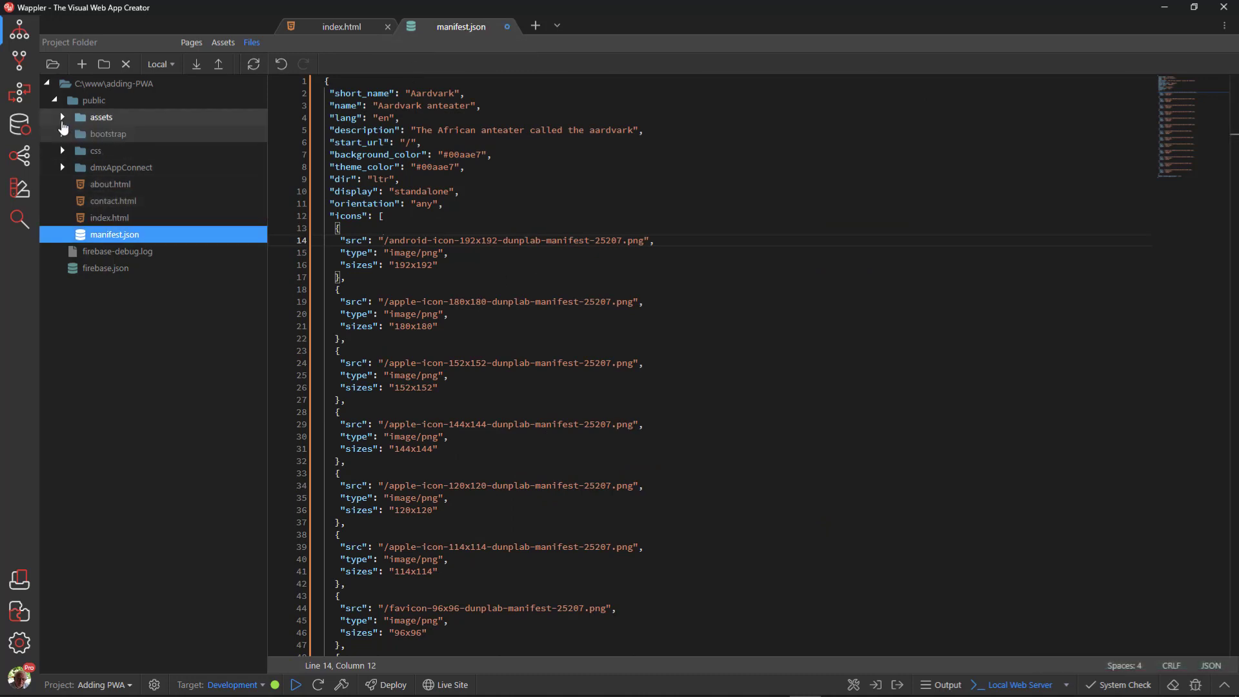
- Point manifest.json's icon paths into the assets/icon folder and save it
left_click(62, 116)
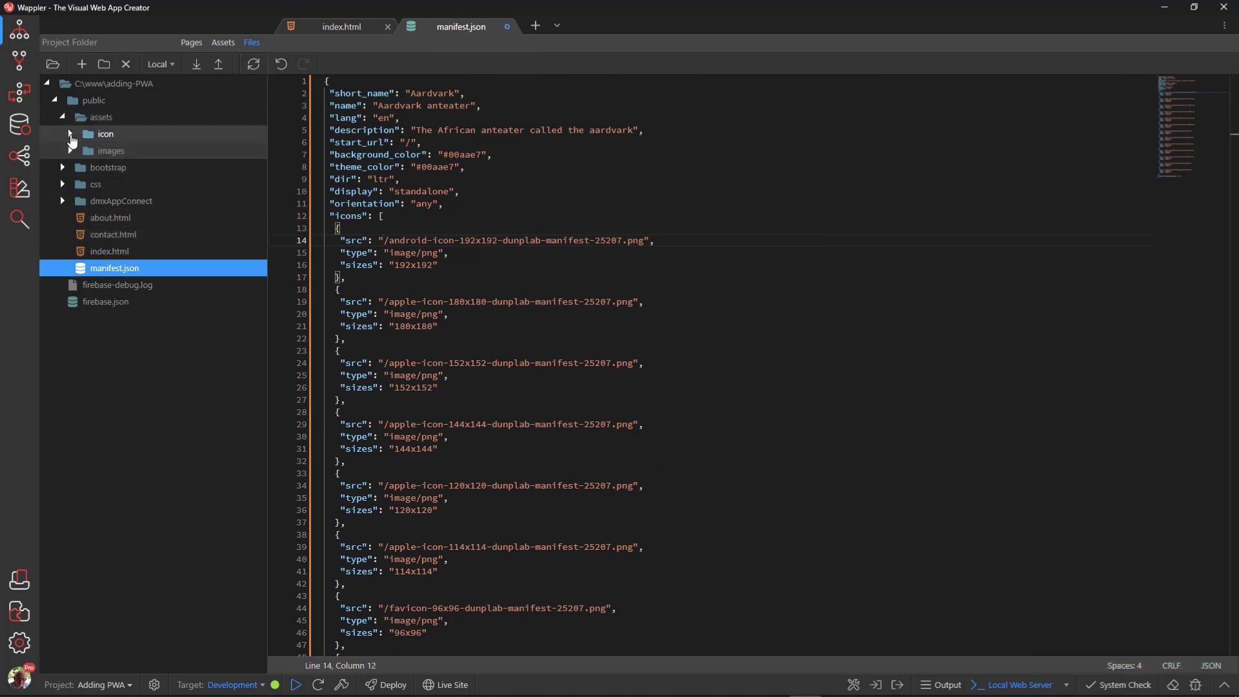
left_click(71, 133)
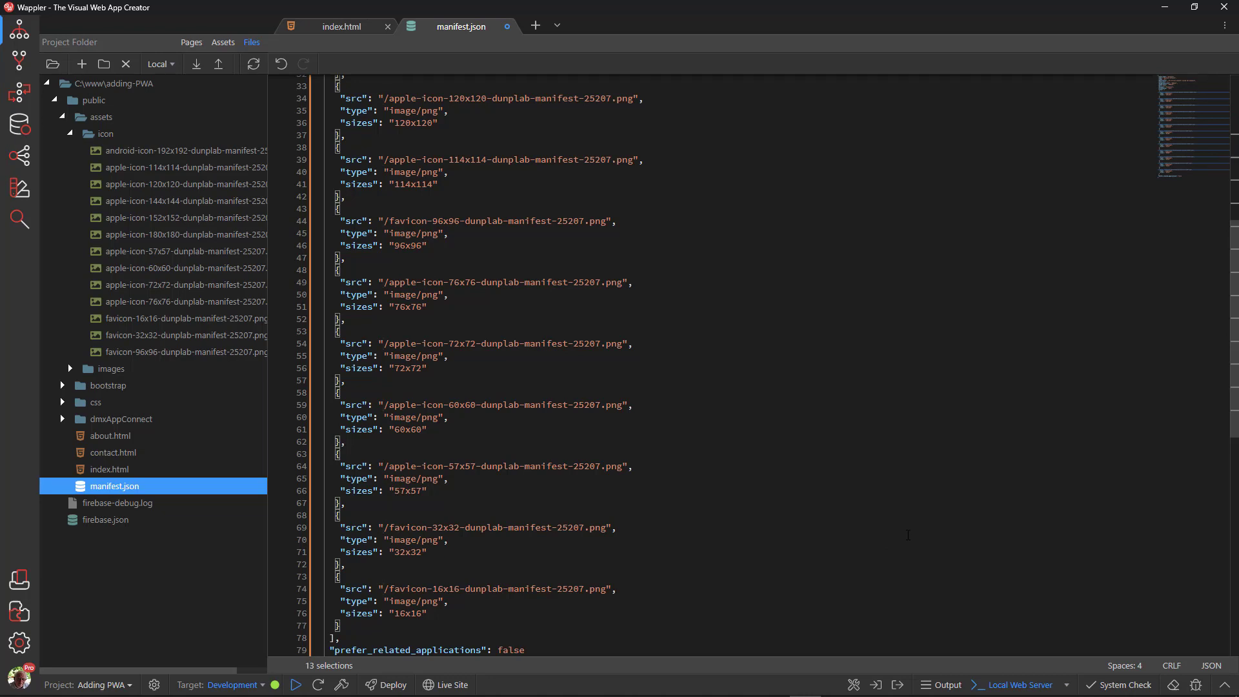
type("assets/icon")
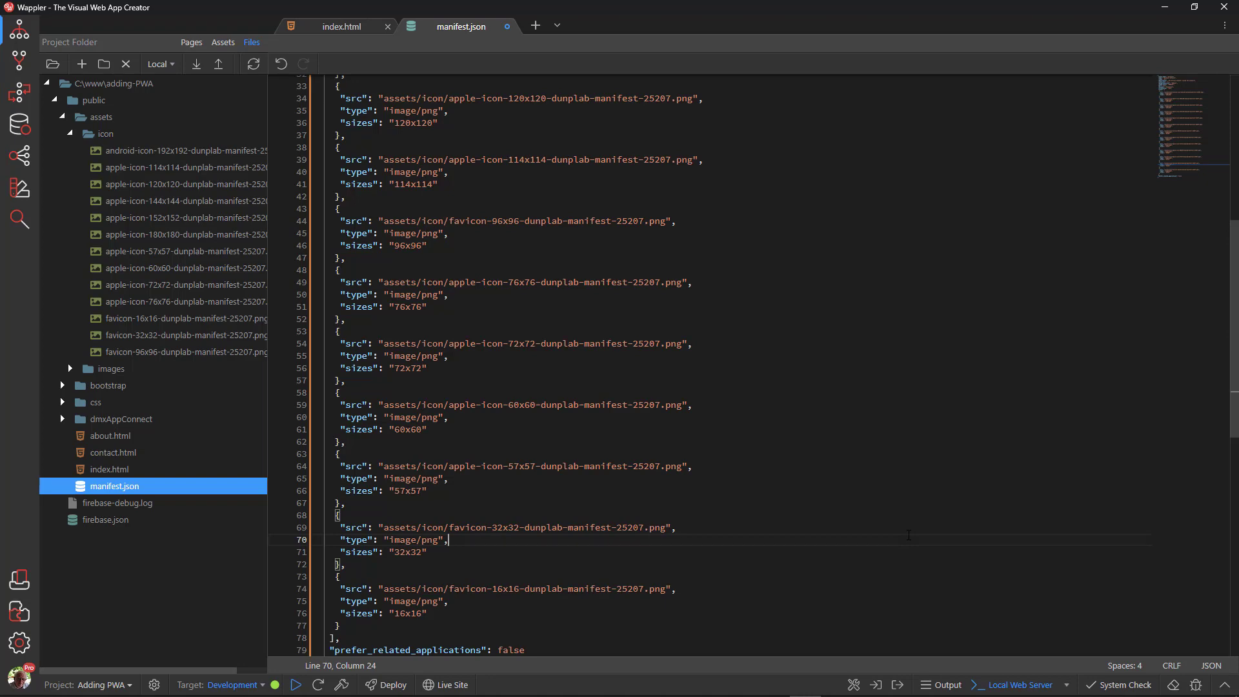
key("Ctrl+S")
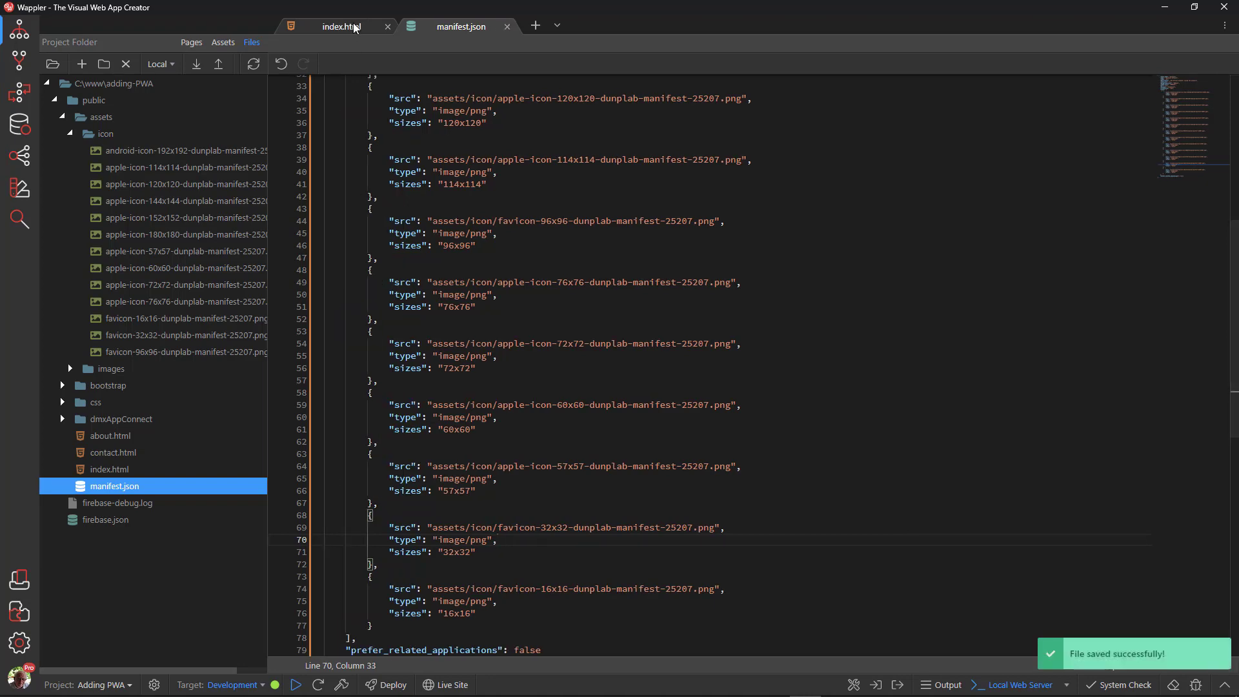
- Return to the index page's Design view and preview the Aardvark page in the browser
left_click(342, 25)
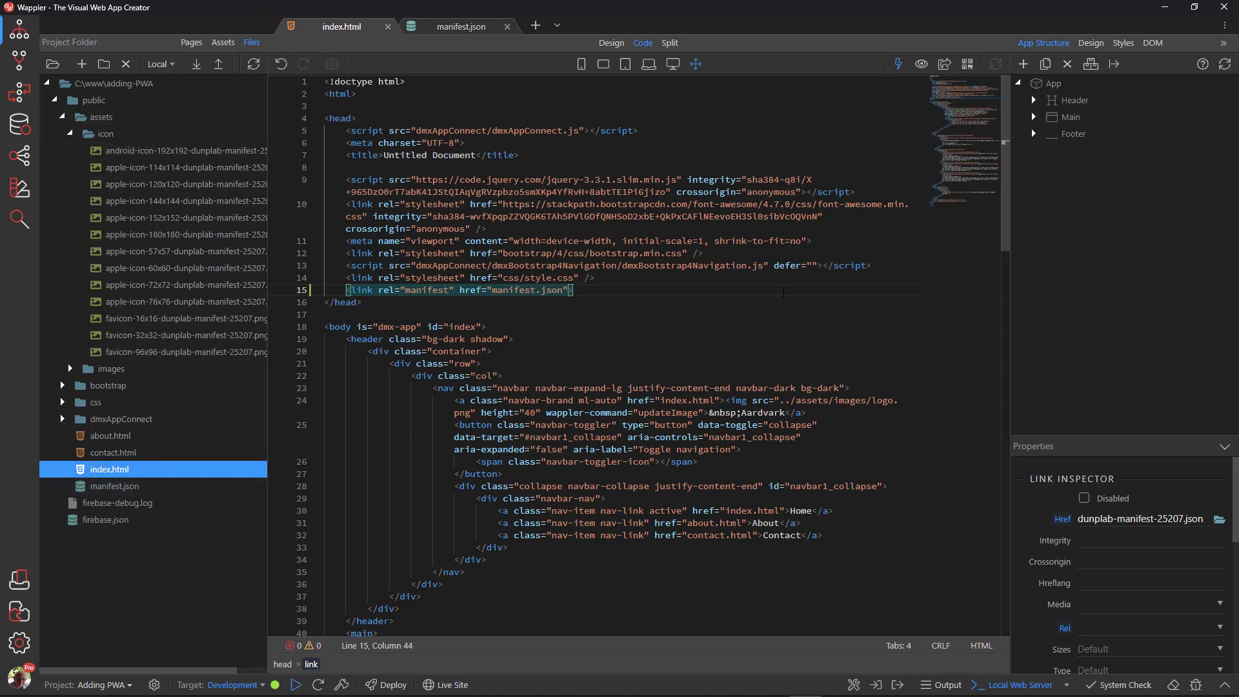
left_click(612, 43)
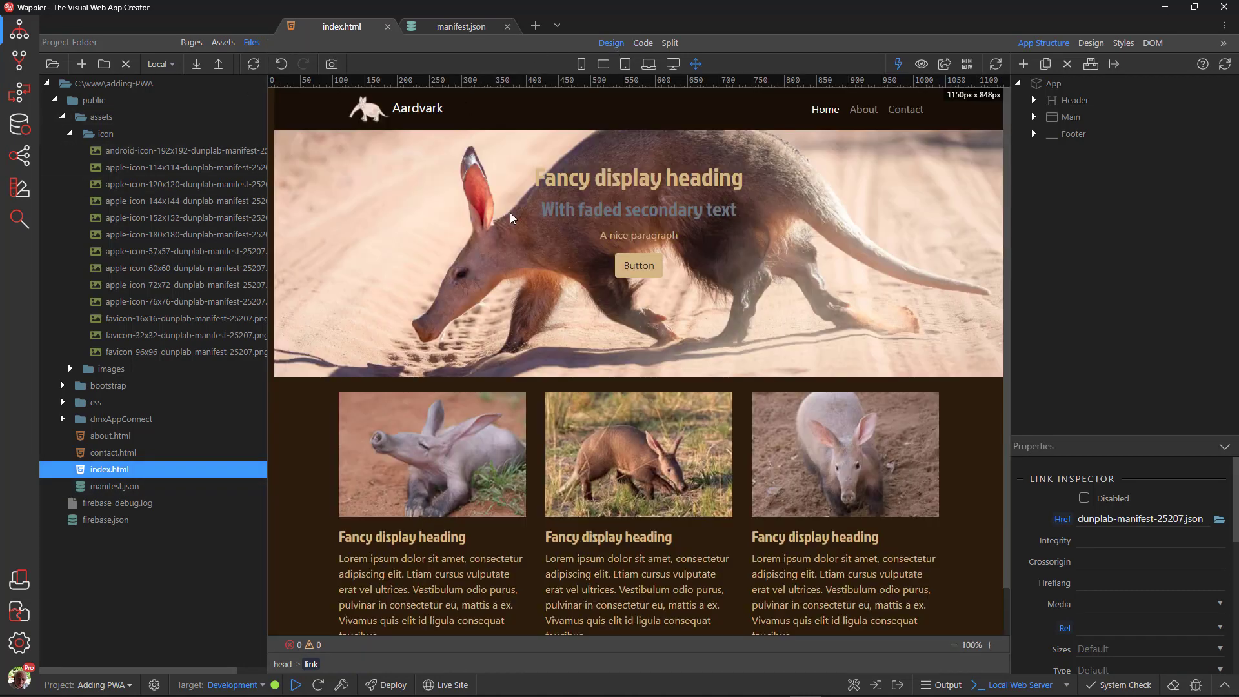
mouse_move(945, 65)
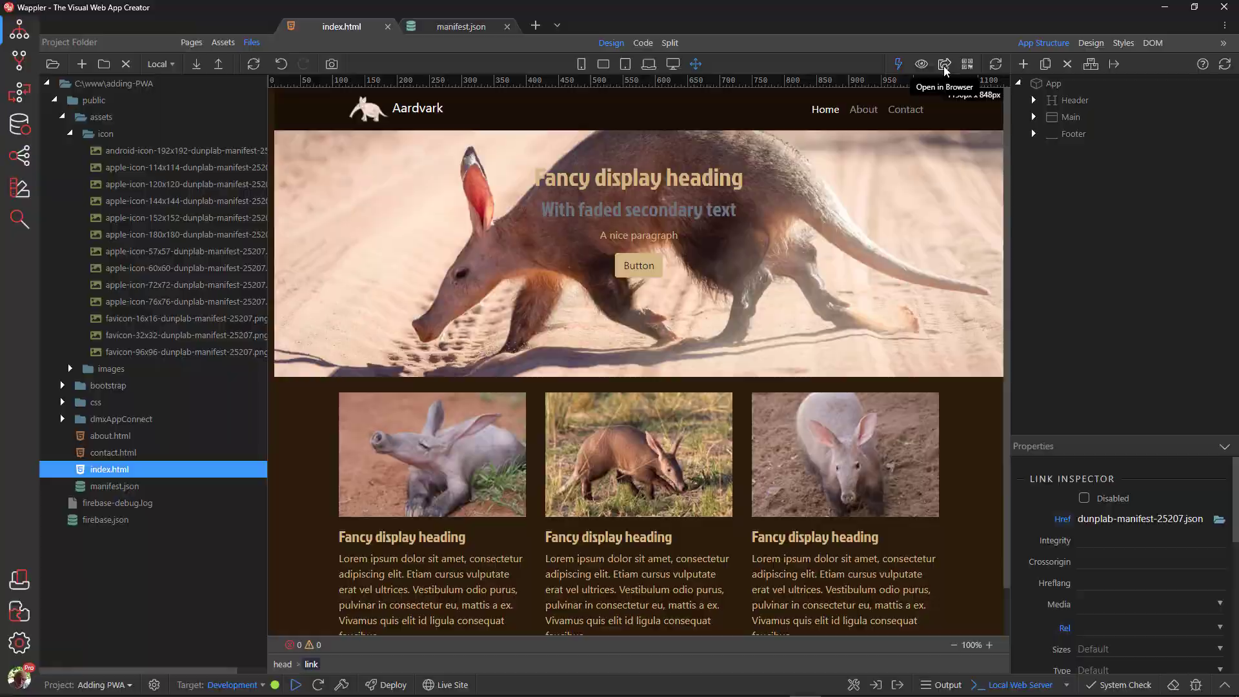
left_click(945, 63)
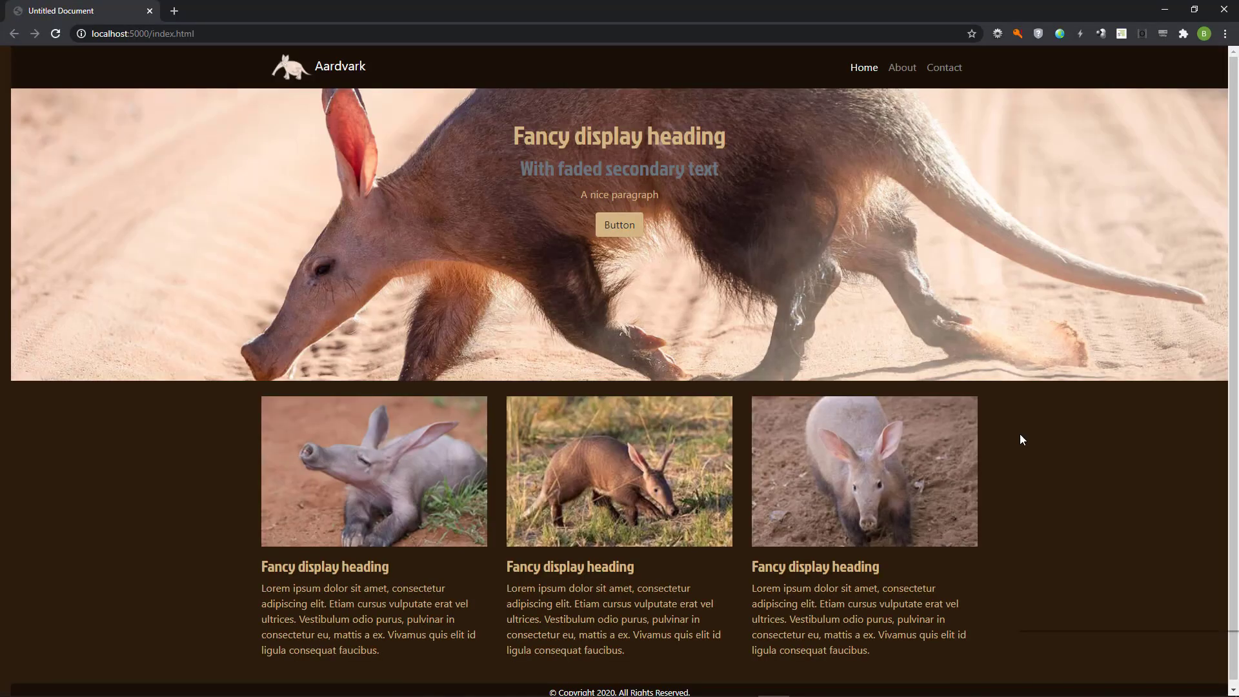
mouse_move(1058, 625)
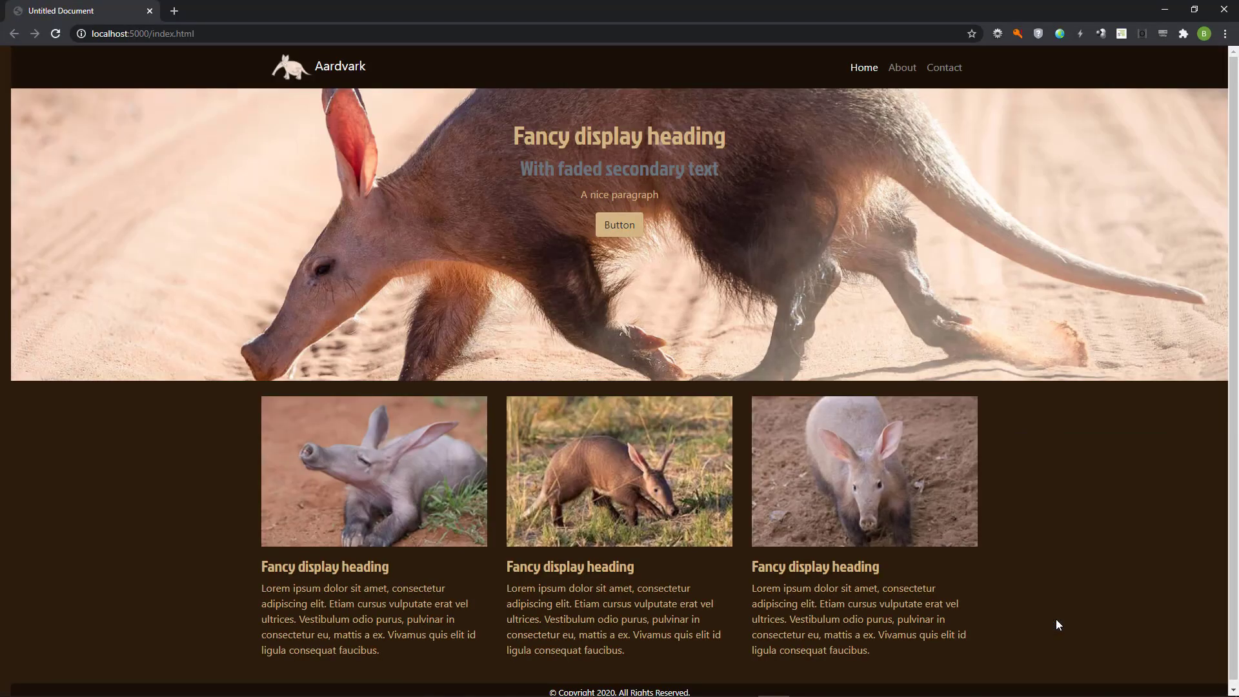
- Inspect the Aardvark manifest's identity, colours and icons in DevTools, then view Service Workers
key("F12")
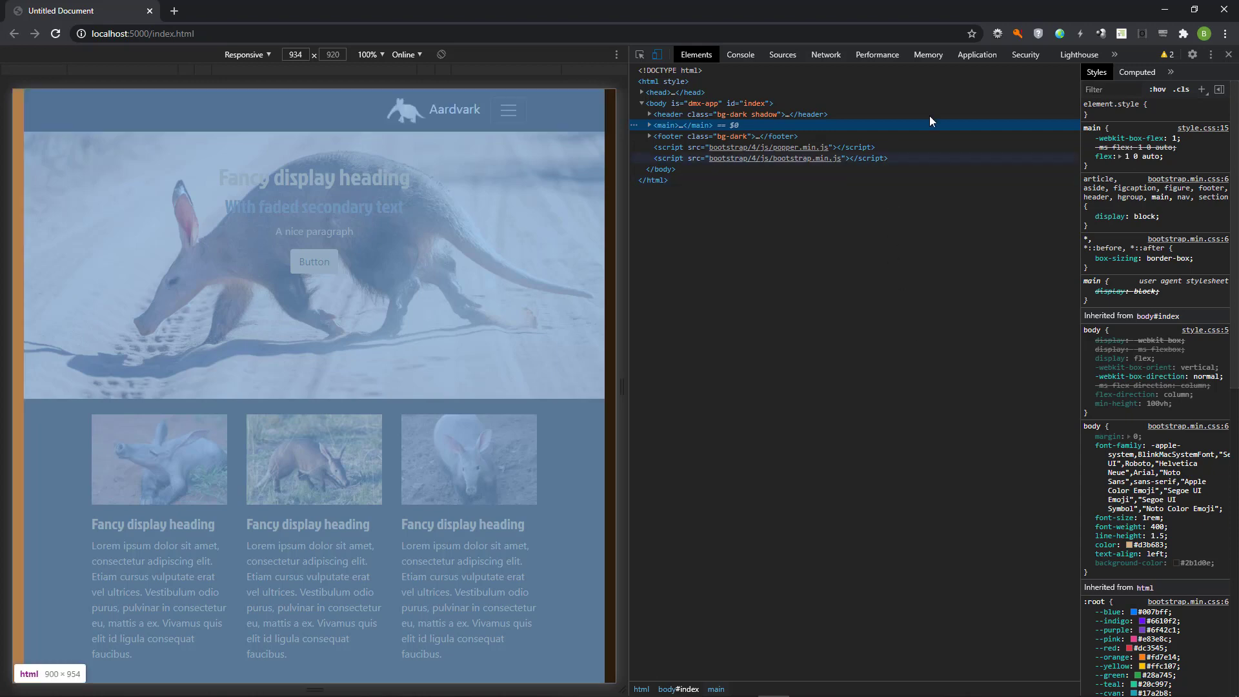
left_click(977, 55)
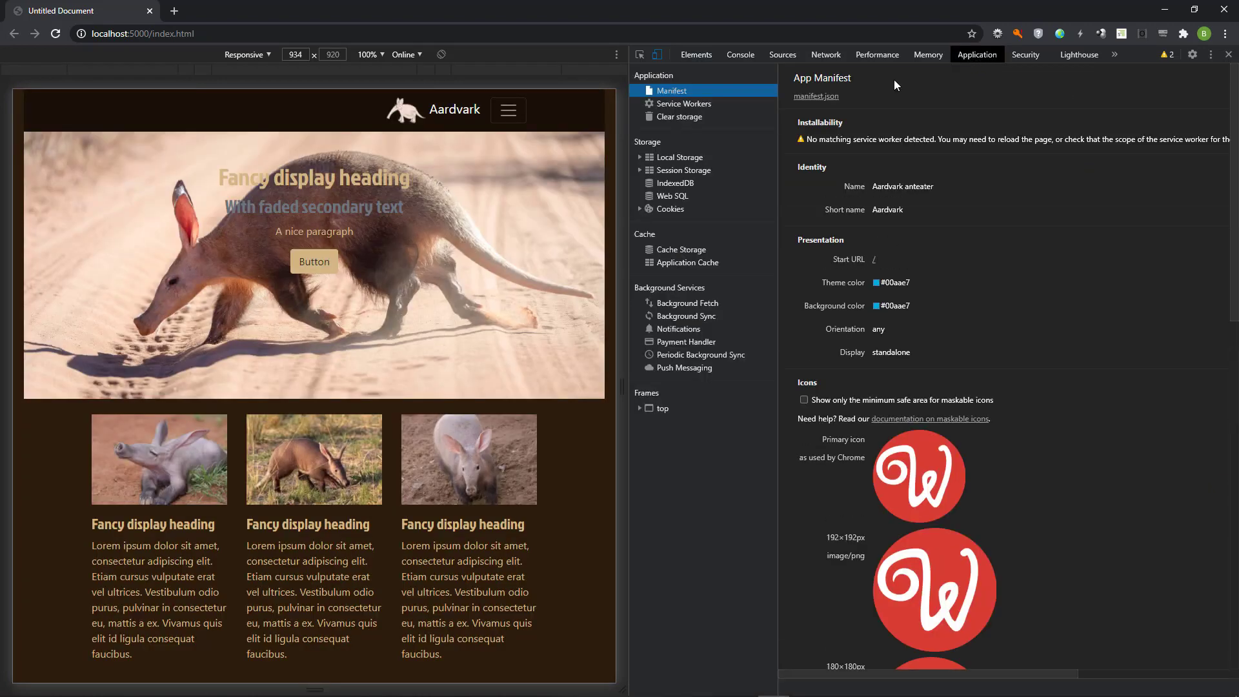
mouse_move(858, 156)
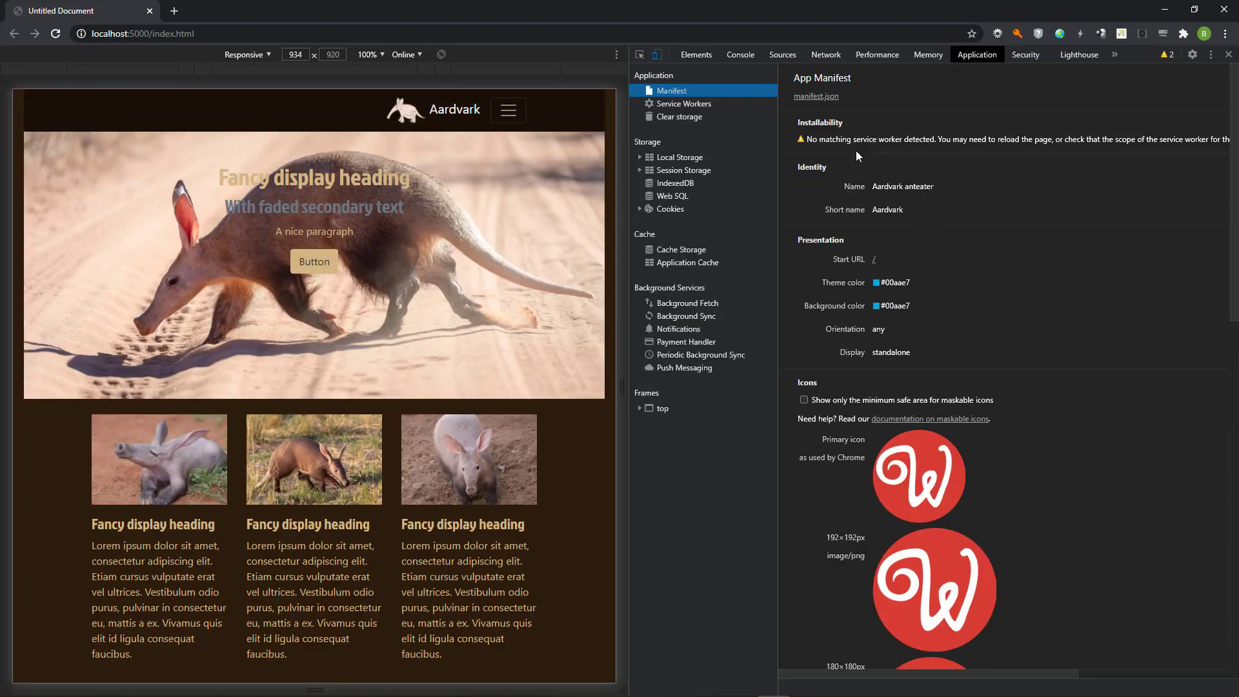
mouse_move(1074, 273)
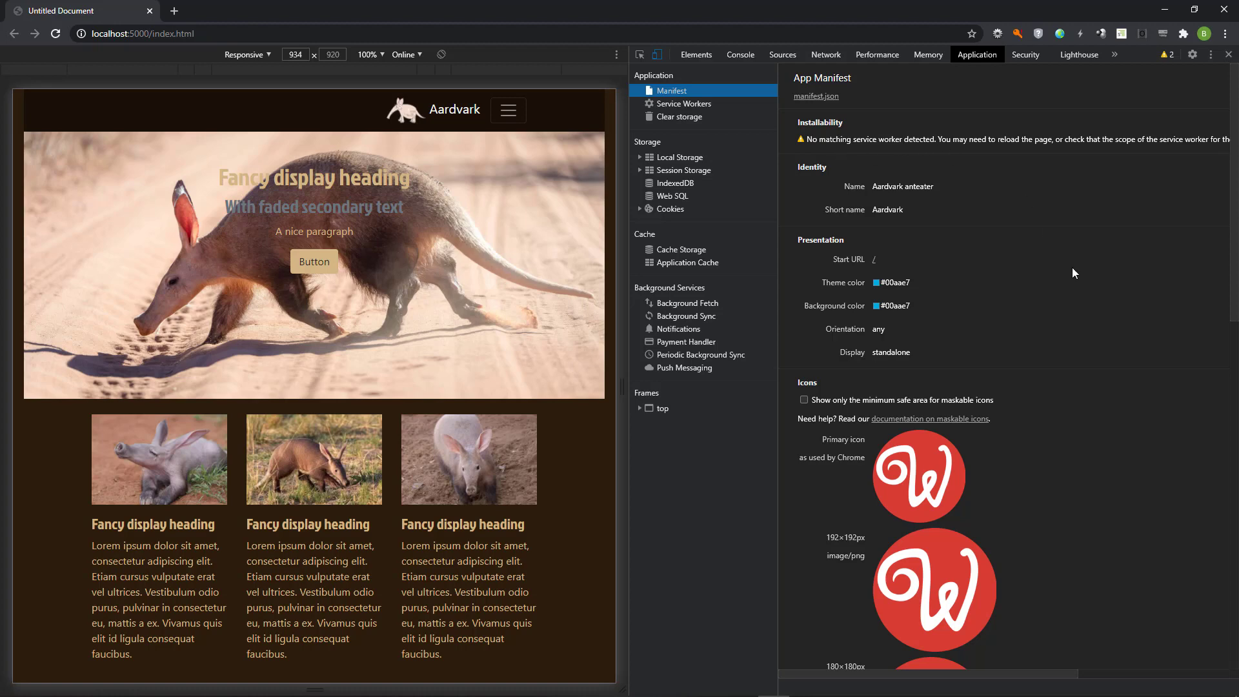
scroll("down", 3)
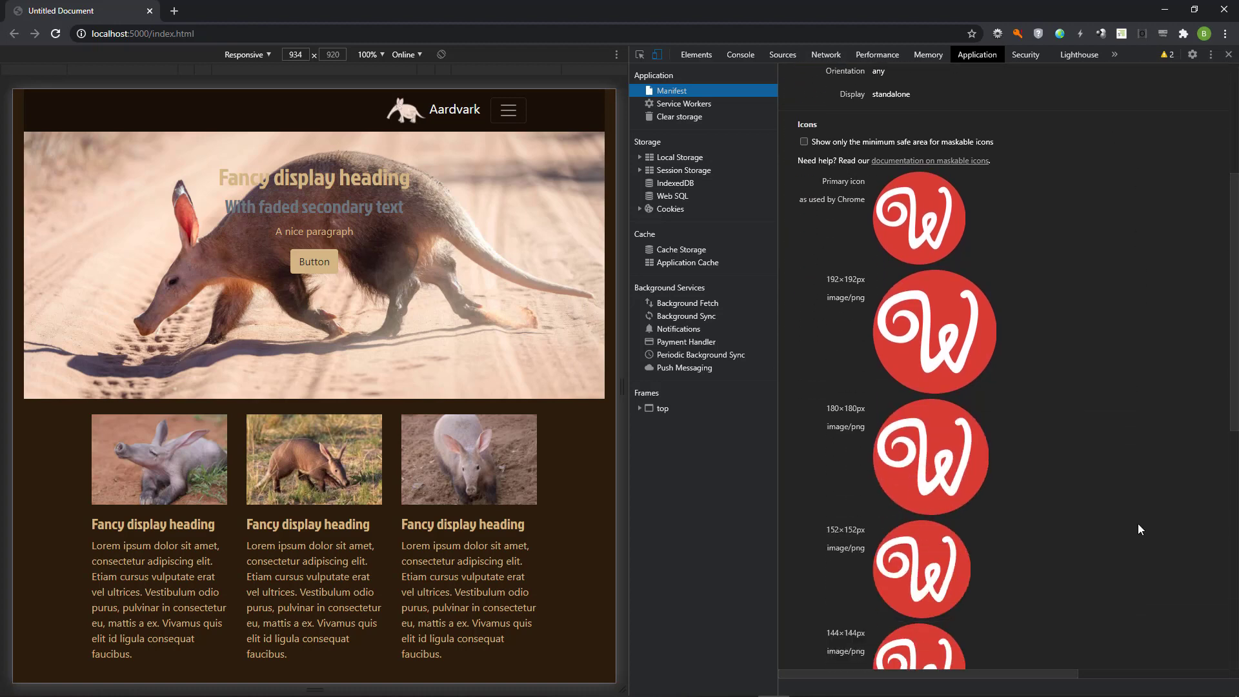
scroll("down", 3)
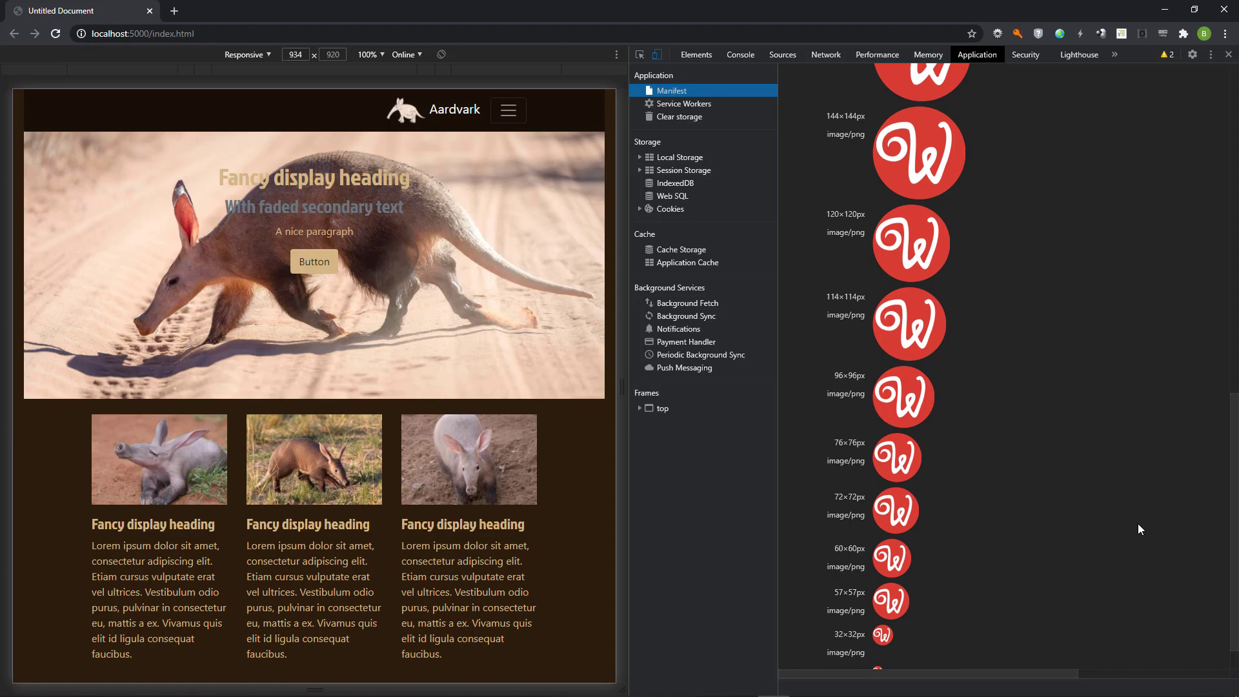
scroll("down", 3)
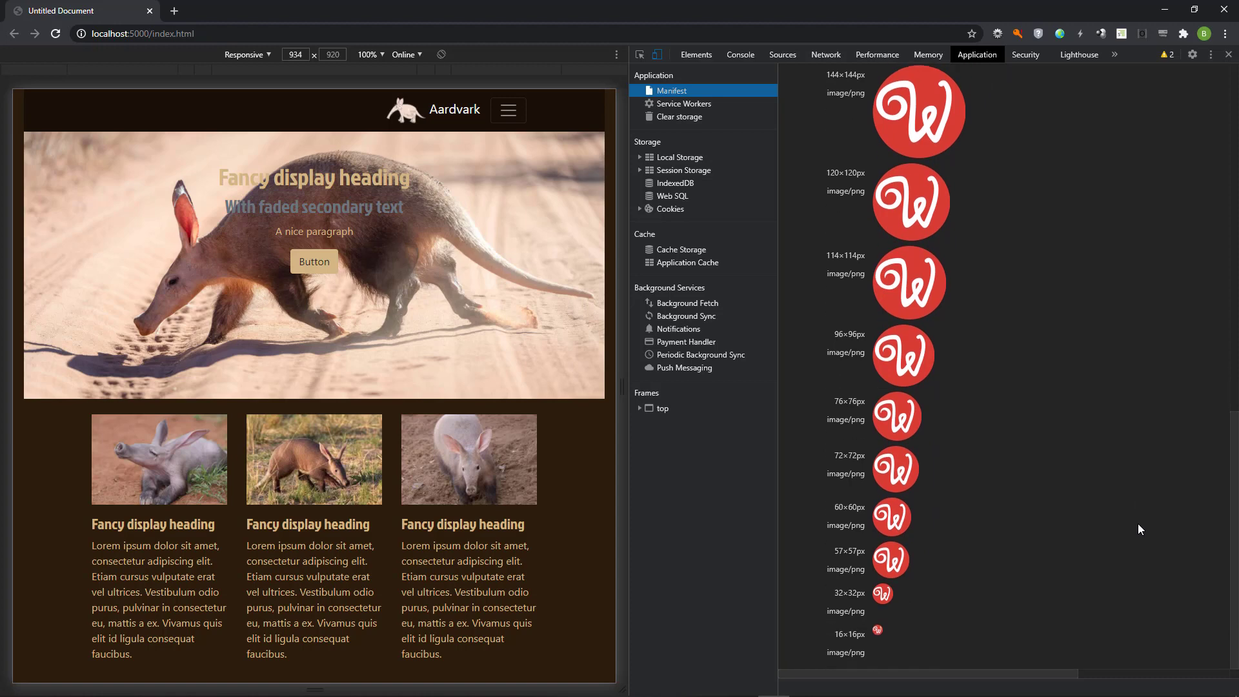
mouse_move(693, 108)
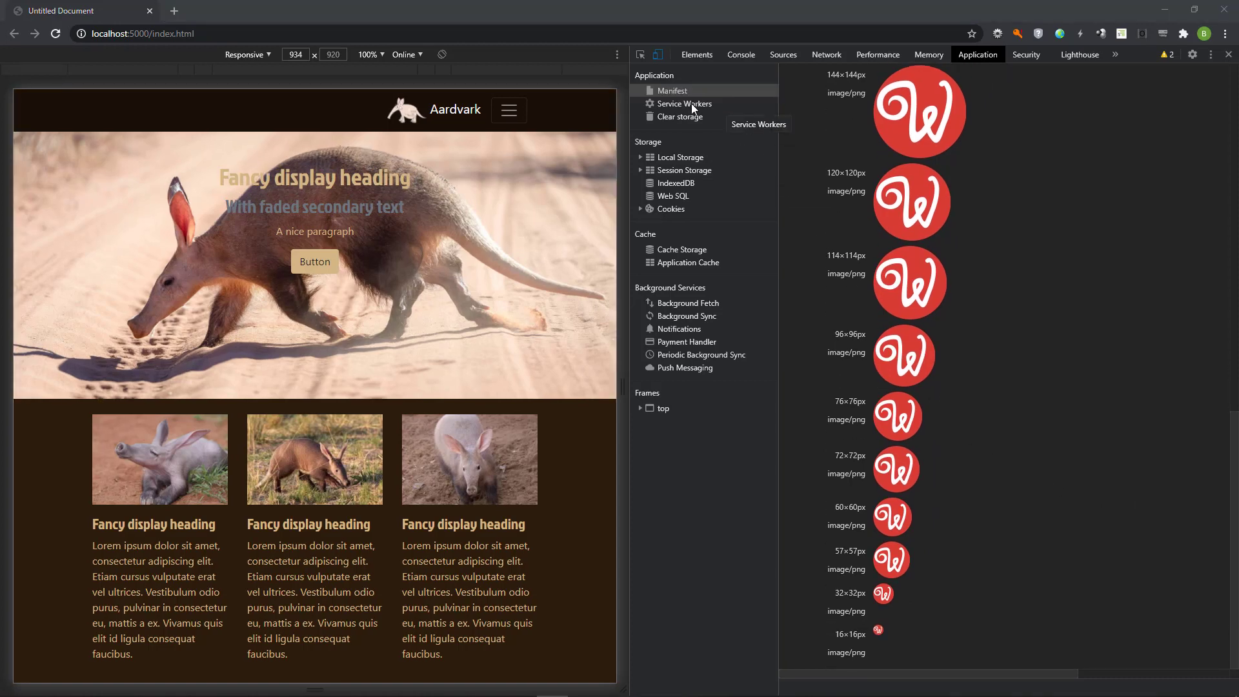
left_click(684, 104)
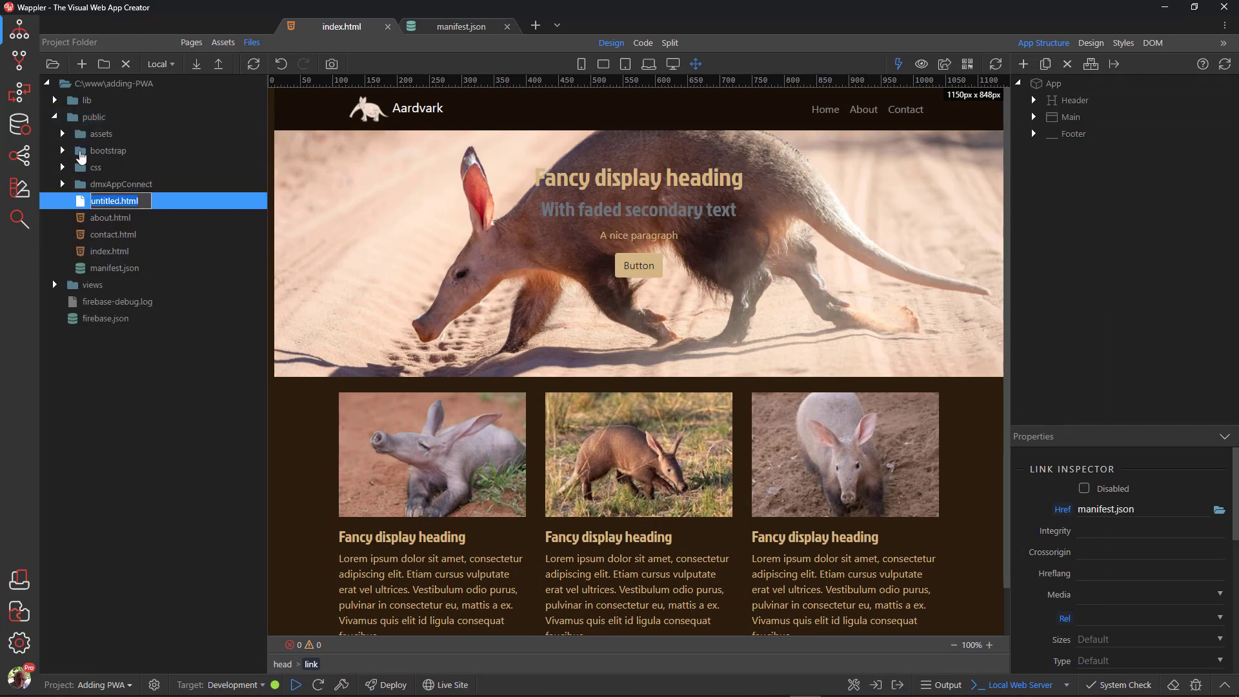
- Create sw.js in the public folder and start adding another file for app.js
type("sw.js")
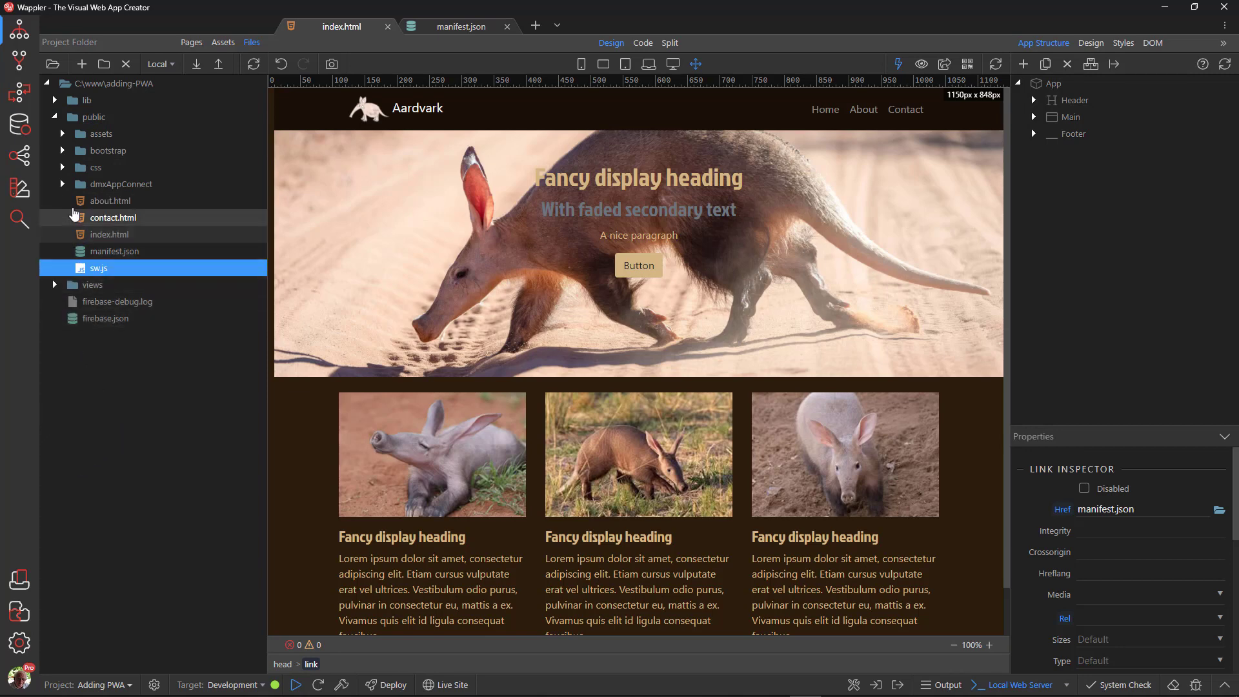
right_click(92, 116)
type("app.js")
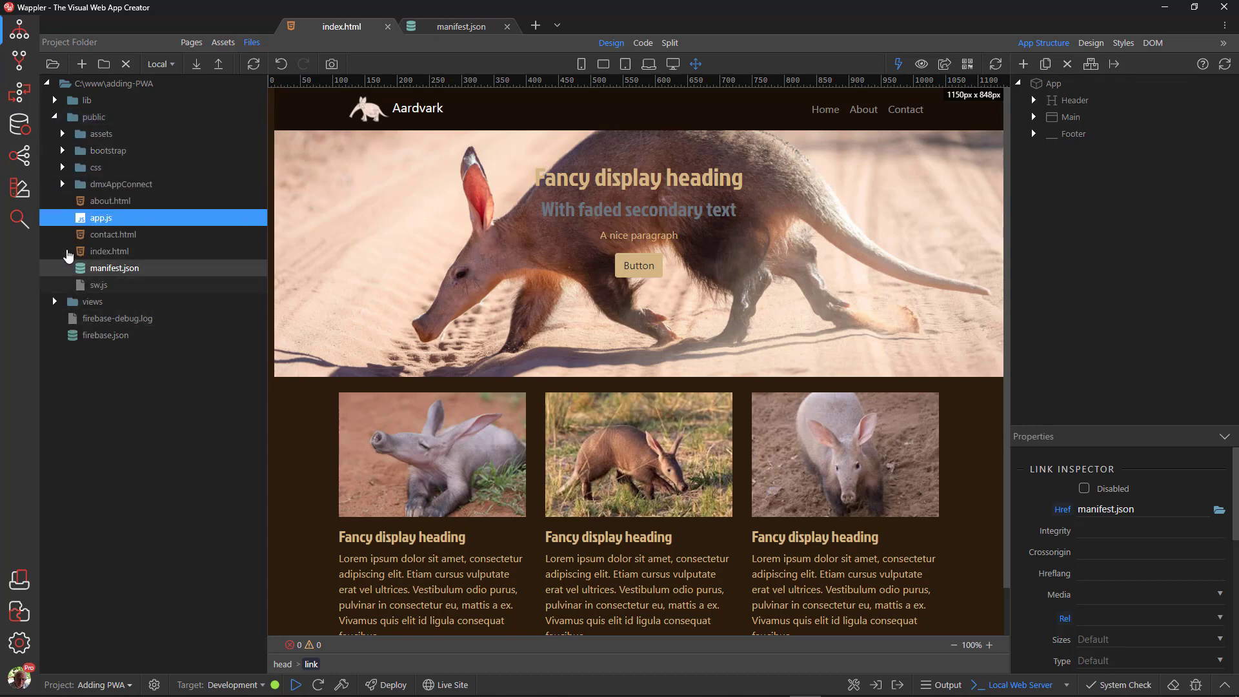
- Replace app.js's placeholder comment with code registering sw.js, with success and failure logs, and save
double_click(101, 216)
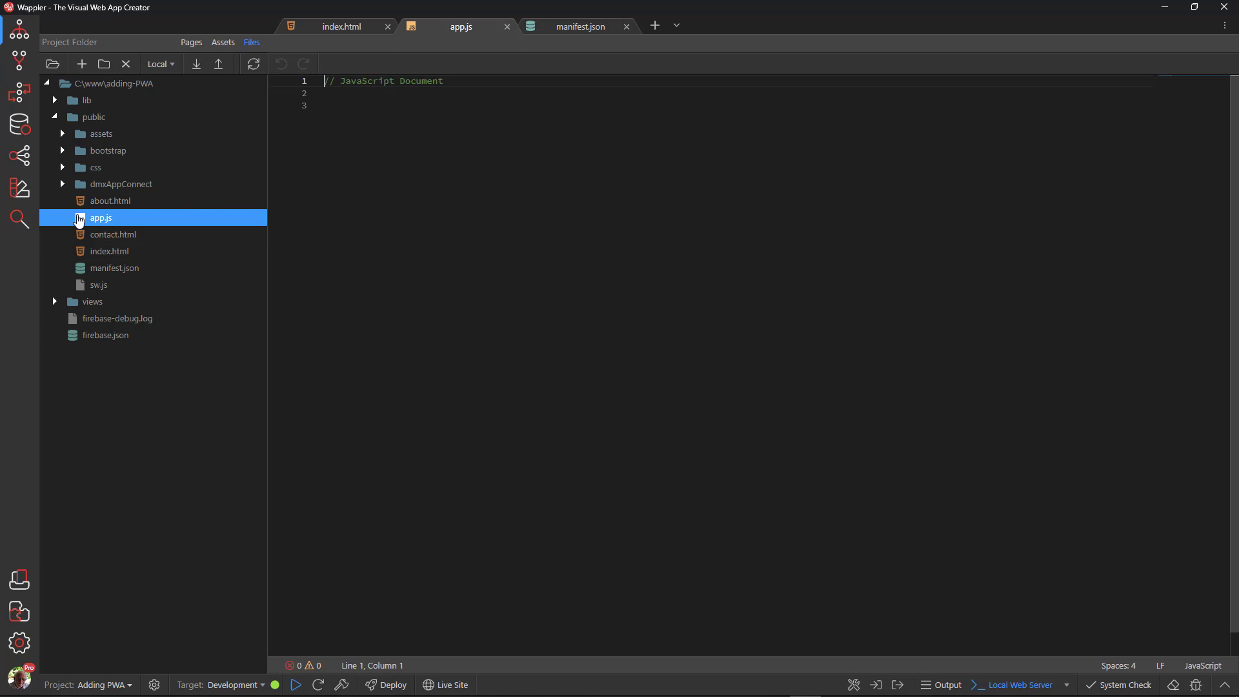
triple_click(385, 80)
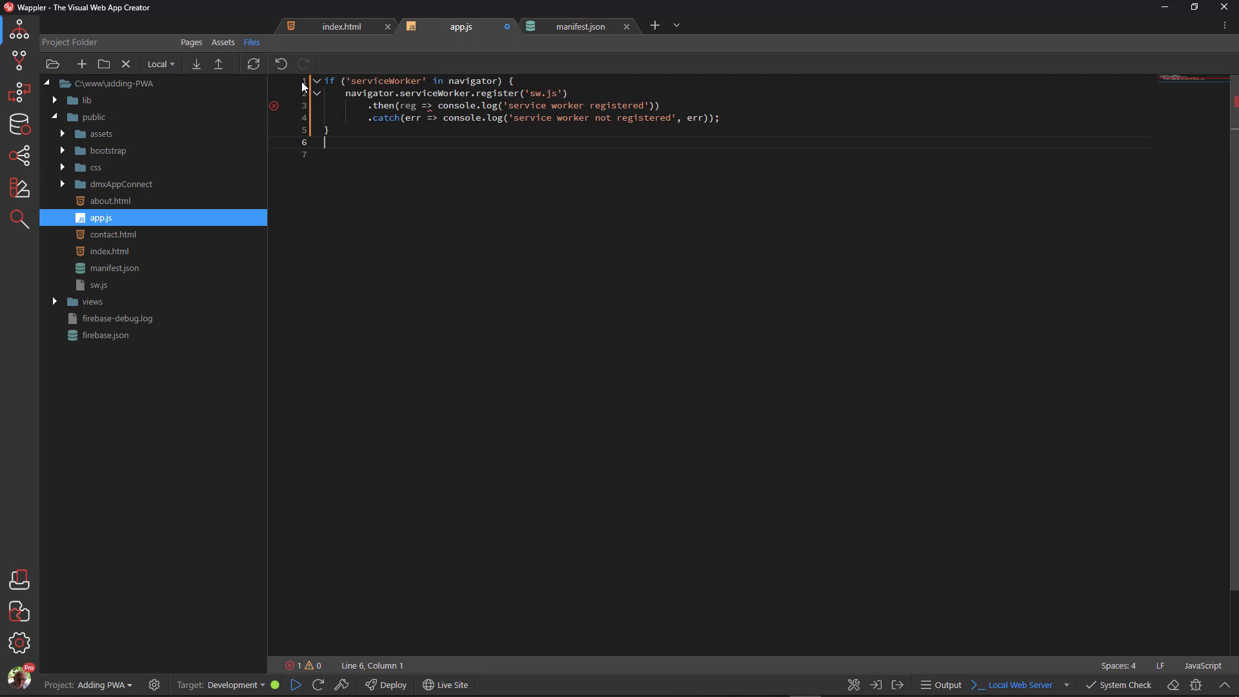
key("Ctrl+s")
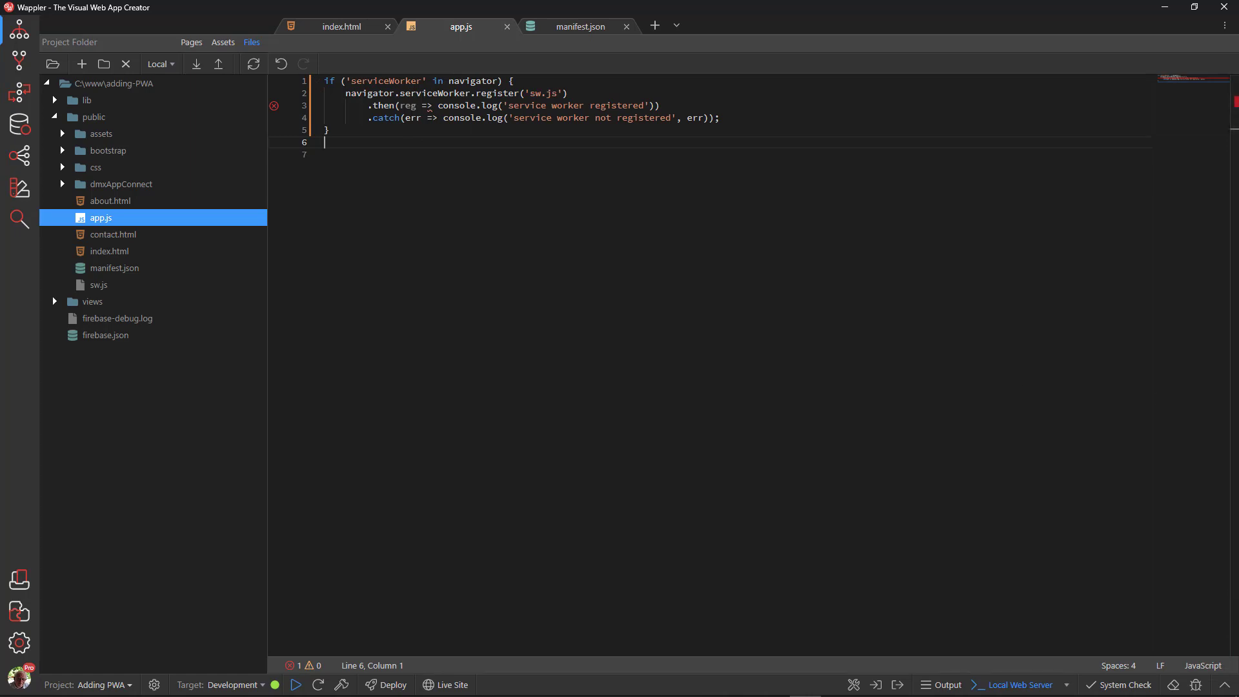
mouse_move(337, 37)
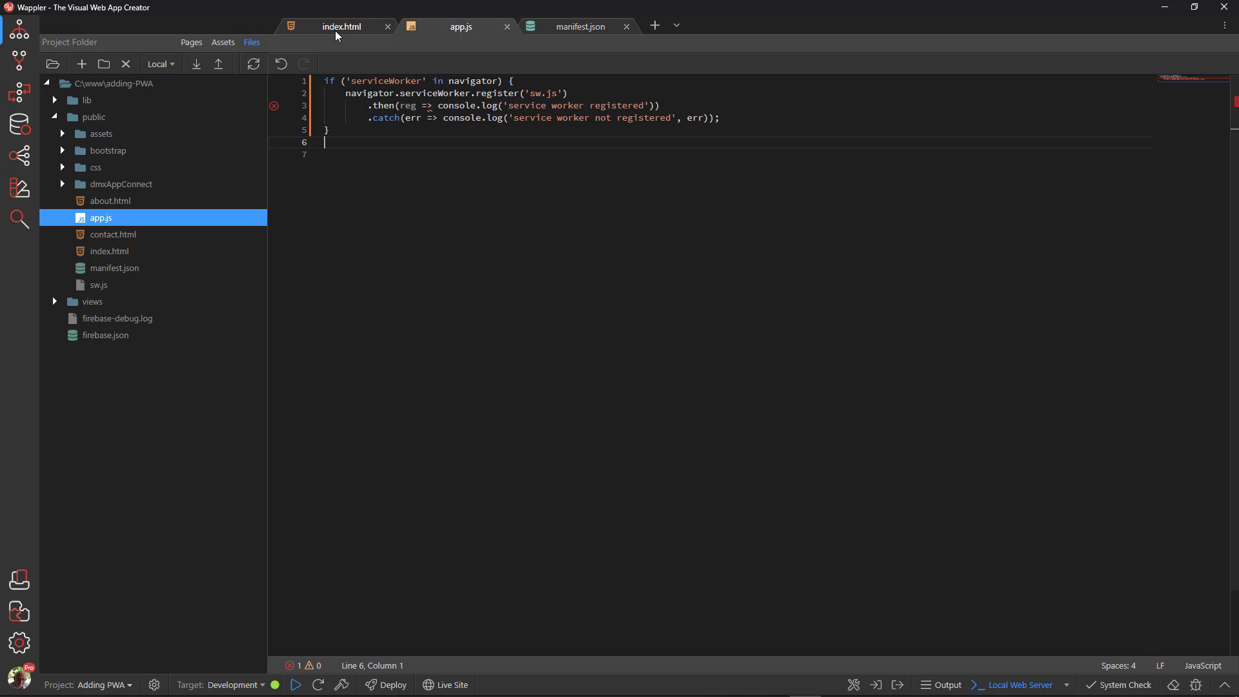
- Add a script element with src="app.js" at the end of index.html's body and save the page
left_click(341, 26)
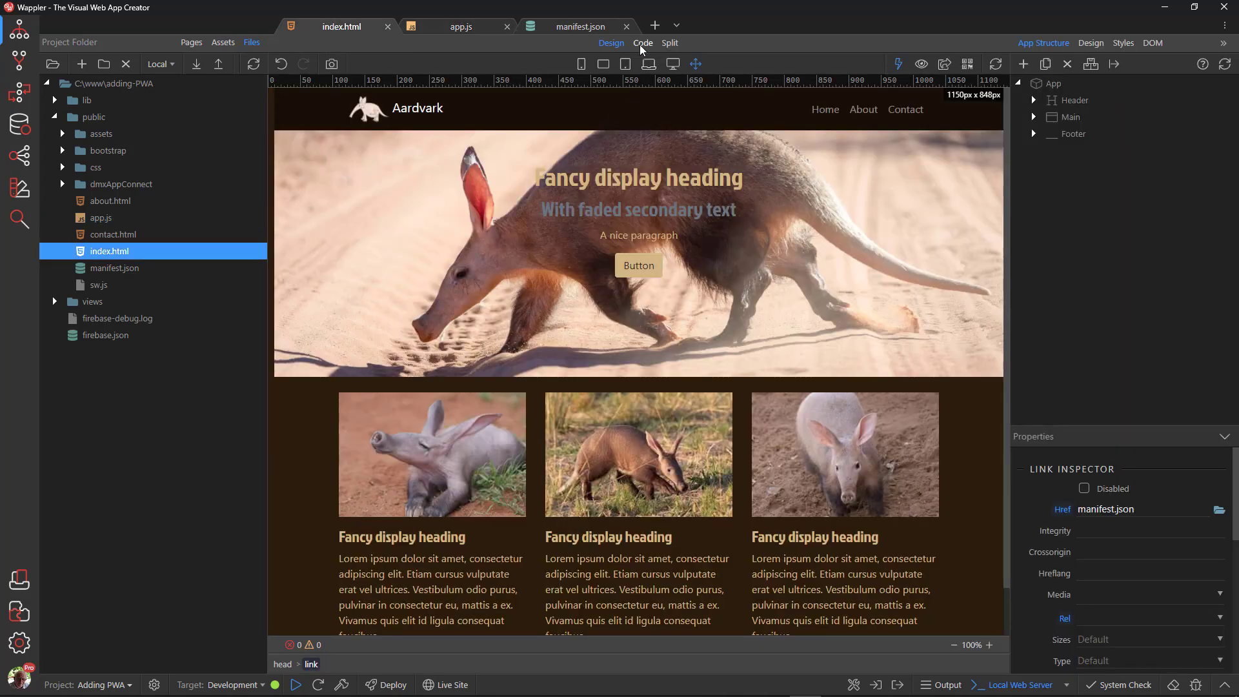
left_click(642, 43)
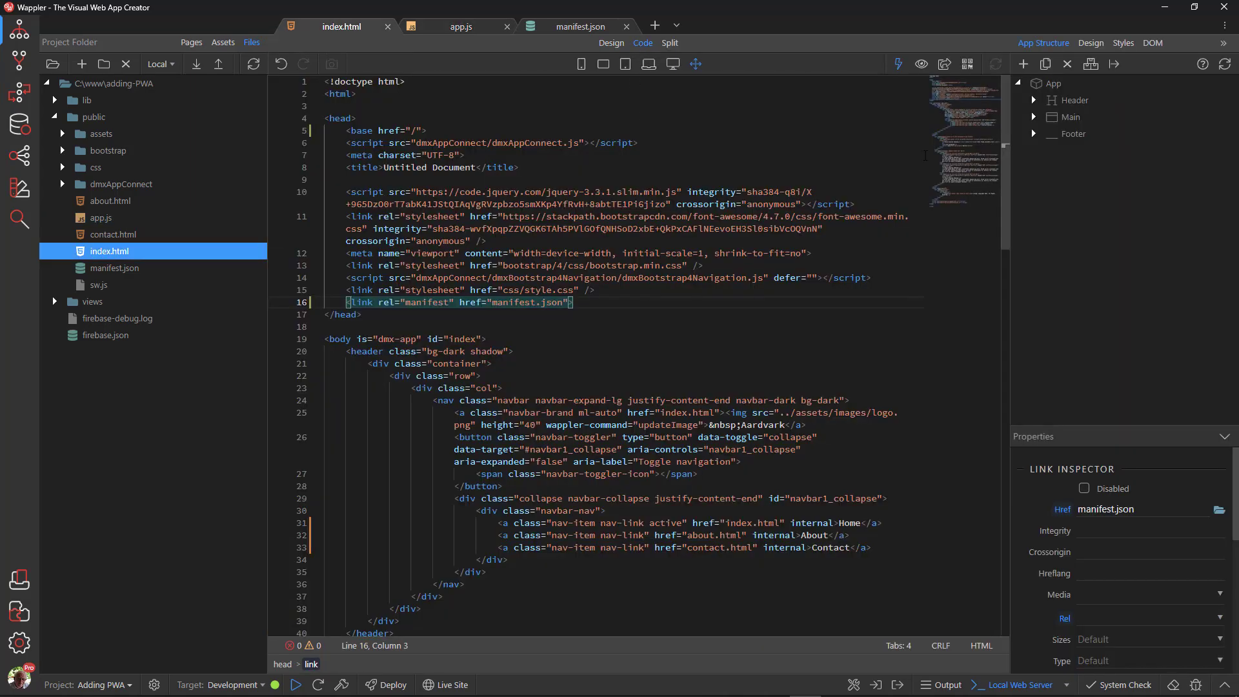
scroll("down", 3)
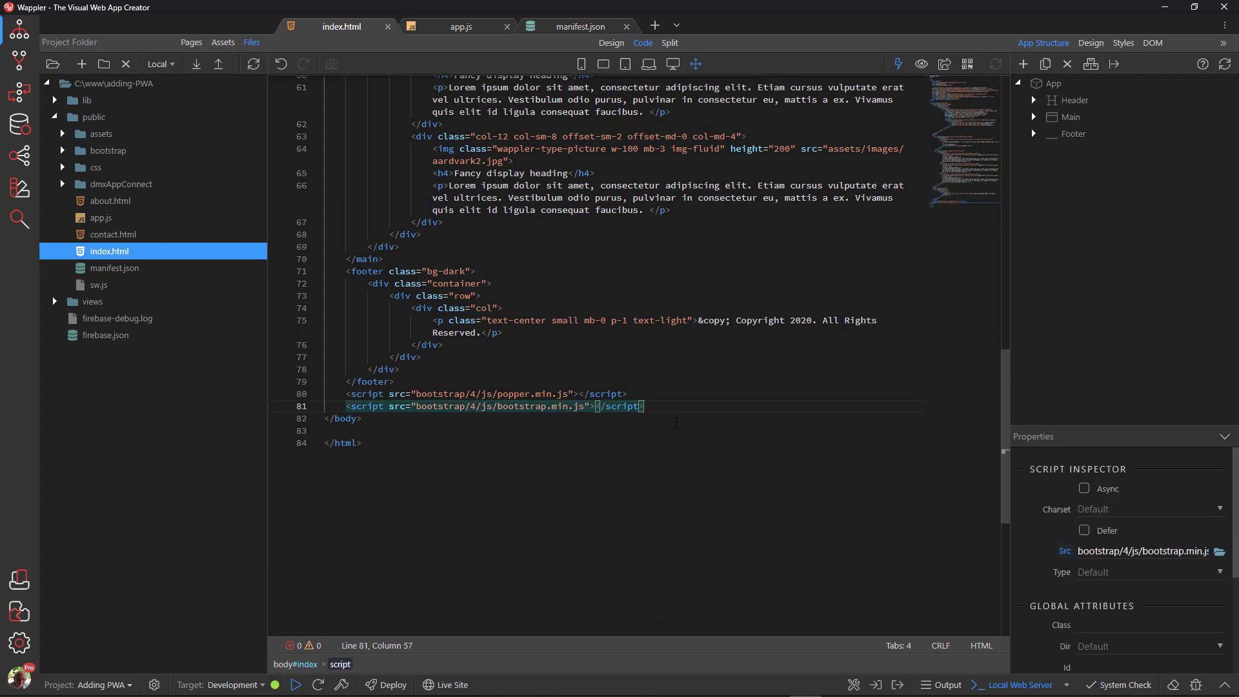
type("scri")
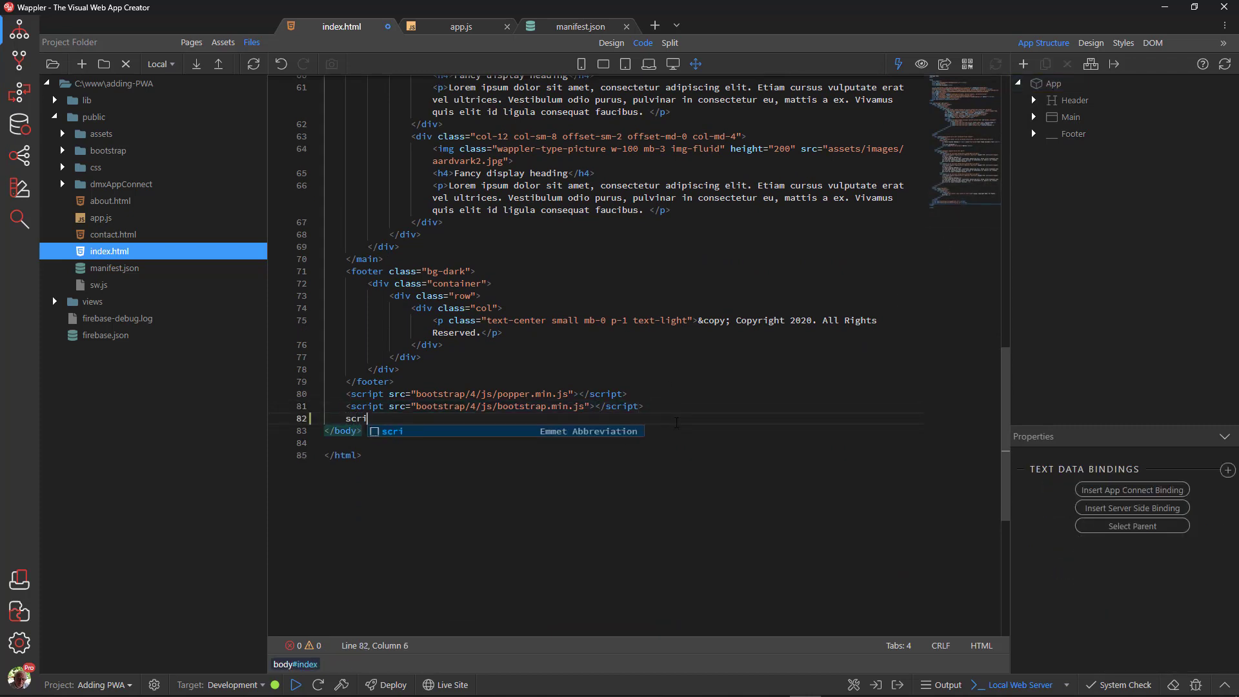
key("Tab")
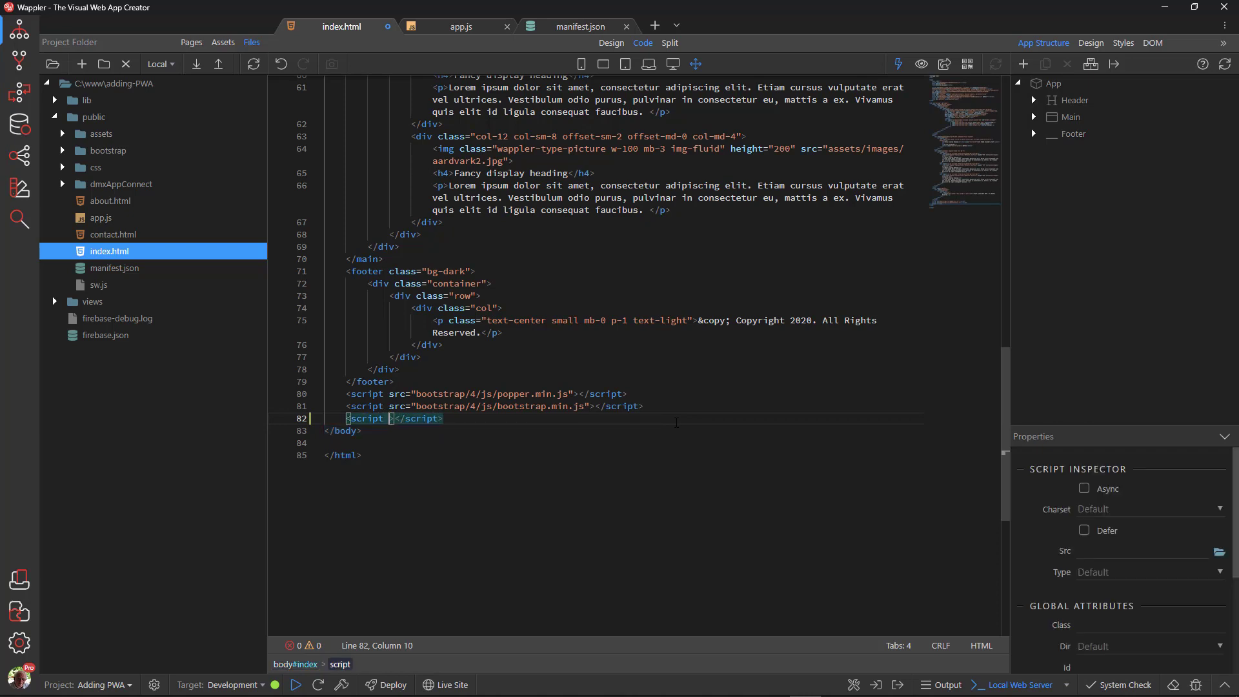
type("src=\"\"")
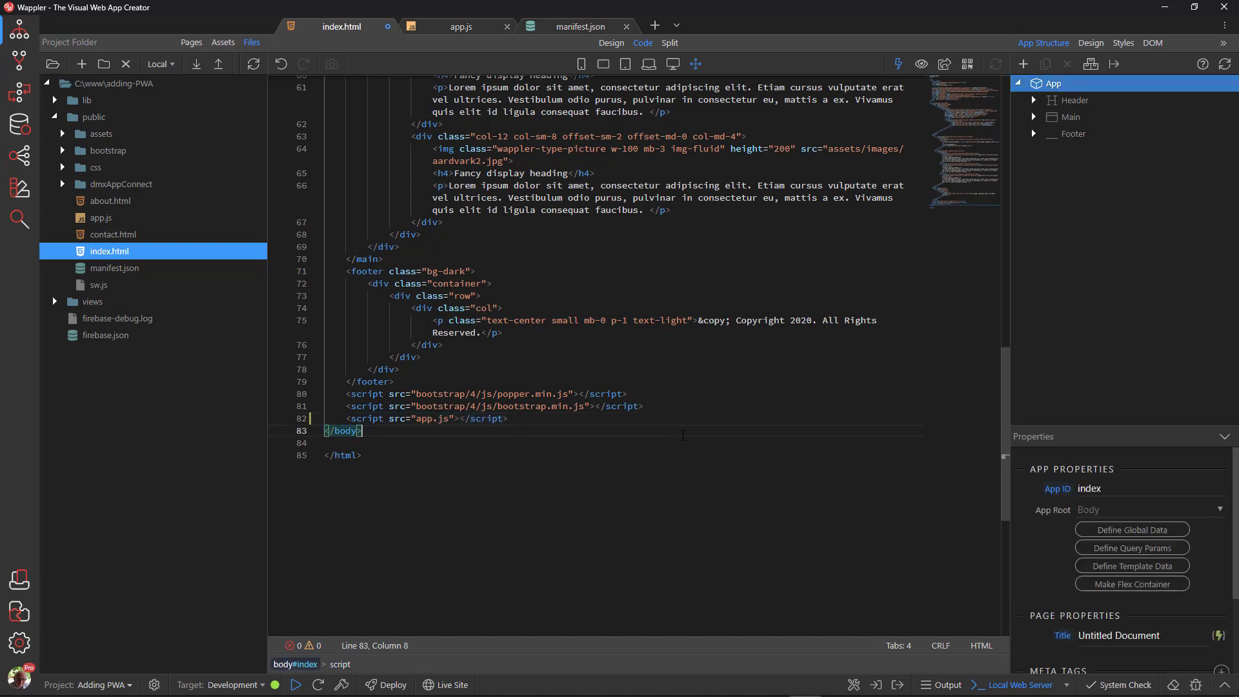
key("Ctrl+s")
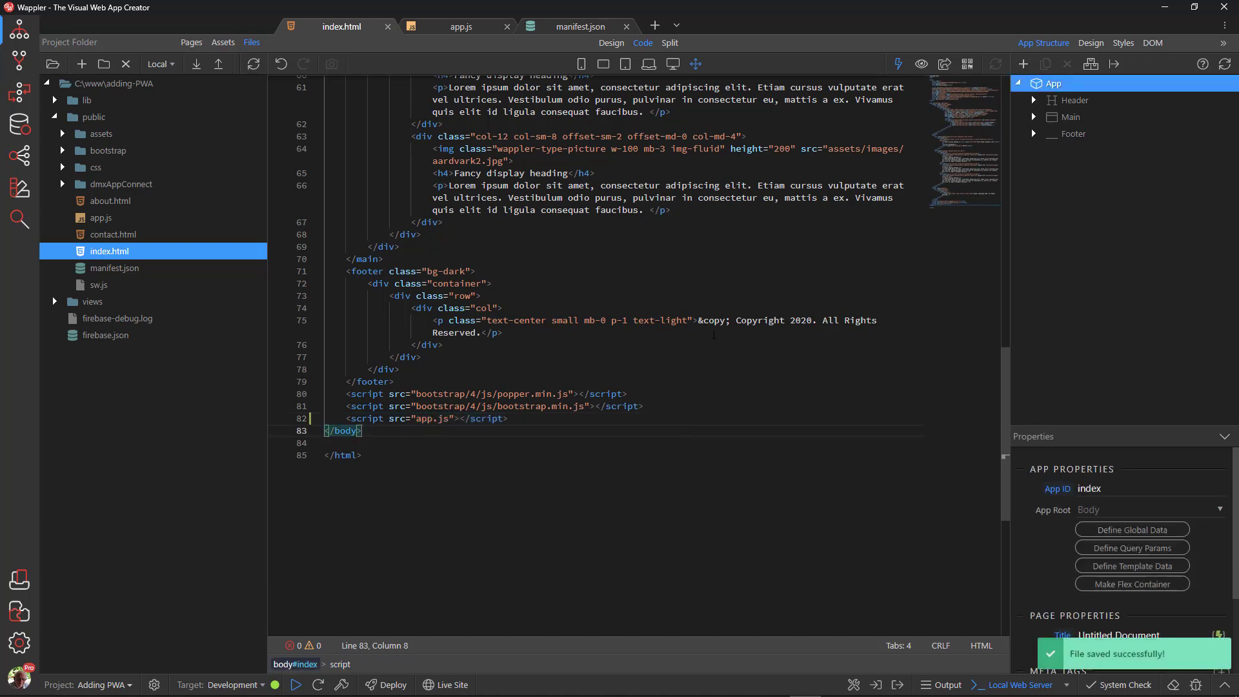
- Preview the Aardvark page and confirm sw.js is activated and running under Application > Service Workers
left_click(944, 64)
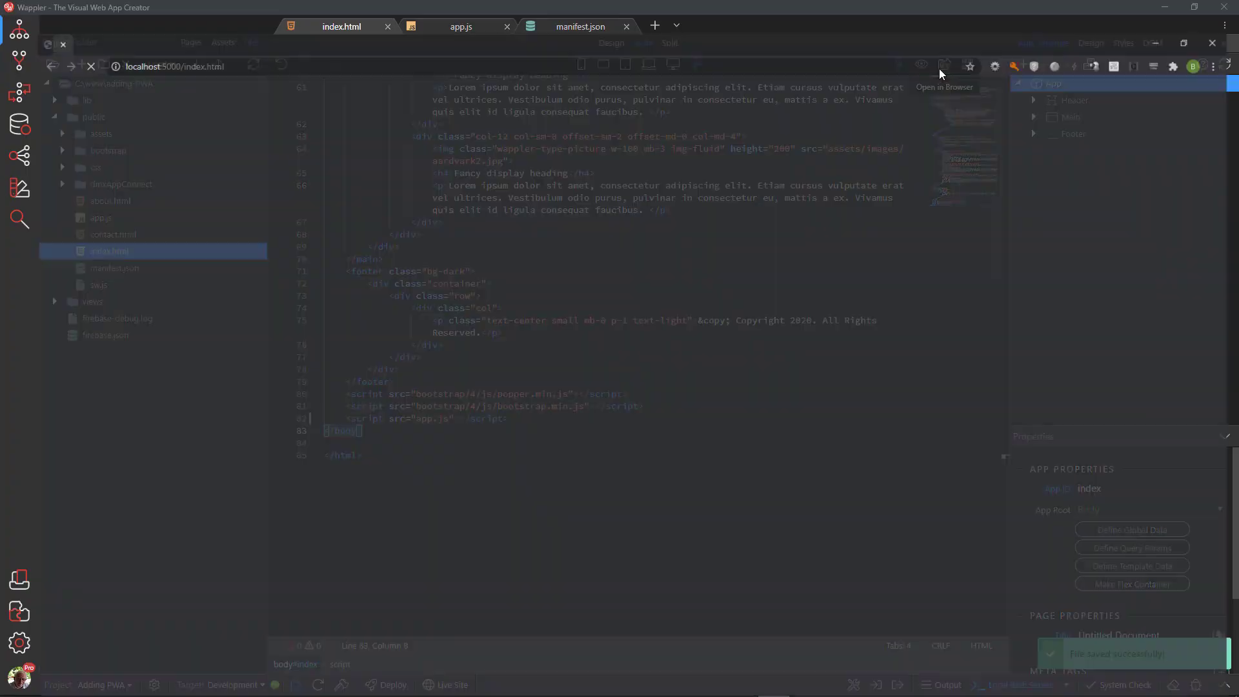
left_click(944, 65)
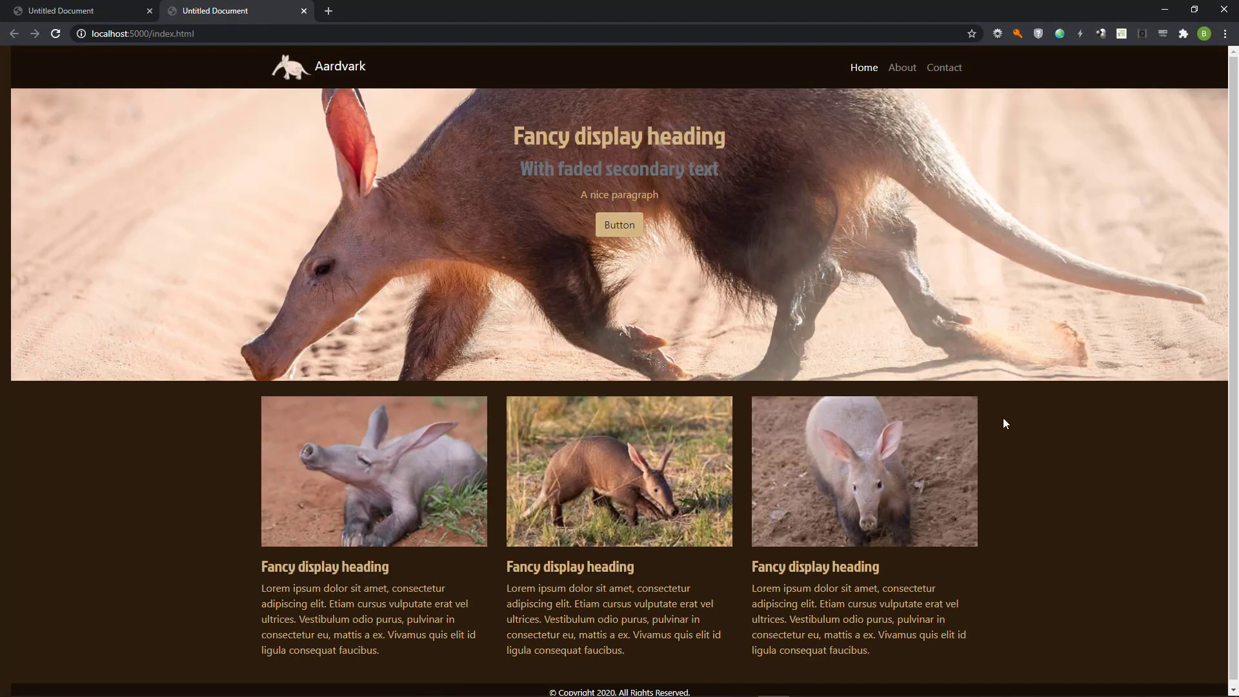
mouse_move(1046, 606)
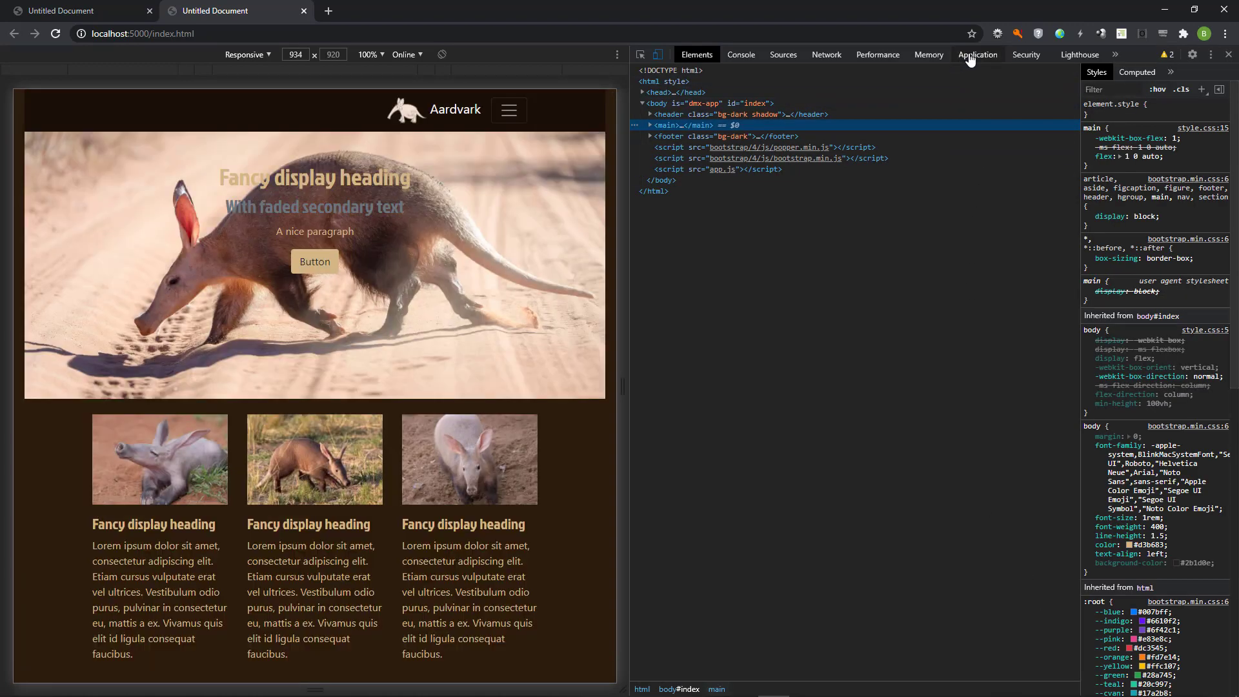
left_click(978, 54)
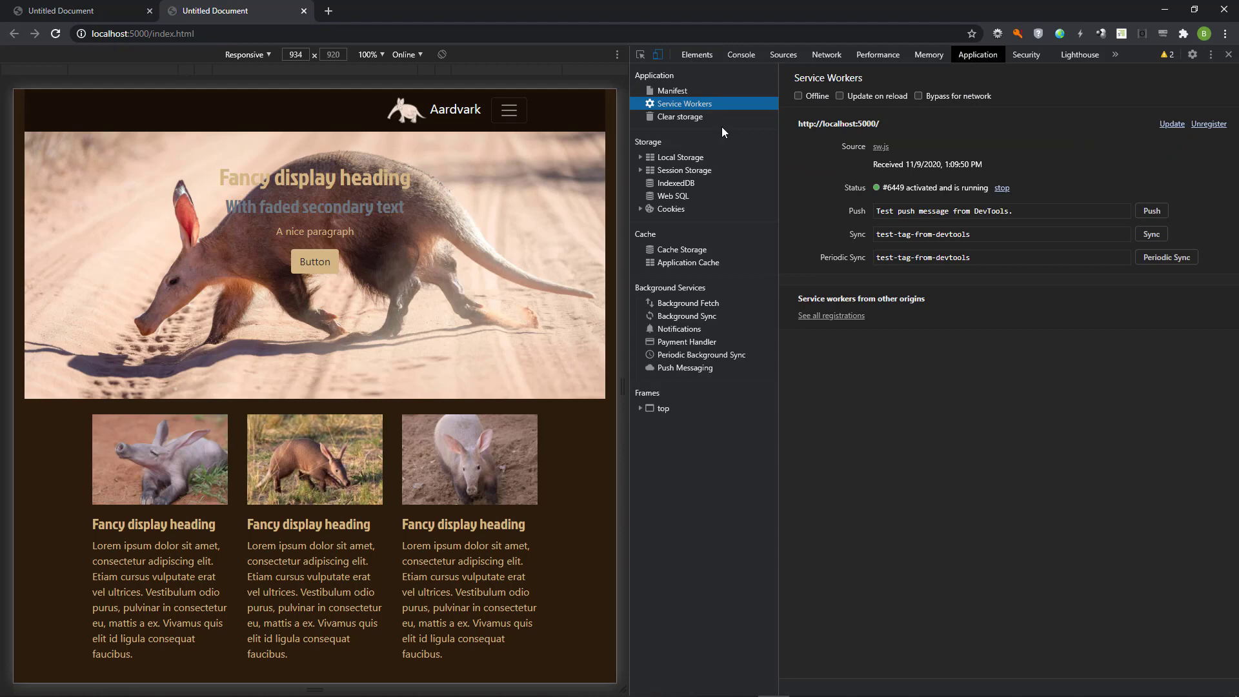
mouse_move(834, 131)
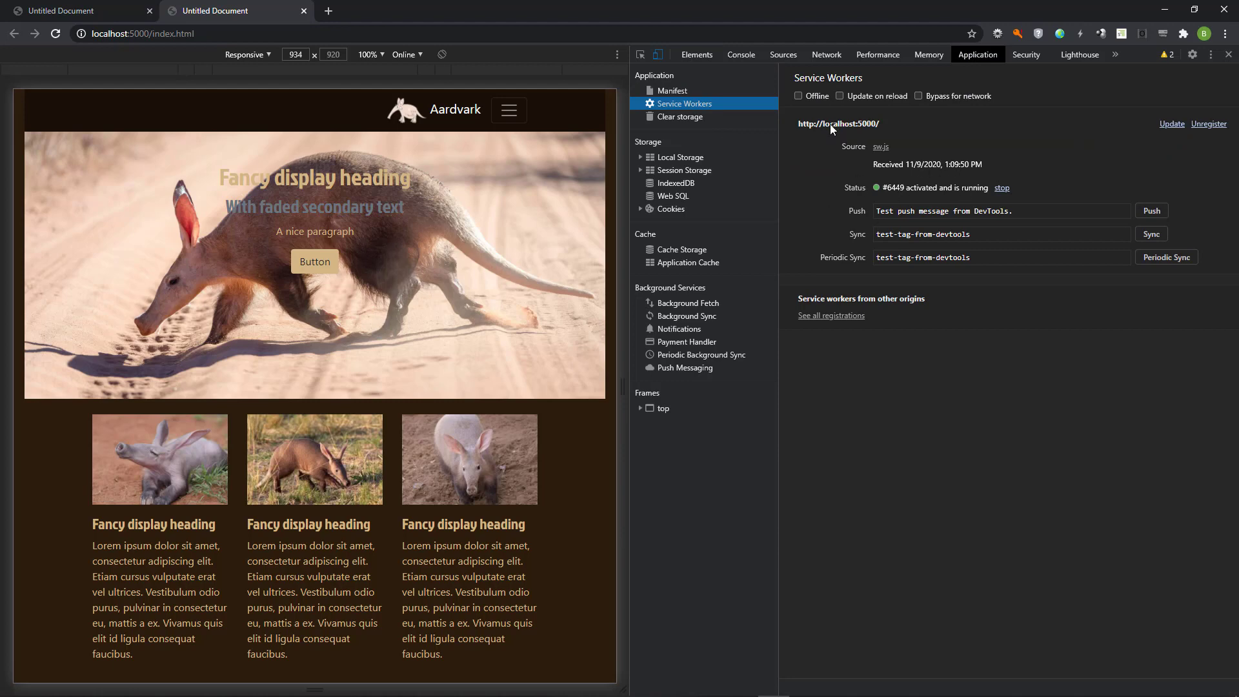
left_click(741, 55)
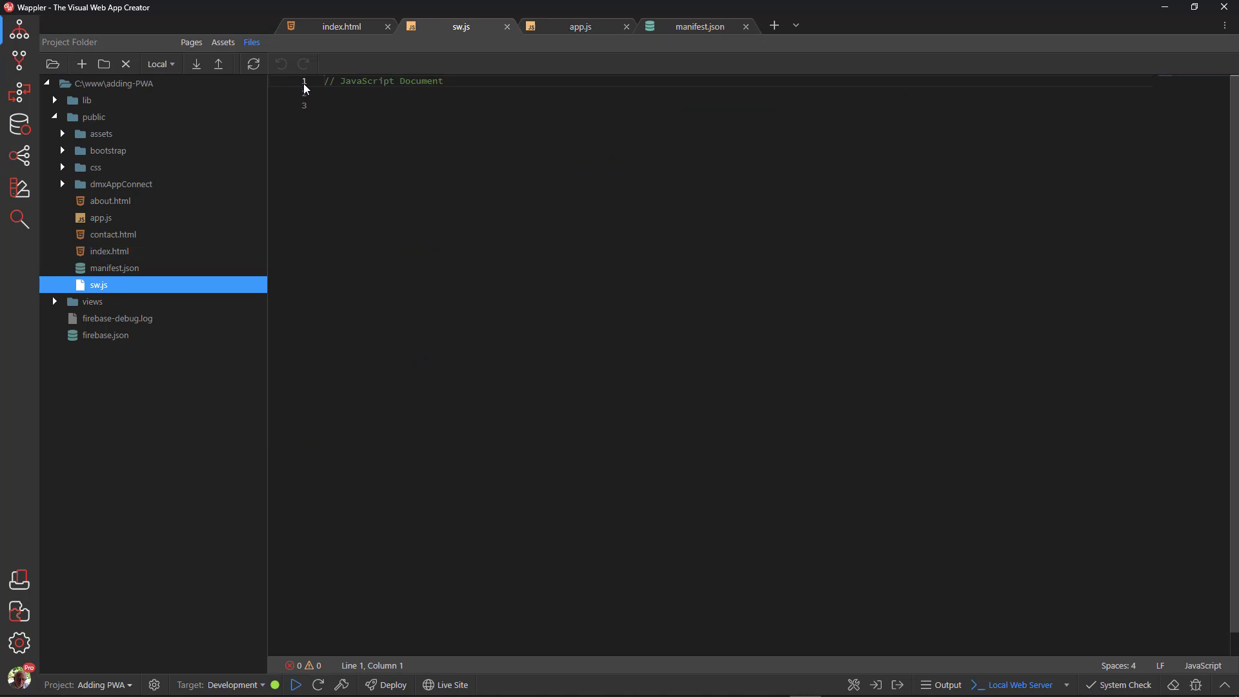
- Replace sw.js's placeholder comment with install and activate handlers that cache shell assets
triple_click(382, 80)
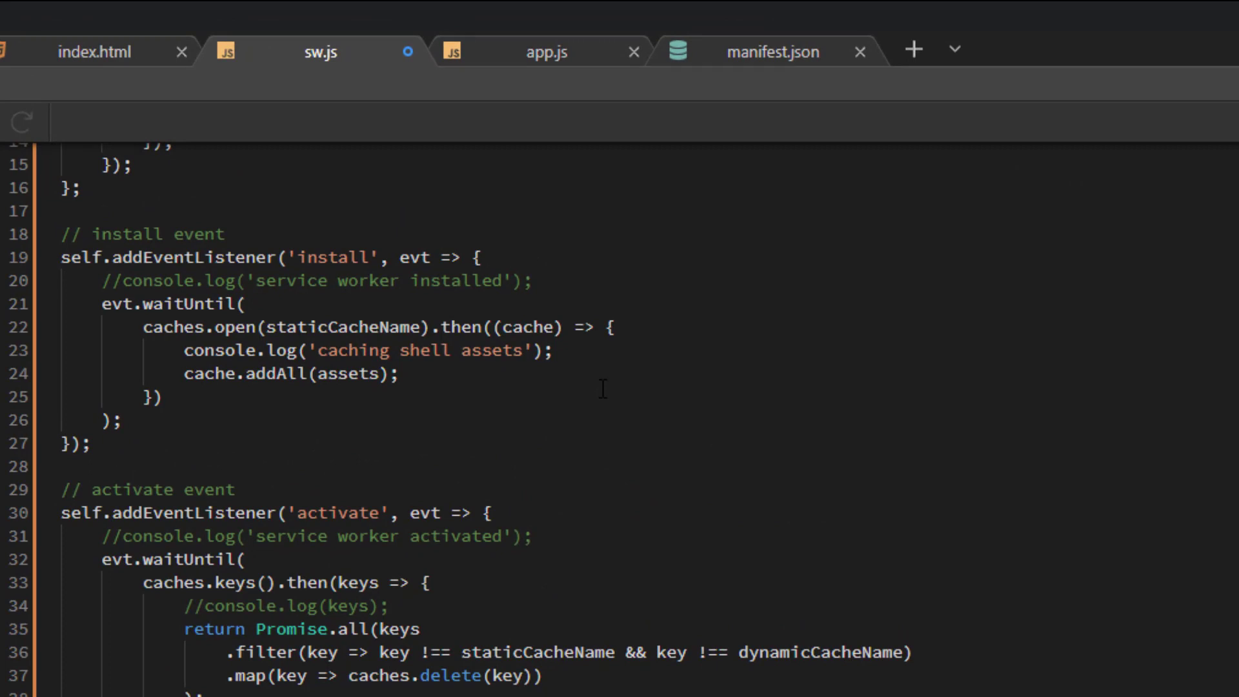
scroll("down", 3)
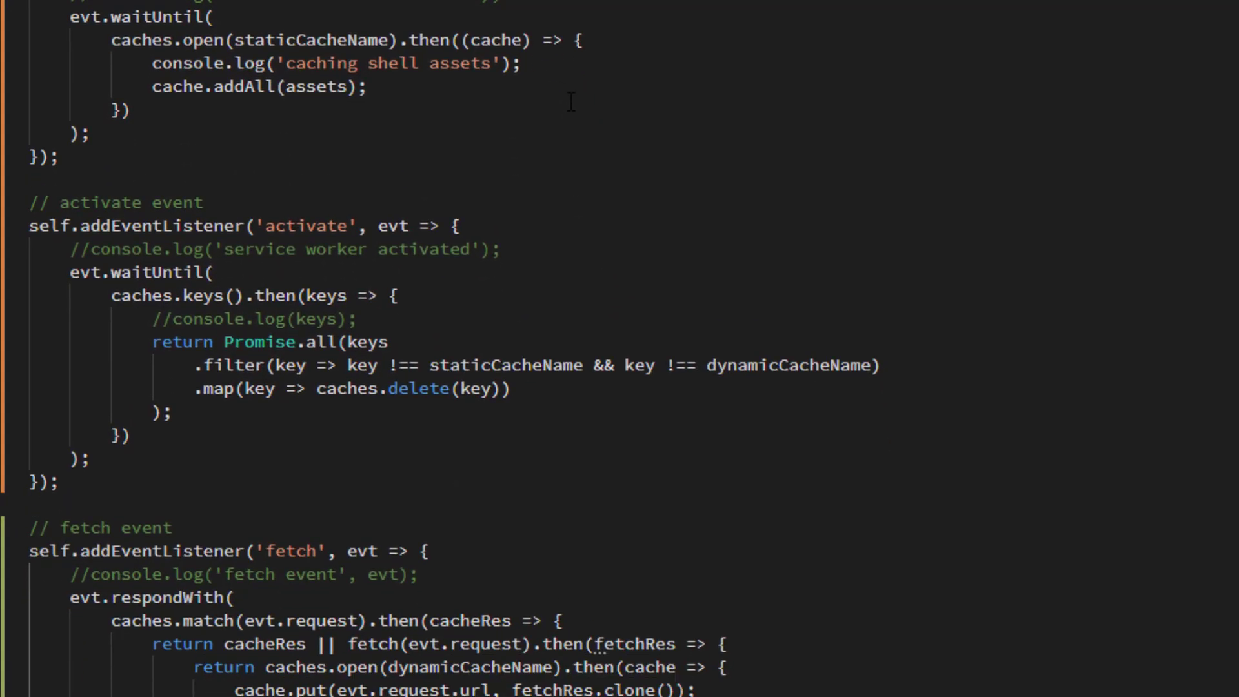
scroll("down", 3)
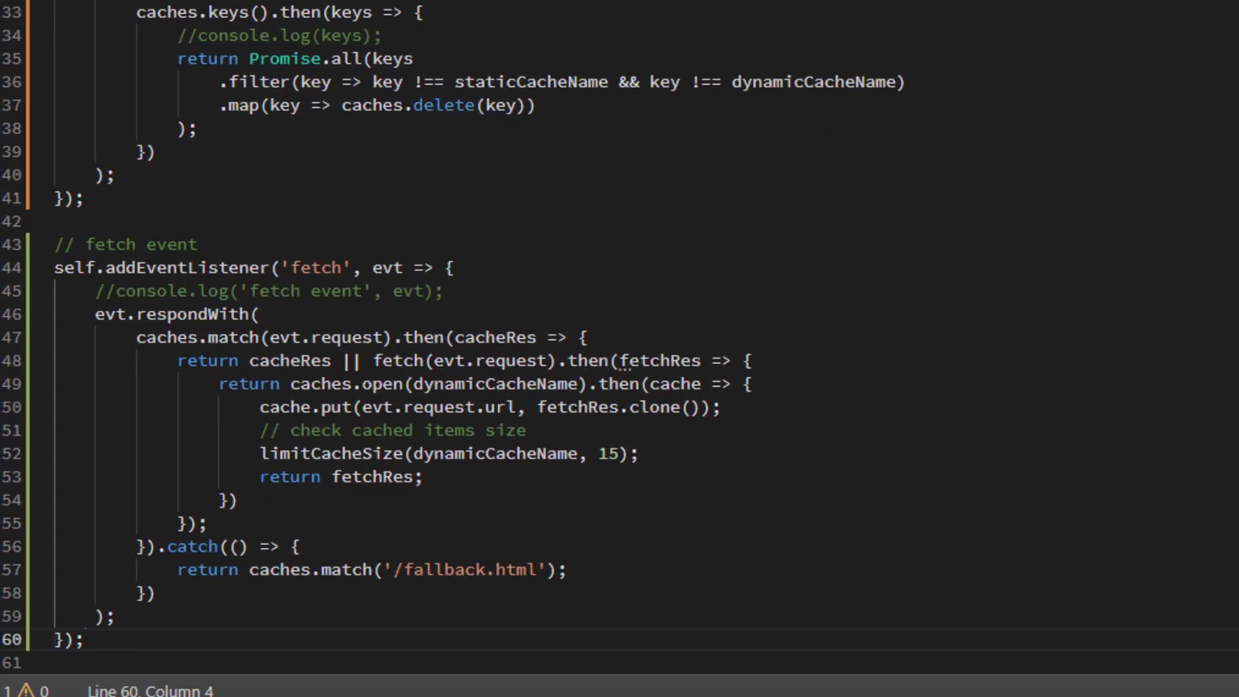
scroll("down", 3)
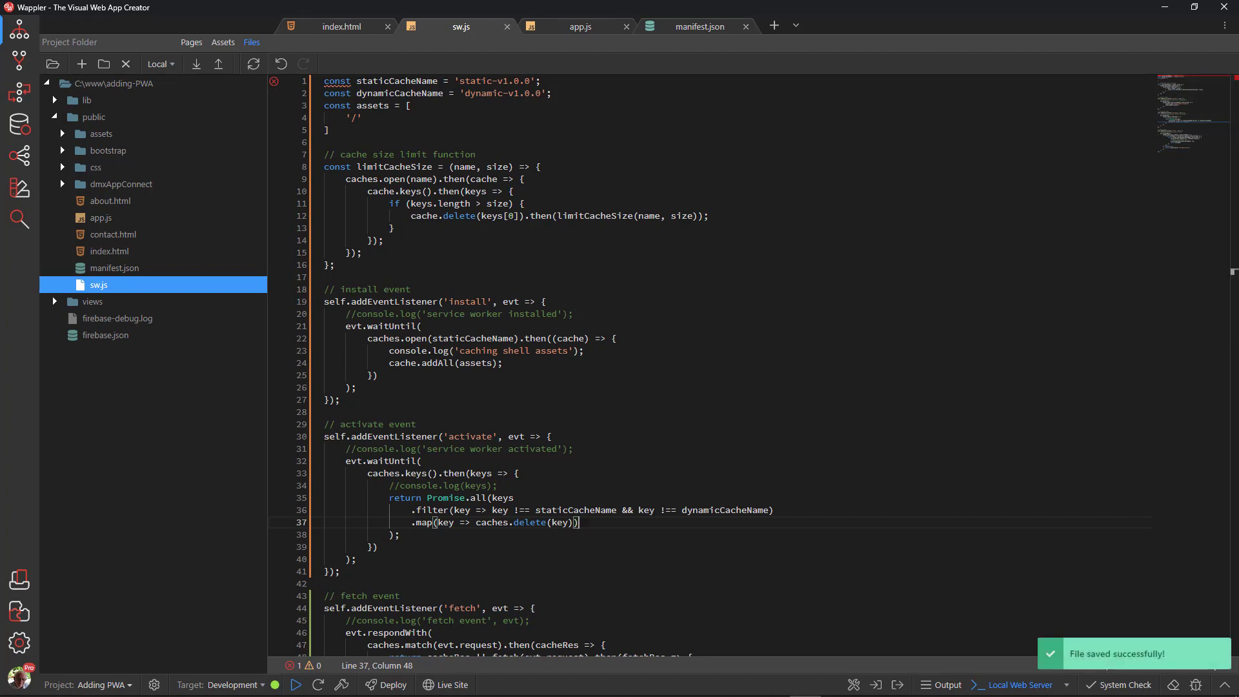
- Create a new fallback.html file in the public folder
scroll("down", 3)
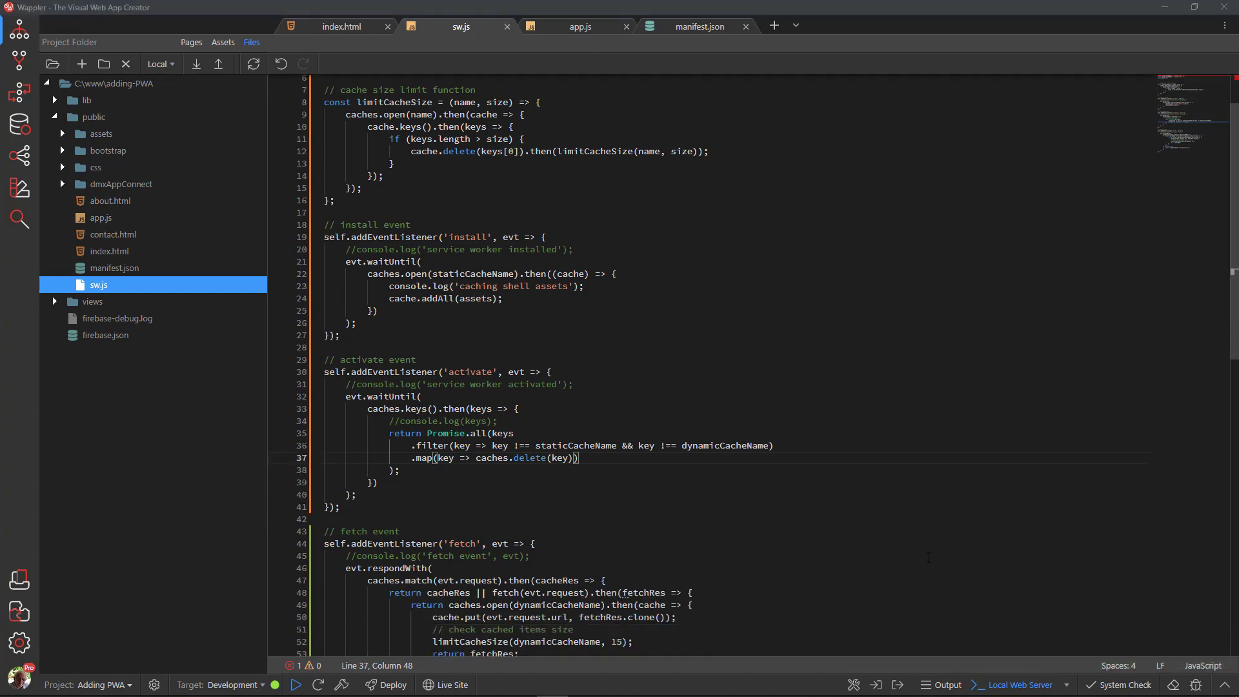
scroll("down", 3)
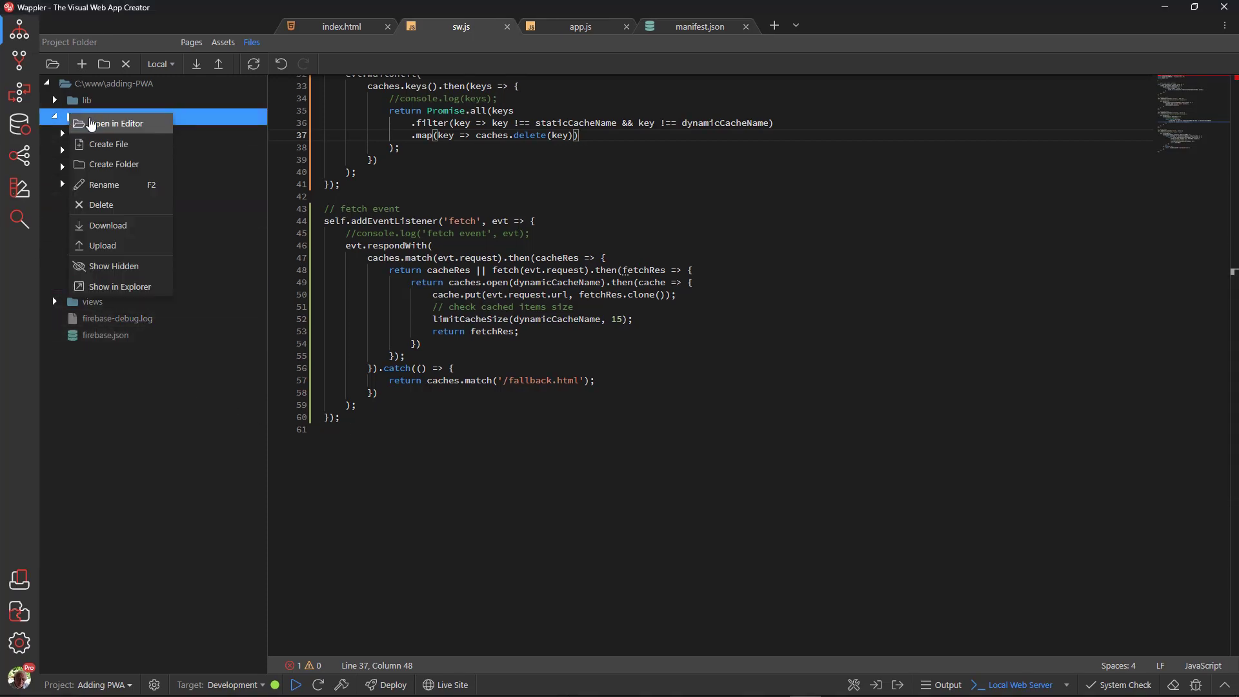
left_click(108, 144)
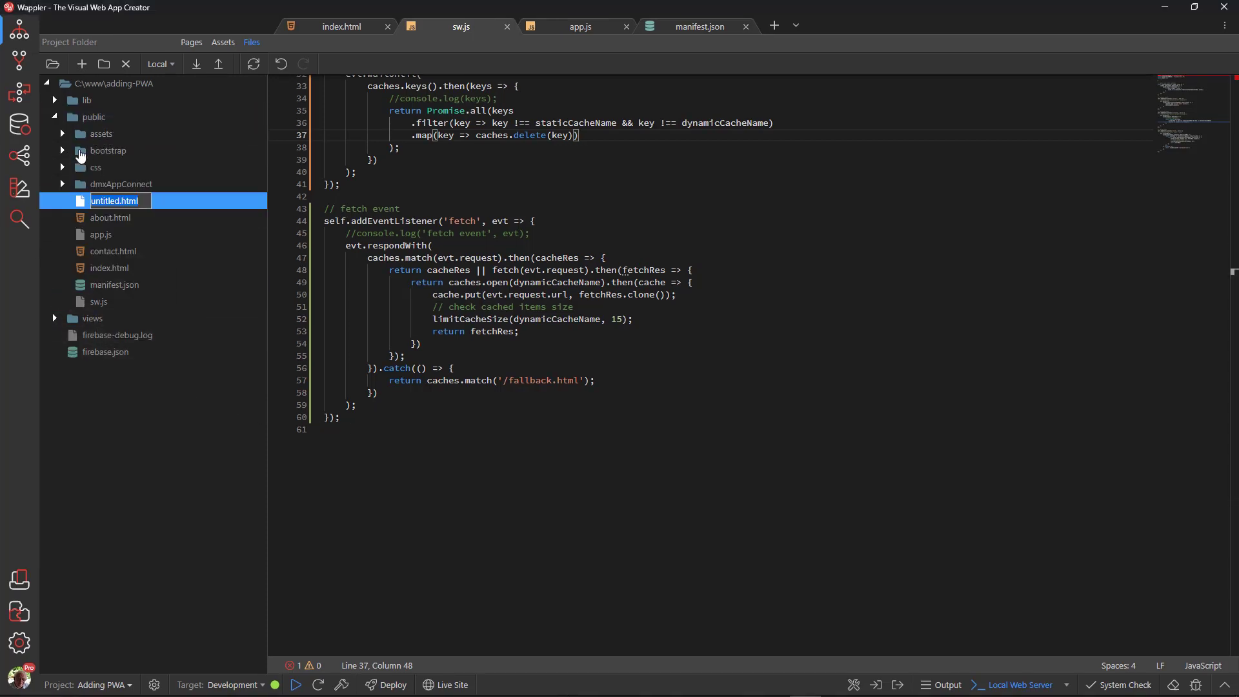
mouse_move(100, 479)
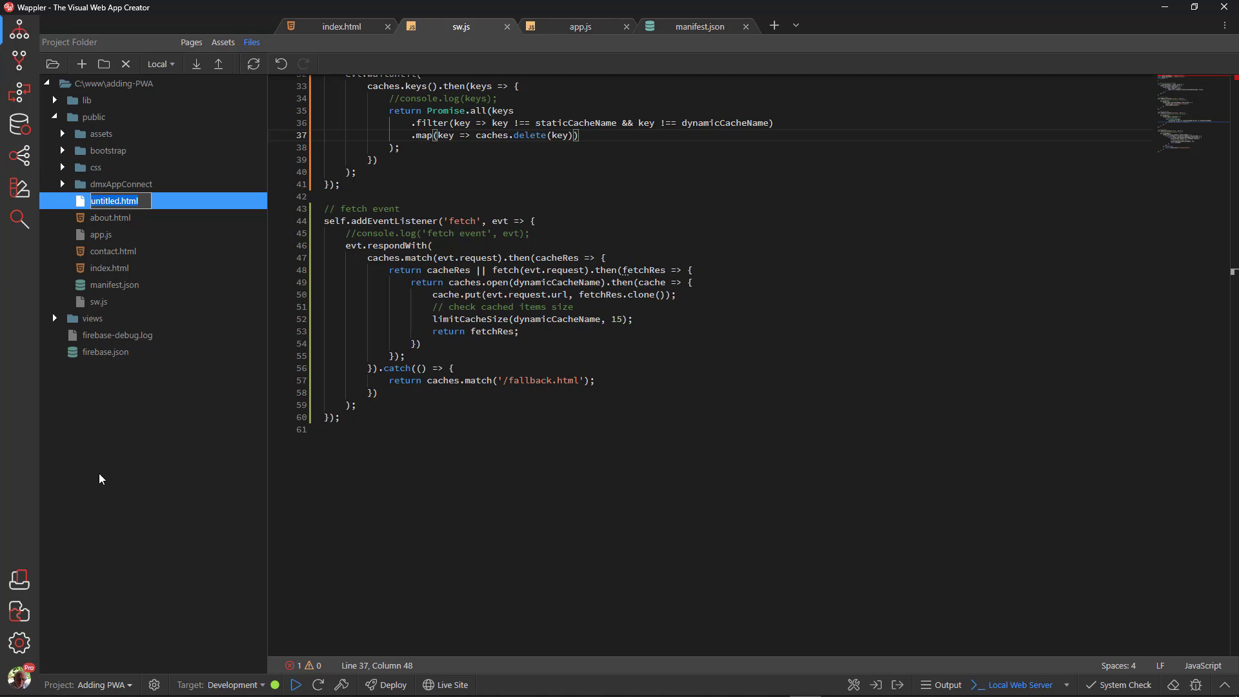
type("fallback.html")
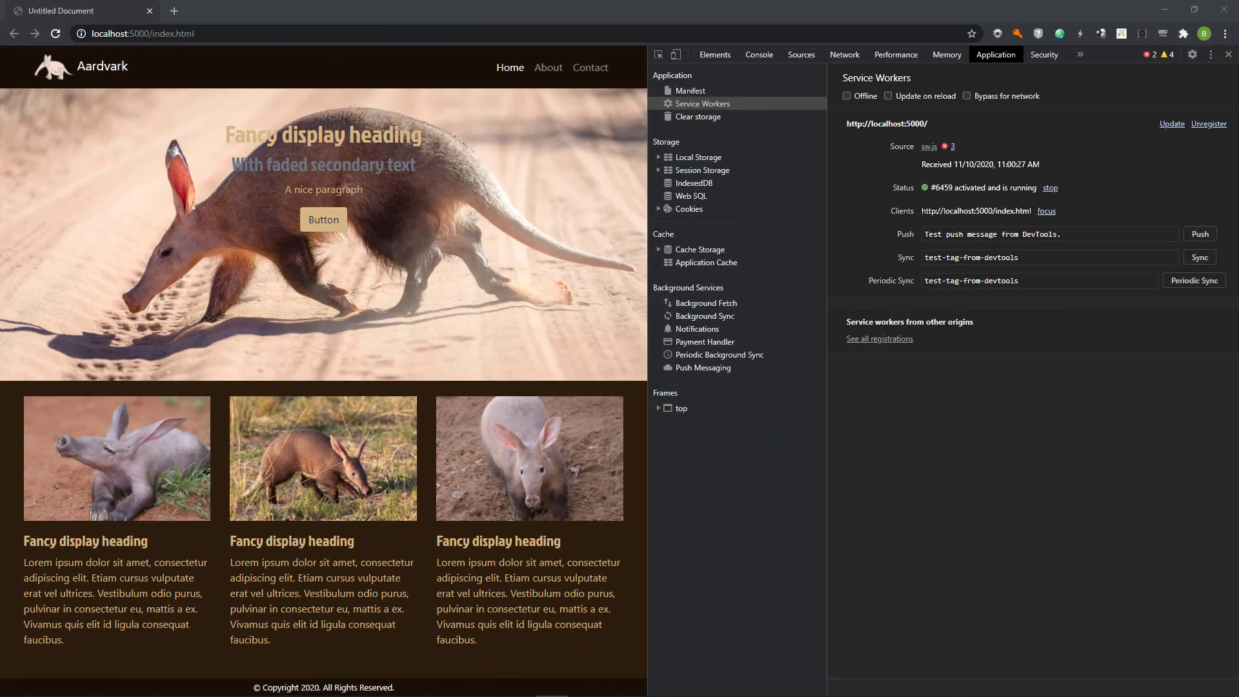
mouse_move(166, 63)
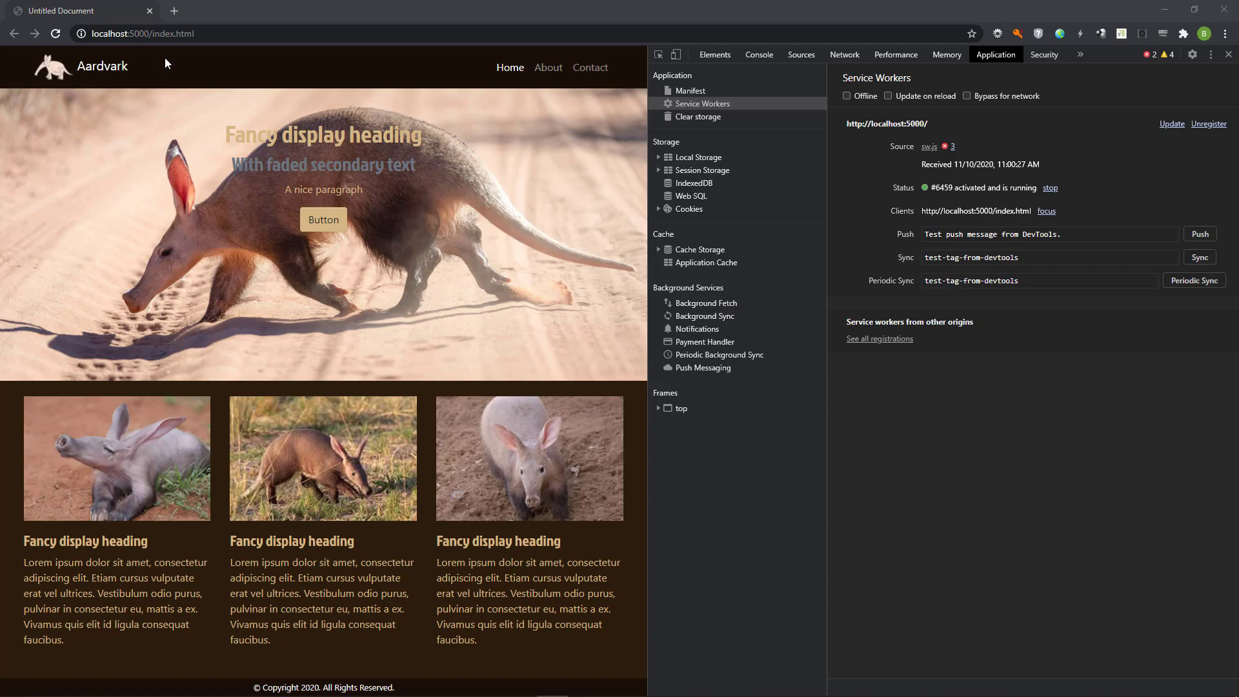
- Reload the Aardvark page twice so the updated sw.js installs and waits to activate
left_click(56, 33)
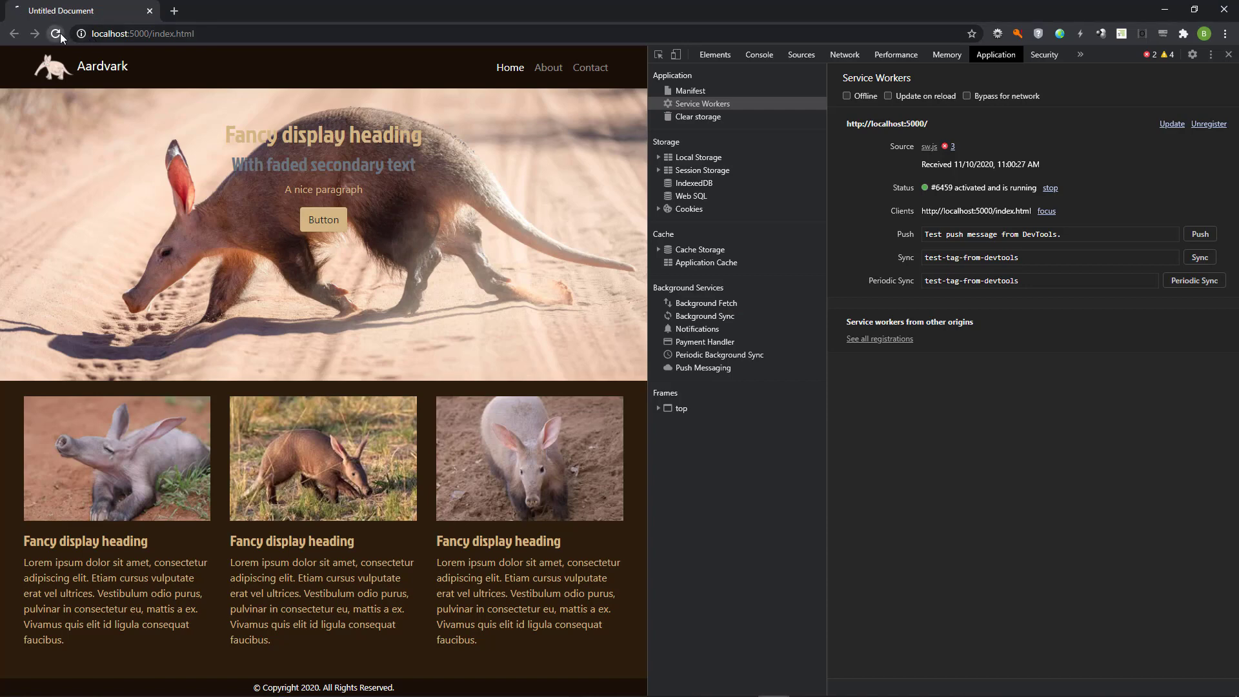
left_click(54, 33)
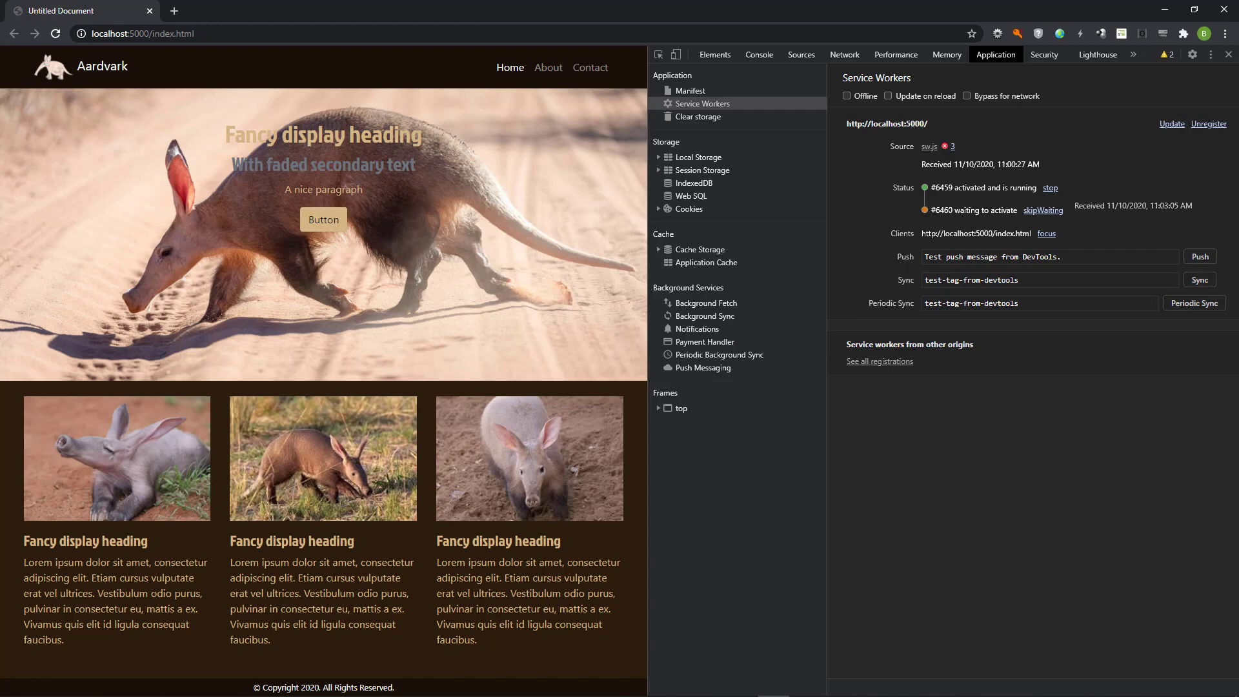
mouse_move(961, 222)
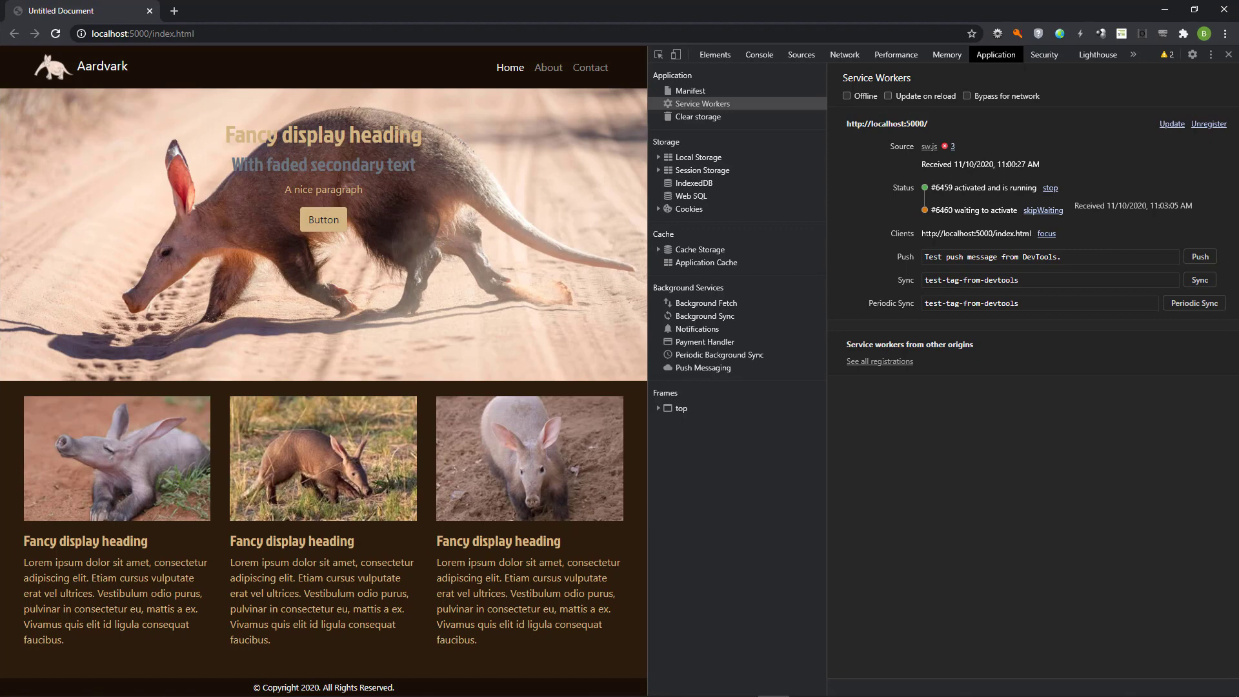
- Generate a Lighthouse Progressive Web App report for the Aardvark page
left_click(1097, 54)
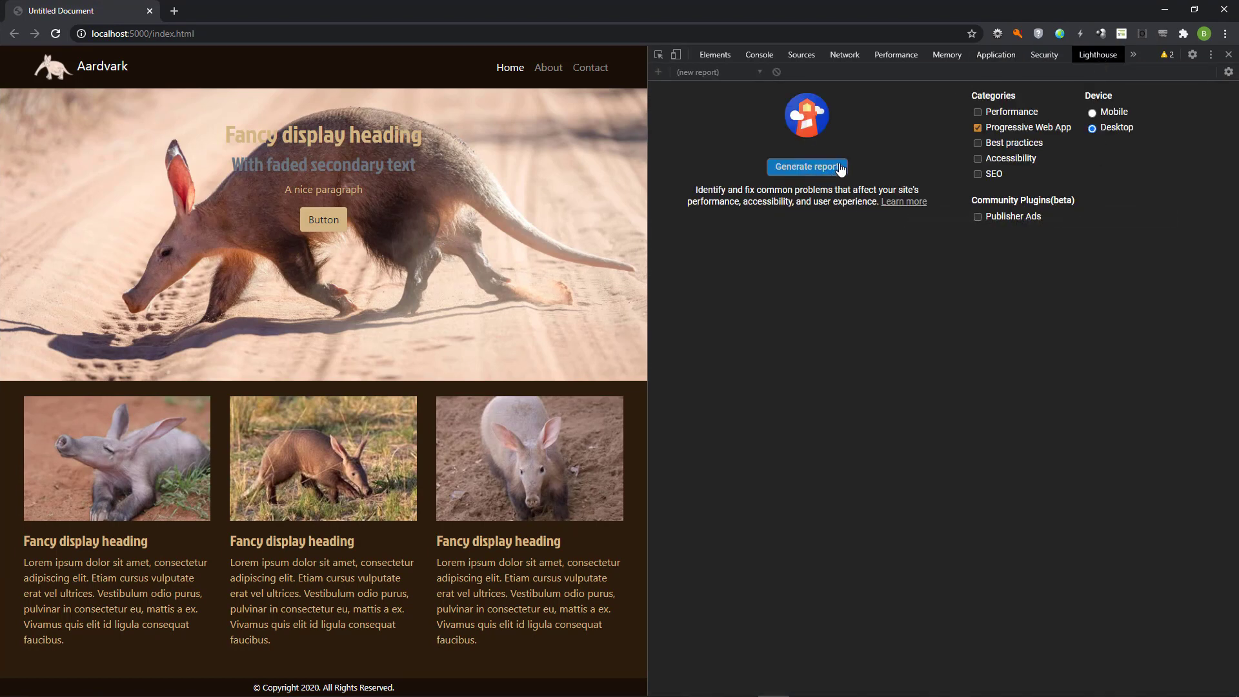
left_click(806, 166)
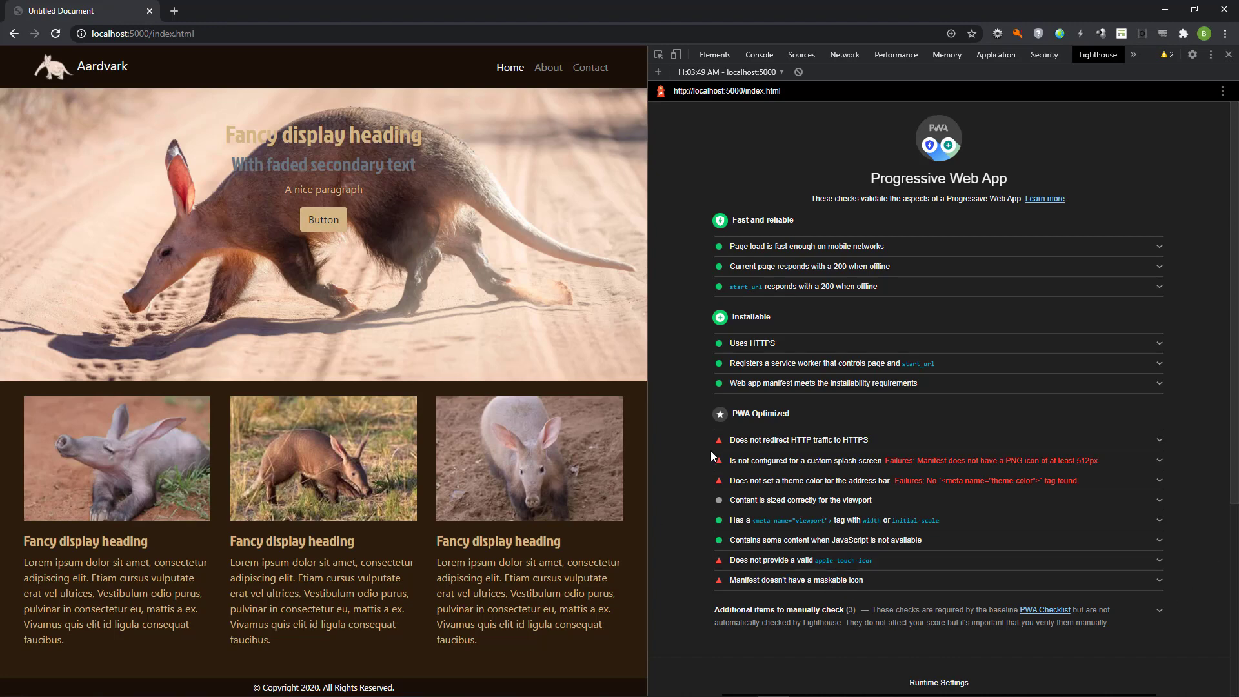
mouse_move(710, 518)
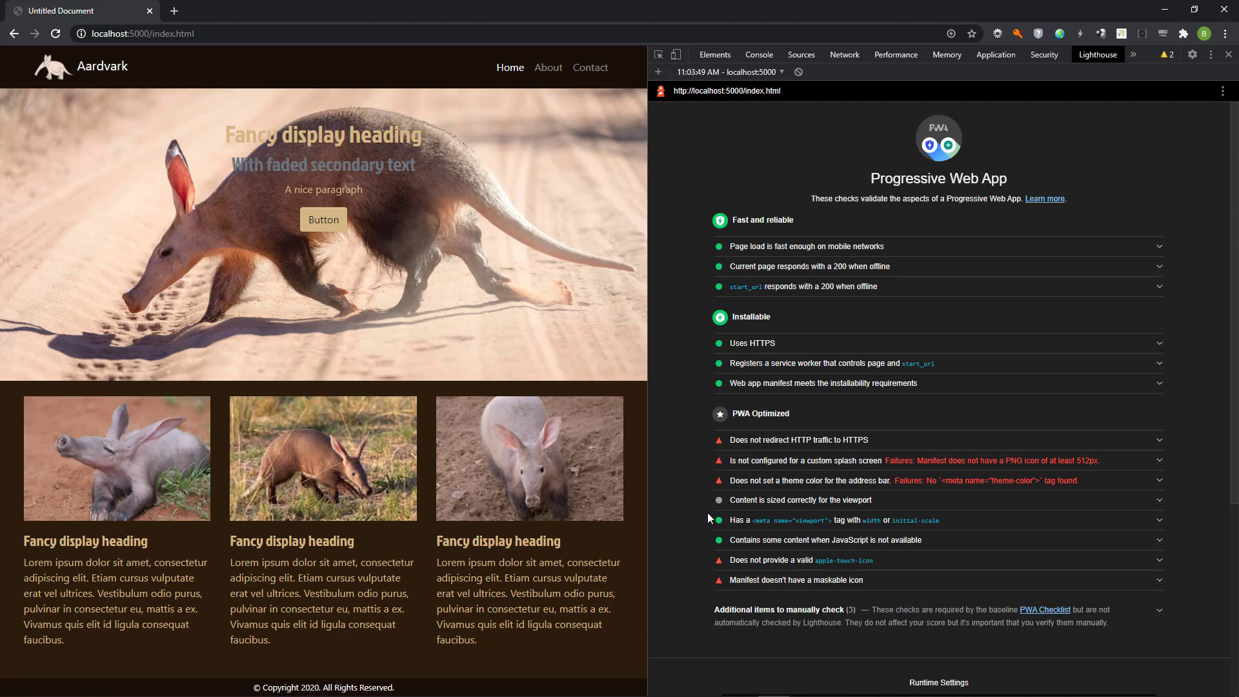
mouse_move(740, 654)
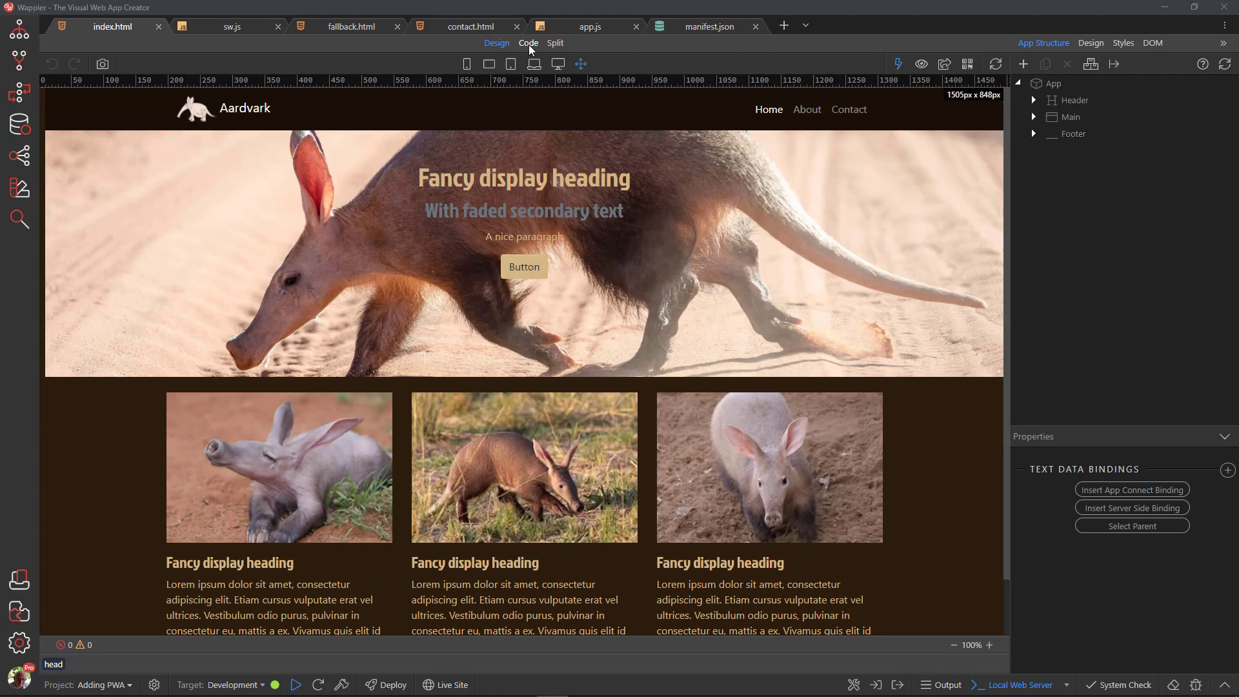
- Switch index.html to Code view, revealing the manifest link and app.js script
left_click(528, 43)
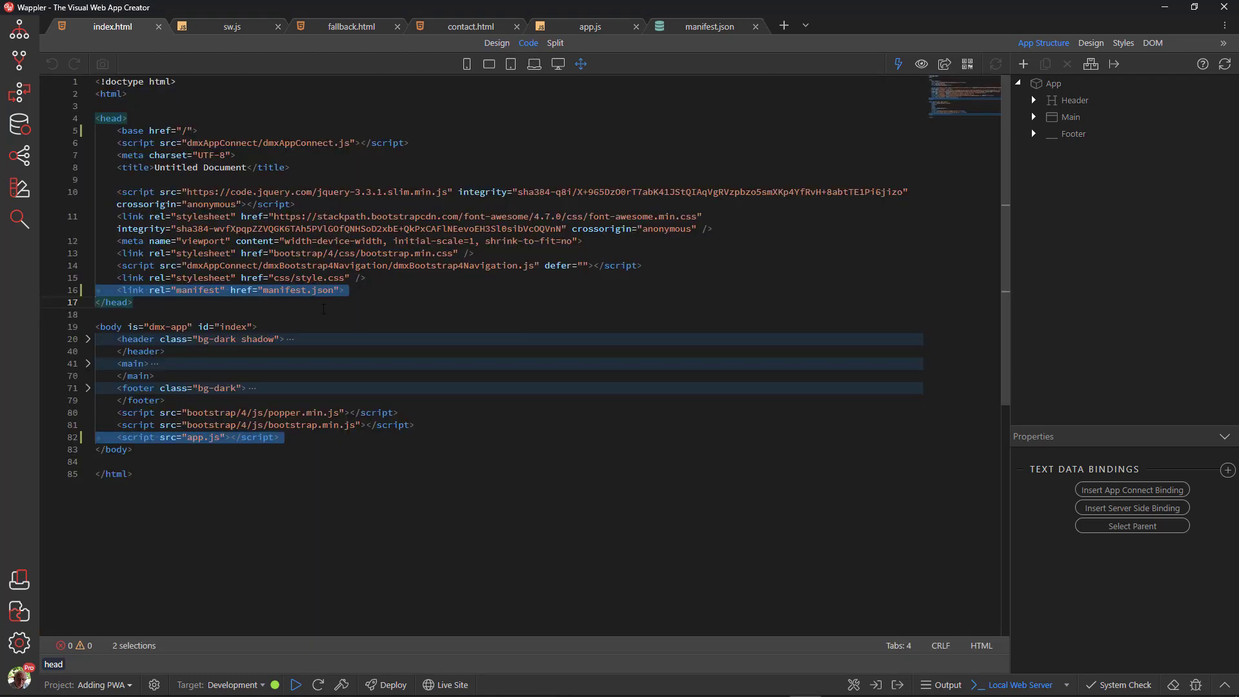
mouse_move(302, 457)
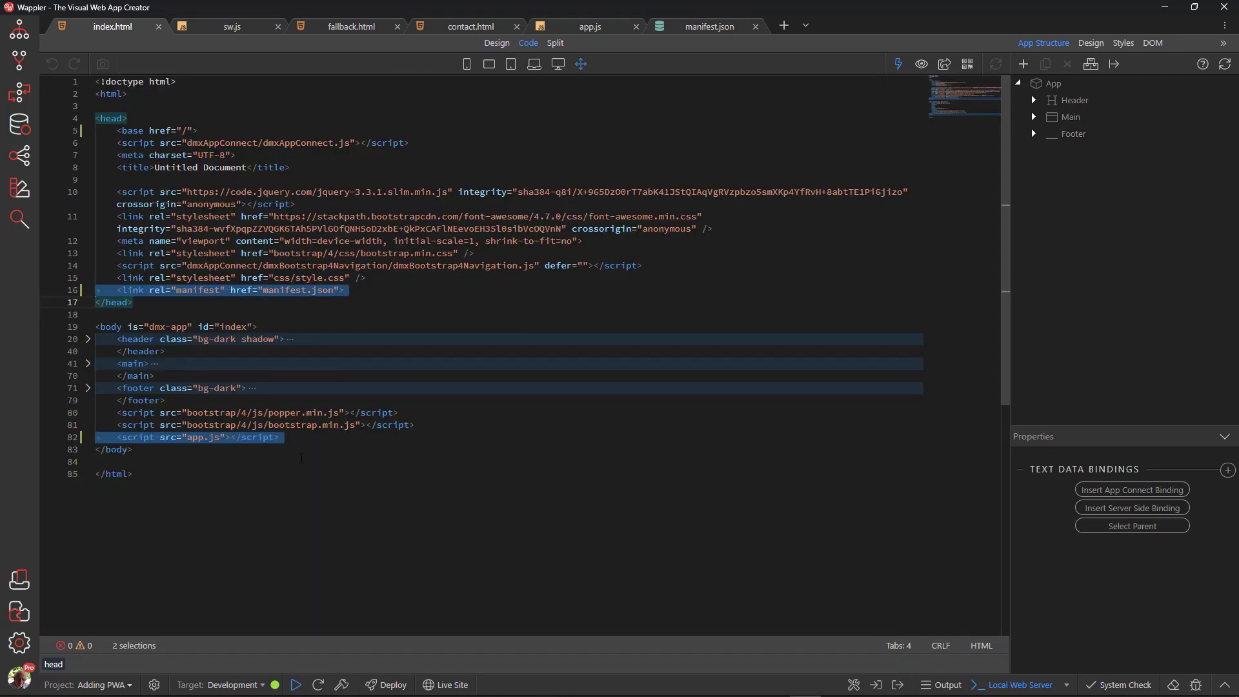